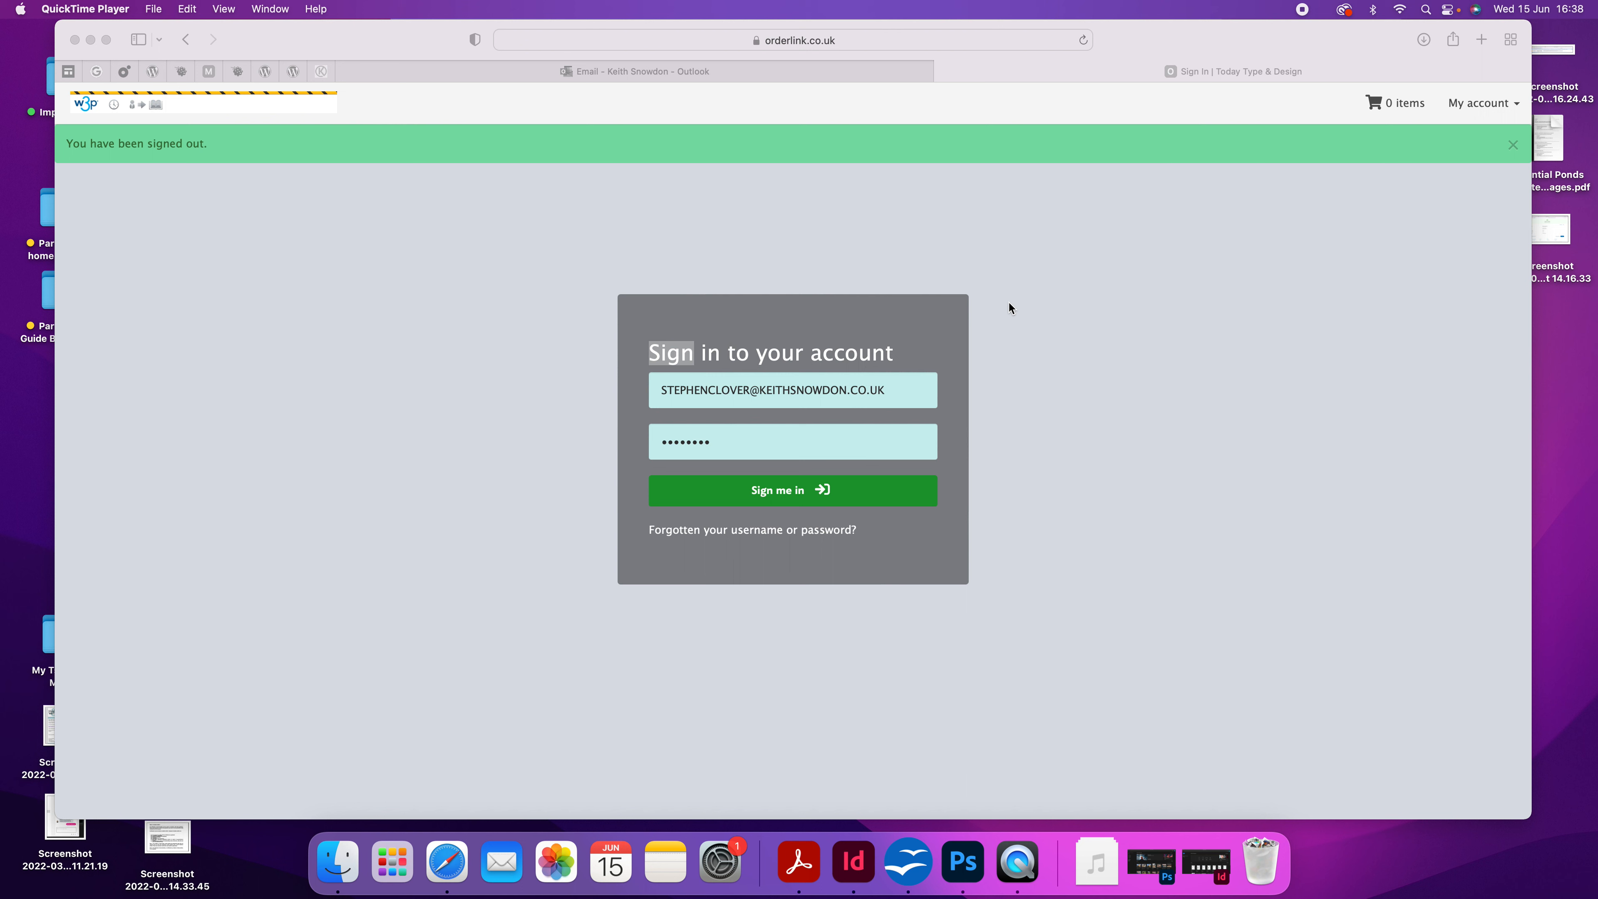
{"action": "mouse_move", "coordinate": [993, 279]}
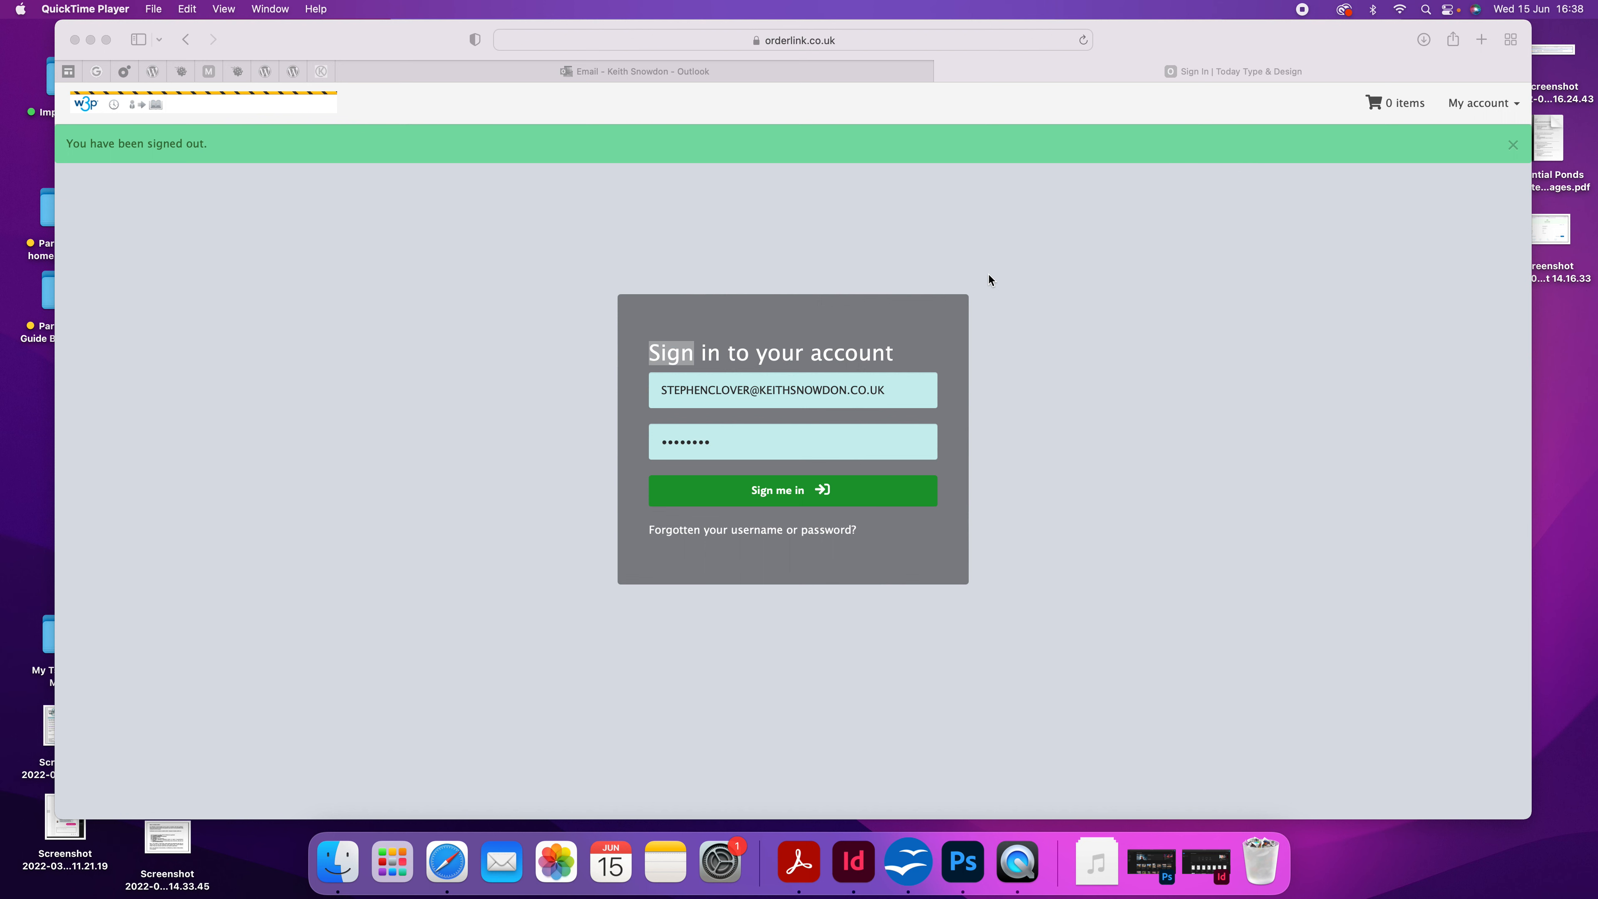
{"action": "mouse_move", "coordinate": [1027, 283]}
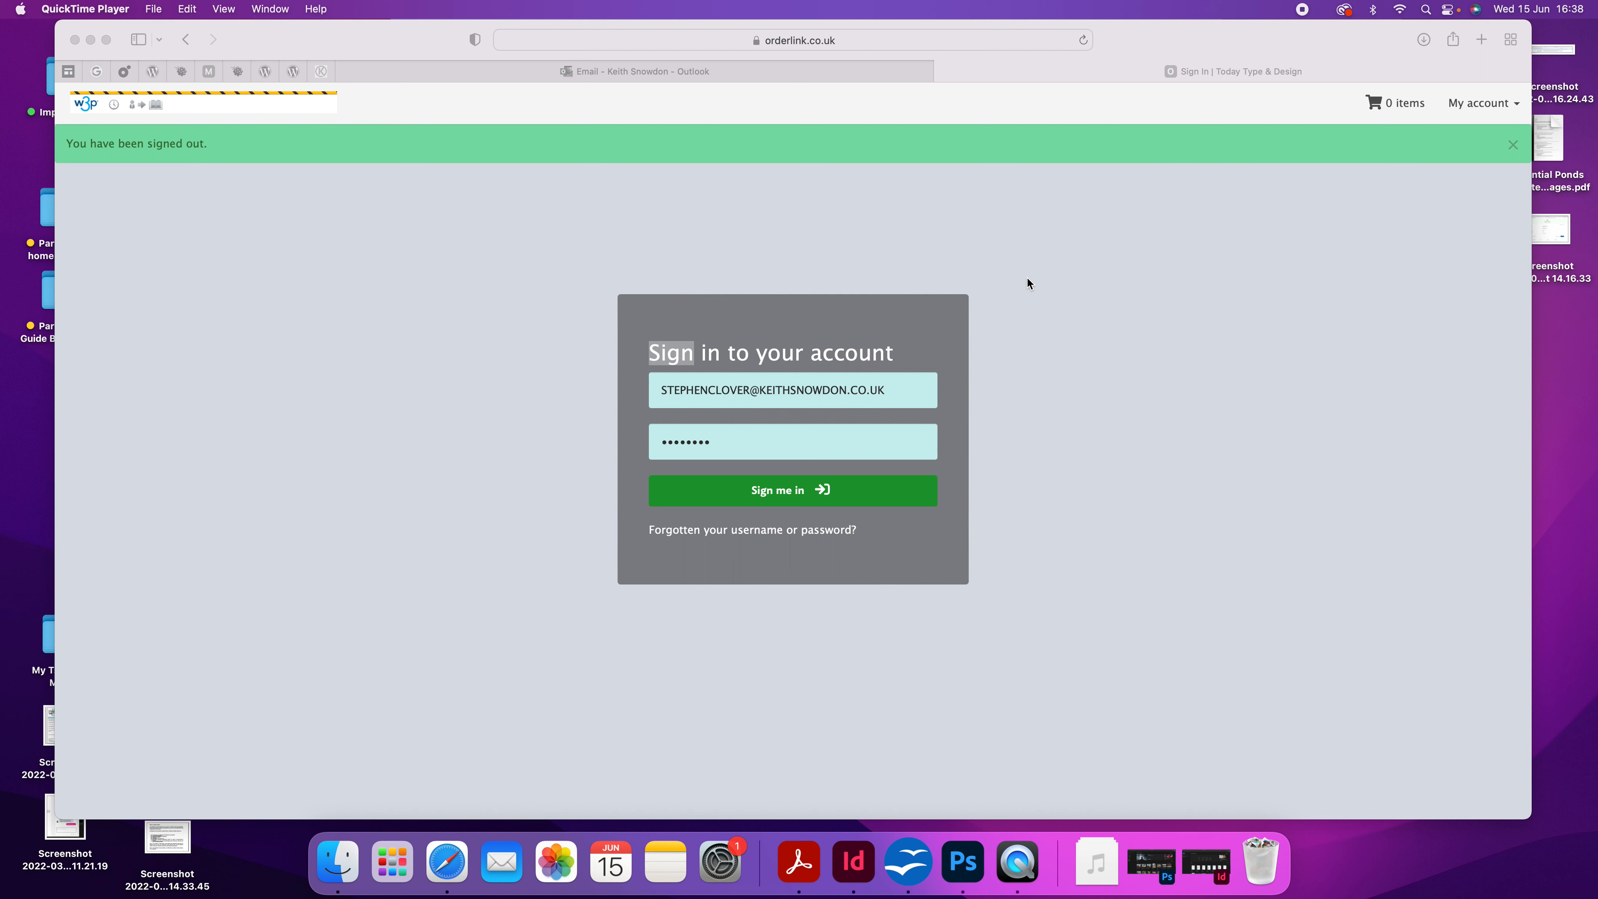
{"action": "mouse_move", "coordinate": [758, 395]}
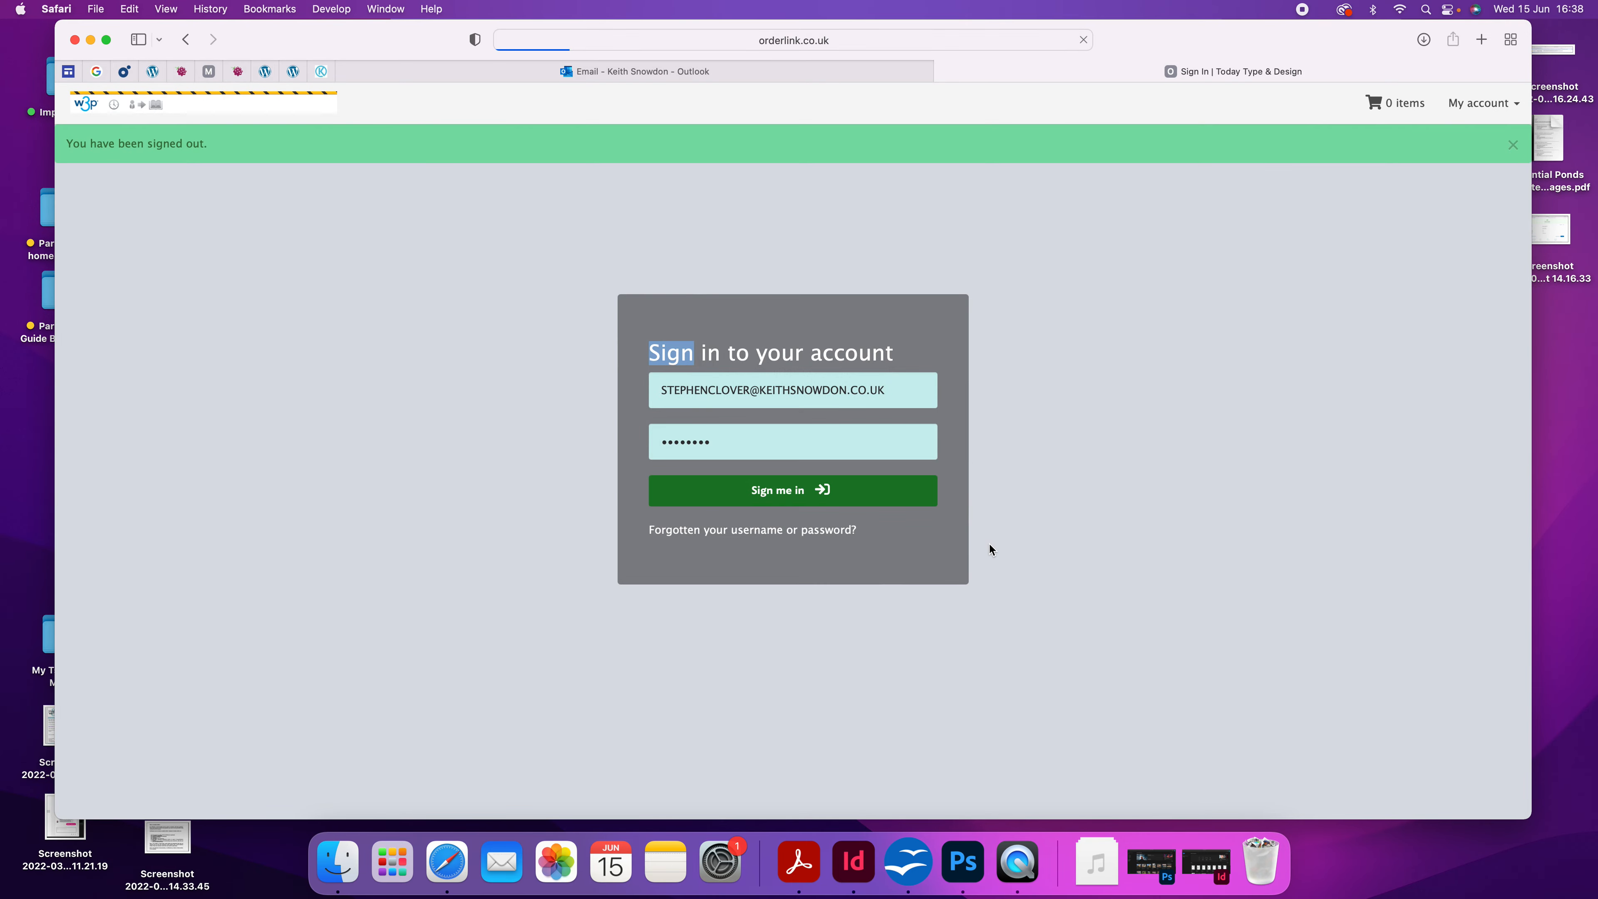
Sign in to the Orderlink portal and show the Websites list with the Stephen Clover site
{"action": "left_click", "coordinate": [792, 491]}
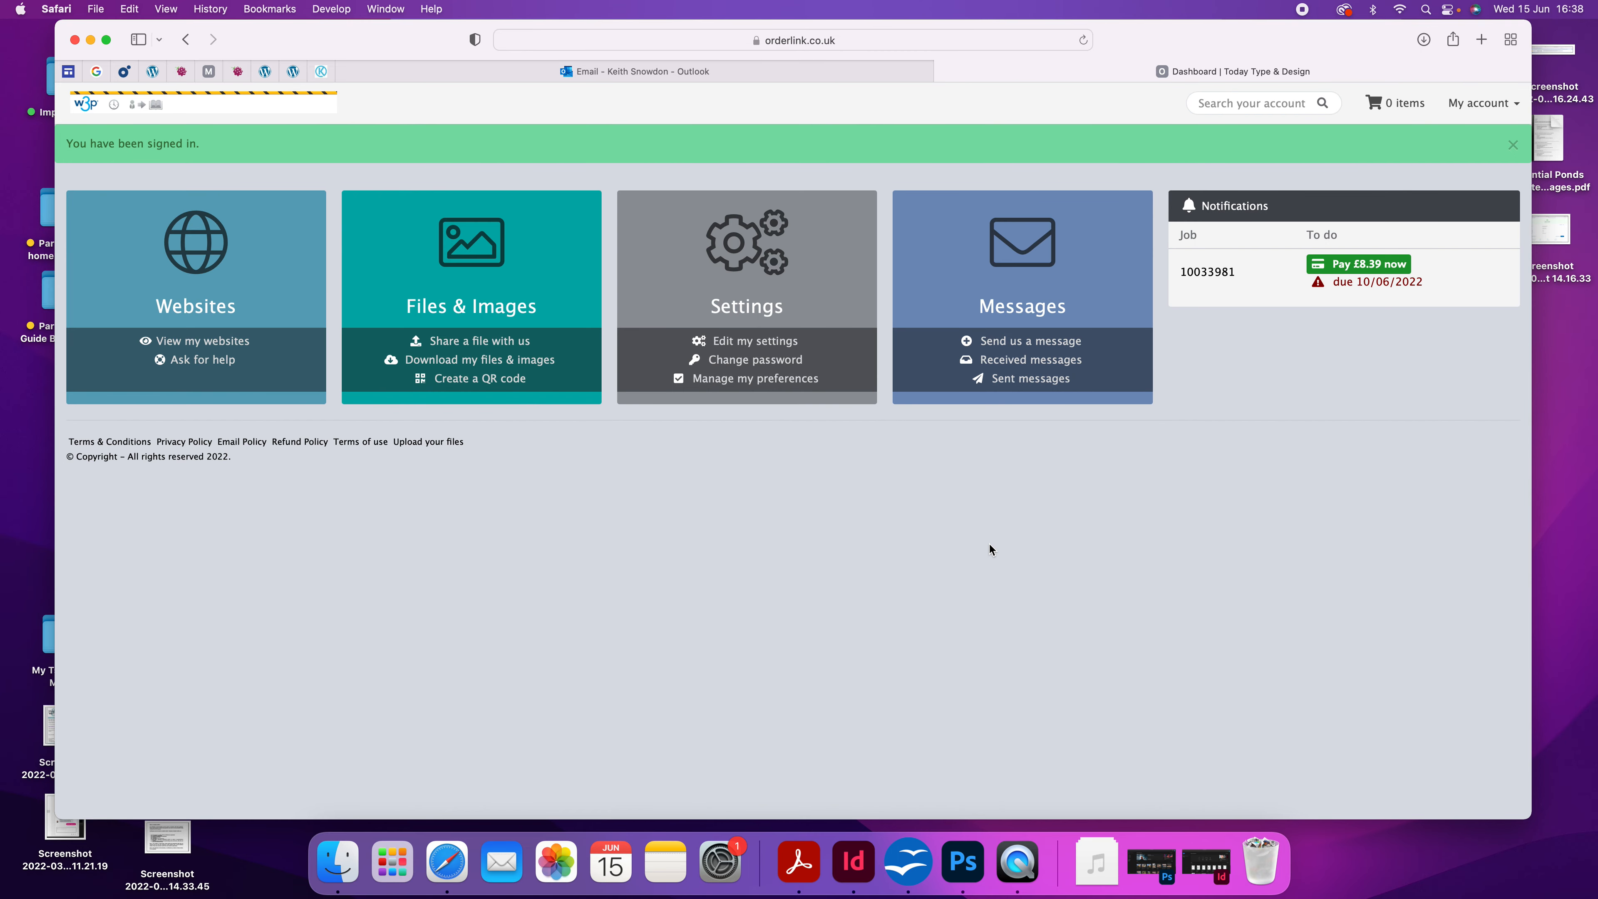
{"action": "mouse_move", "coordinate": [1455, 189]}
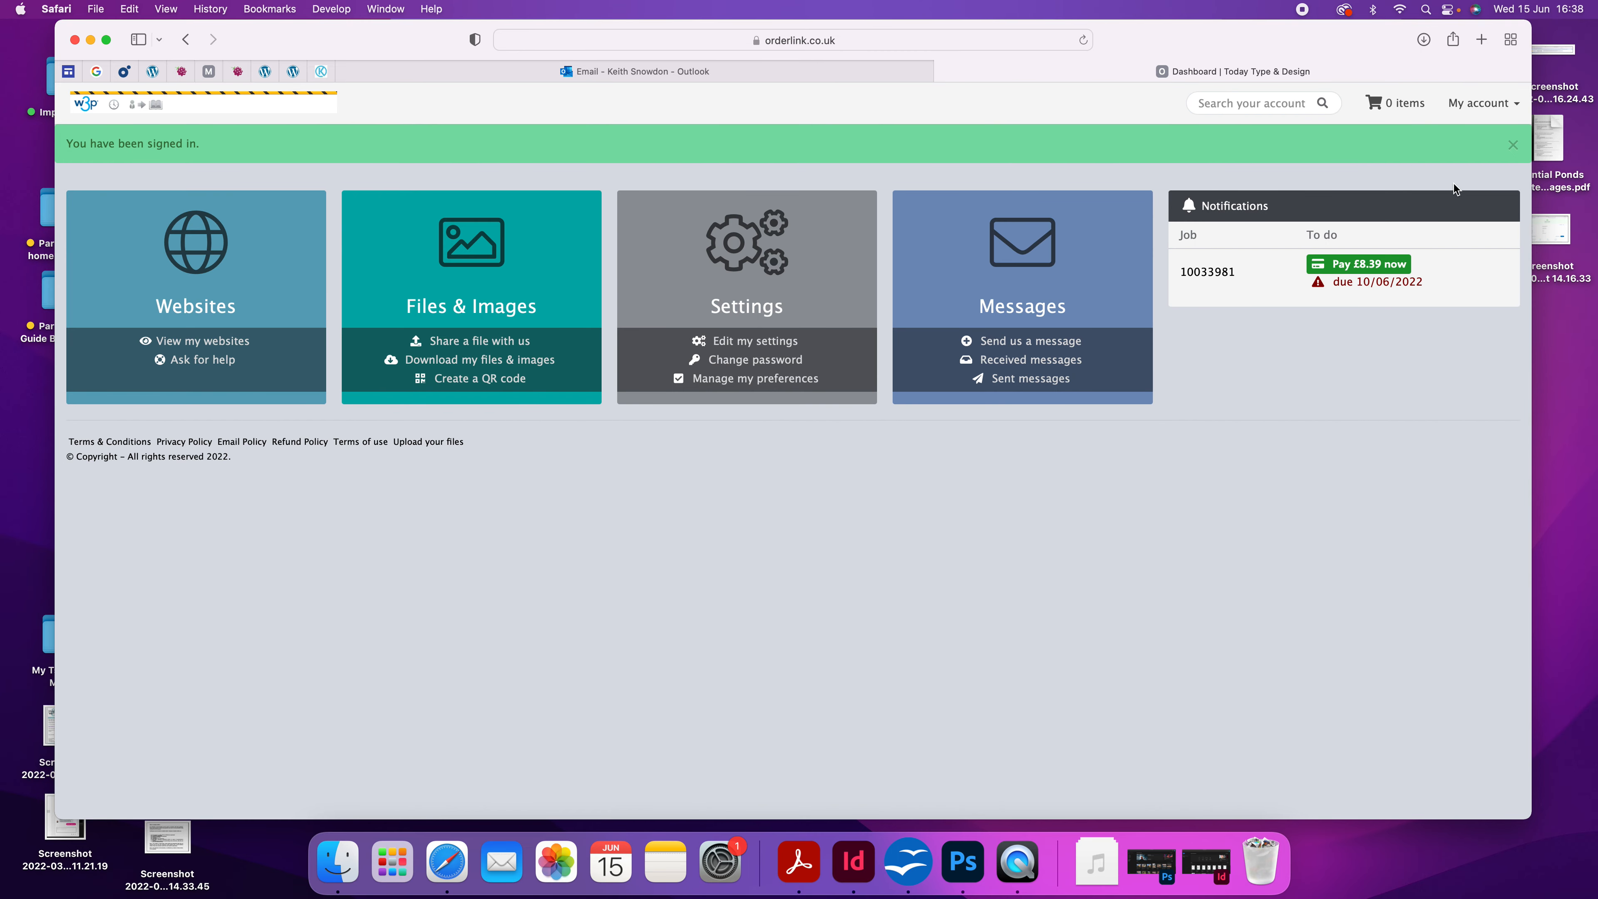
{"action": "mouse_move", "coordinate": [1298, 321]}
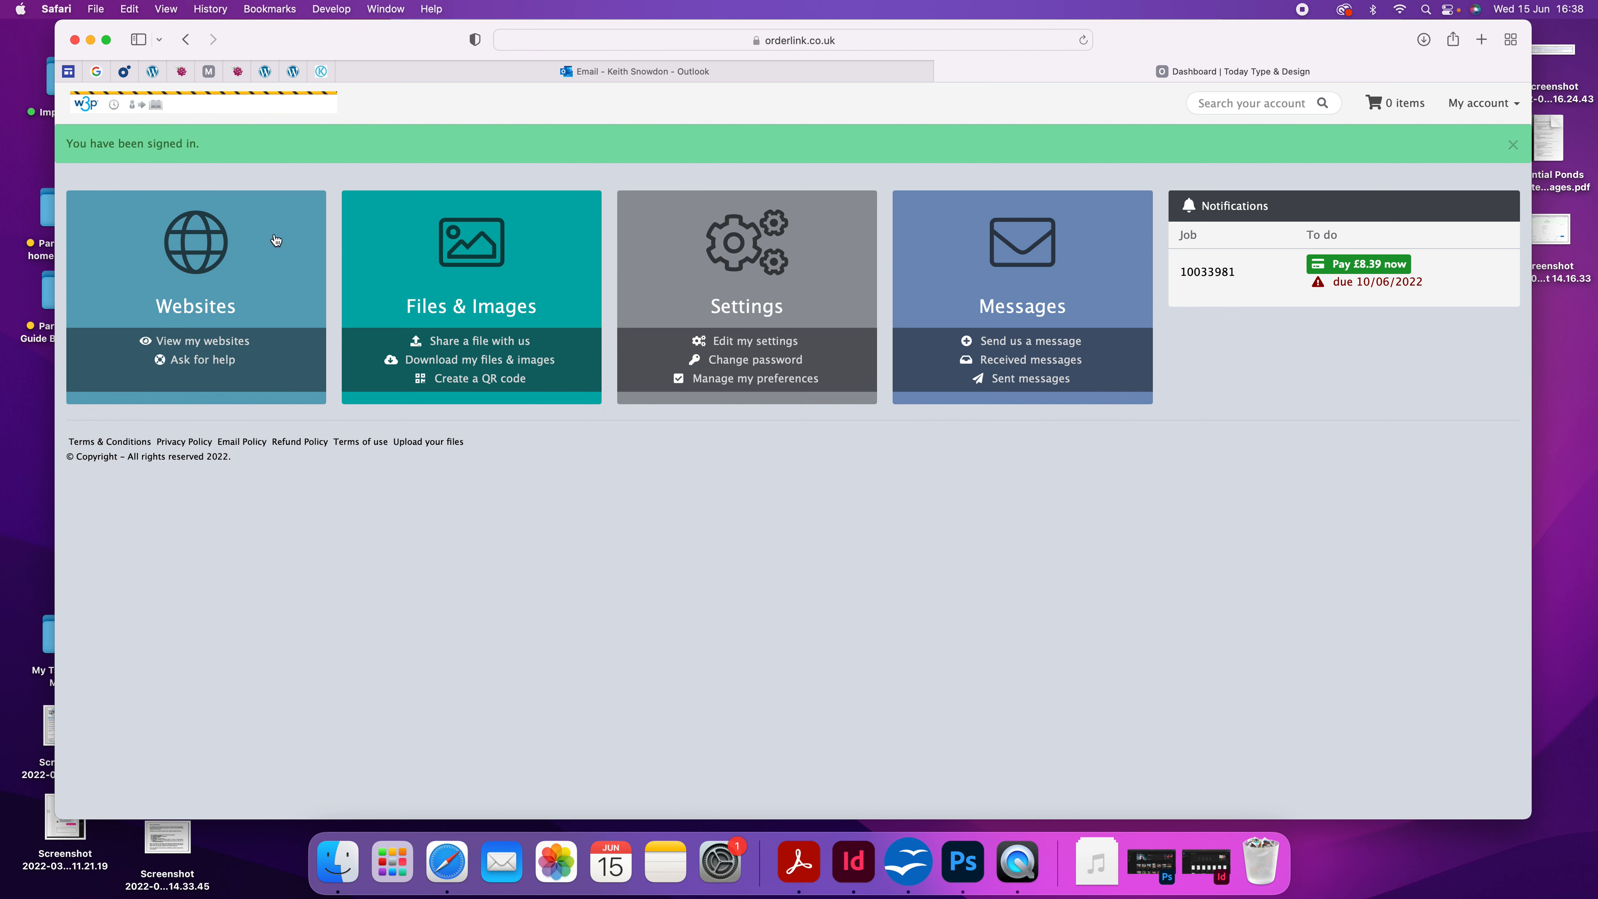
{"action": "mouse_move", "coordinate": [300, 251]}
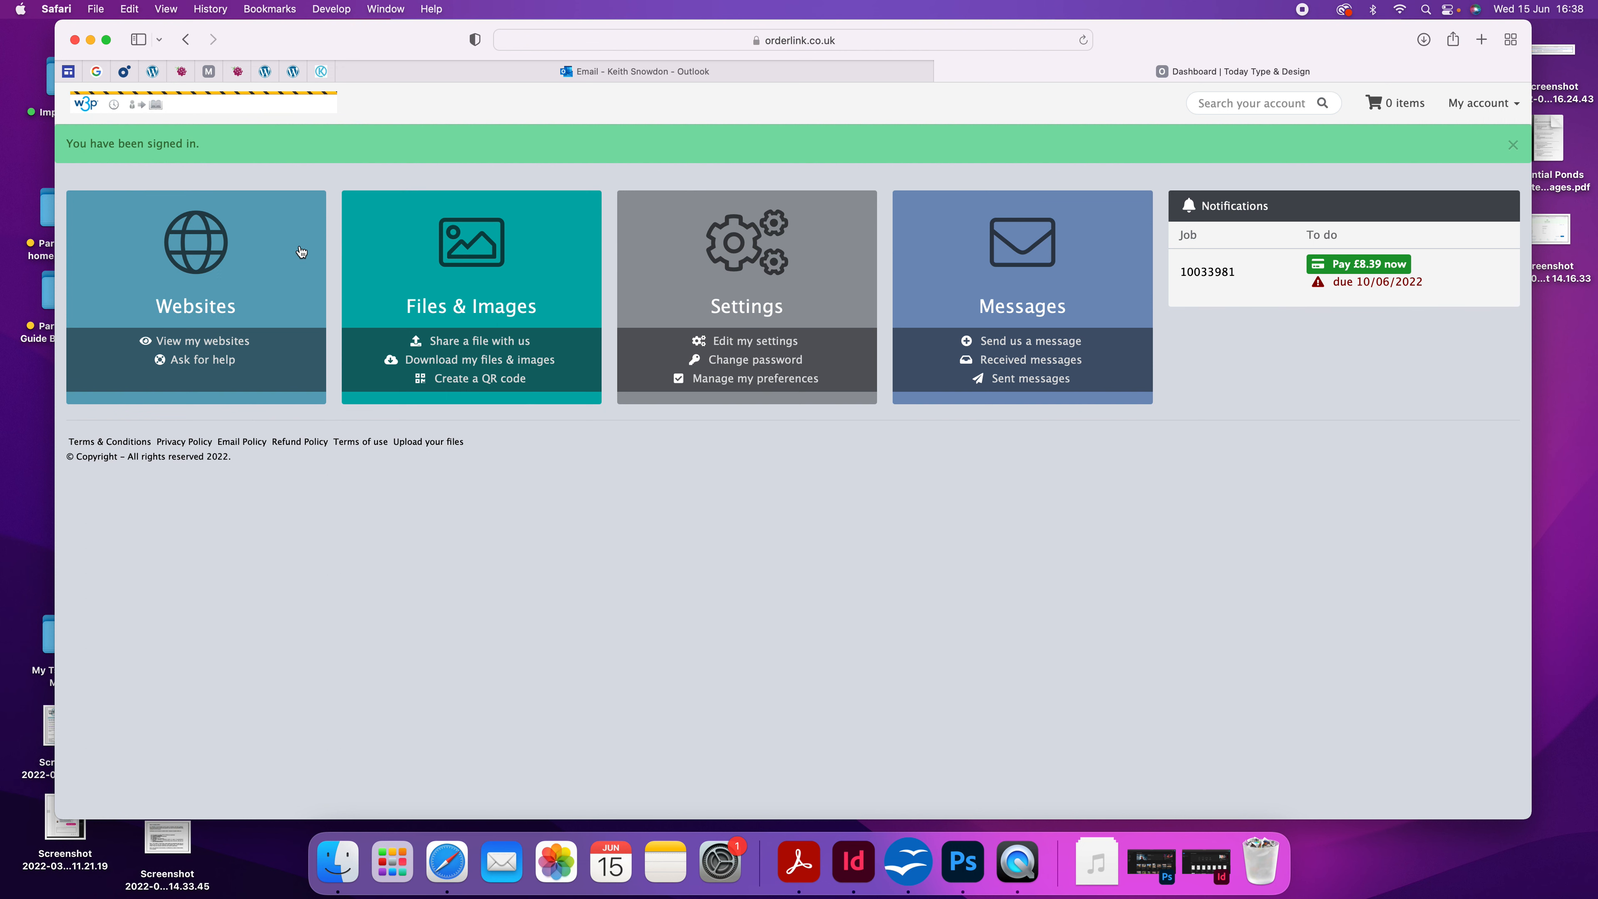
{"action": "left_click", "coordinate": [200, 340]}
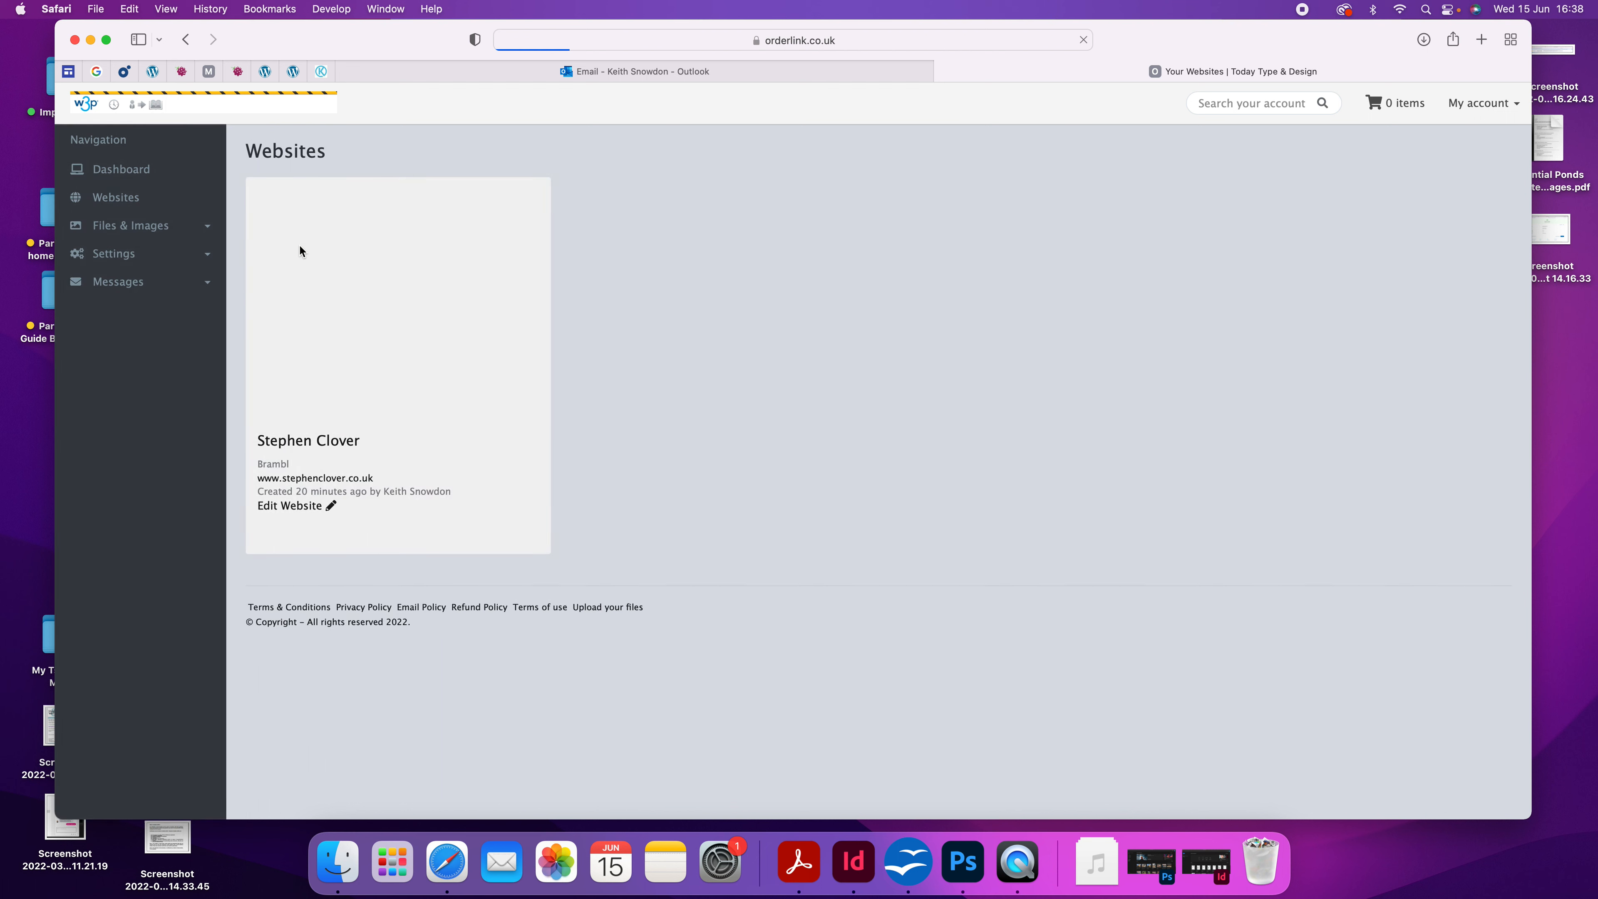
{"action": "mouse_move", "coordinate": [389, 286]}
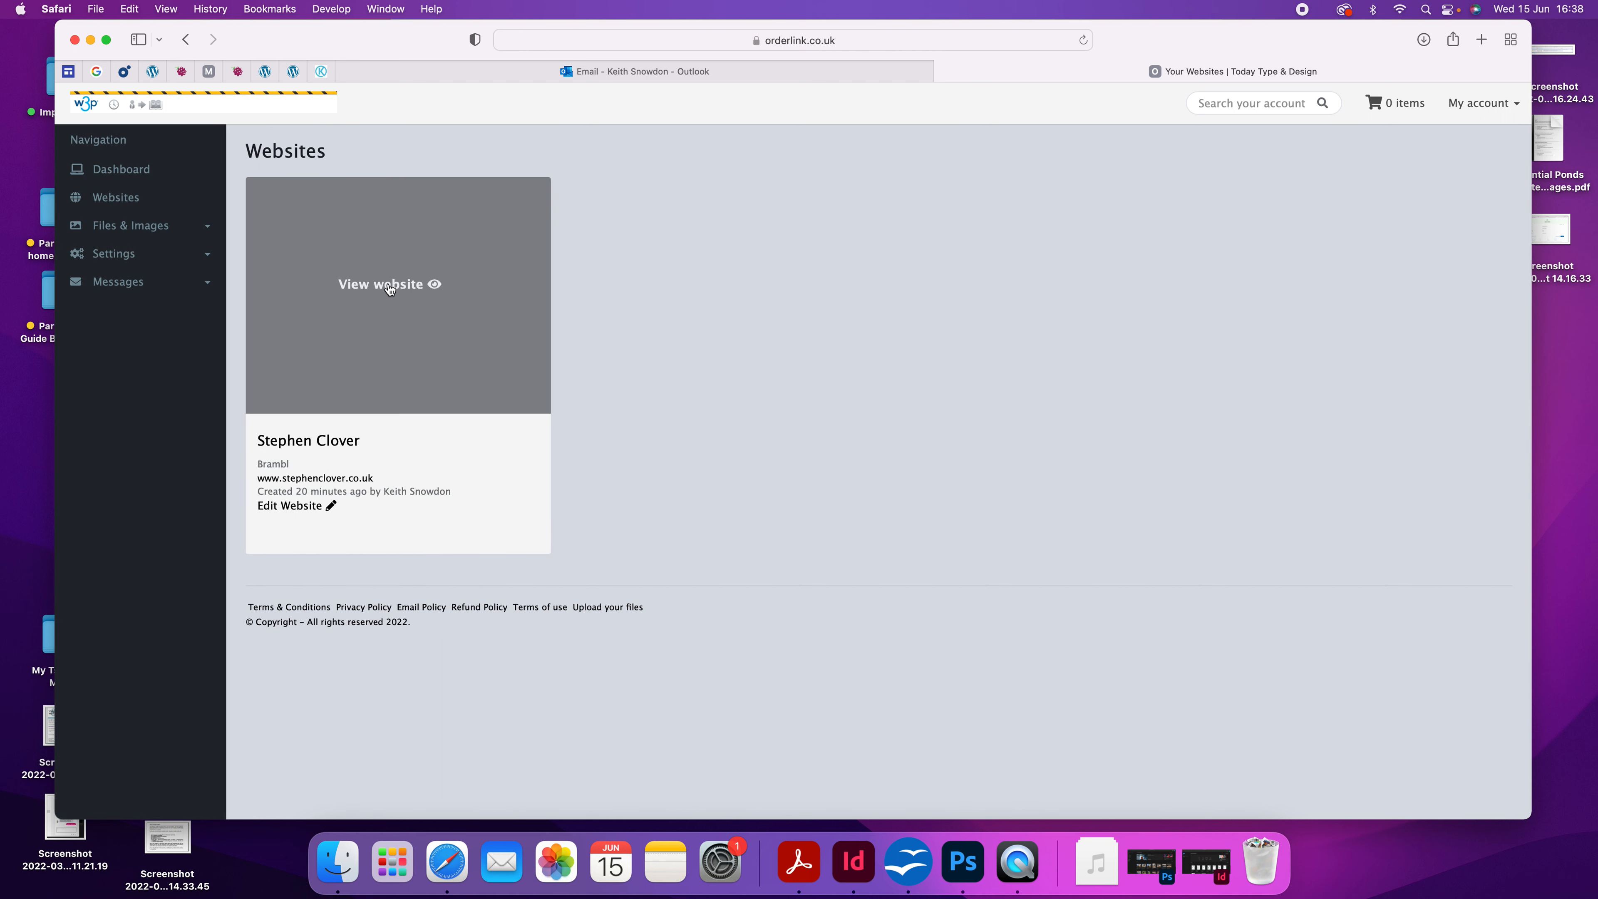
{"action": "mouse_move", "coordinate": [410, 287]}
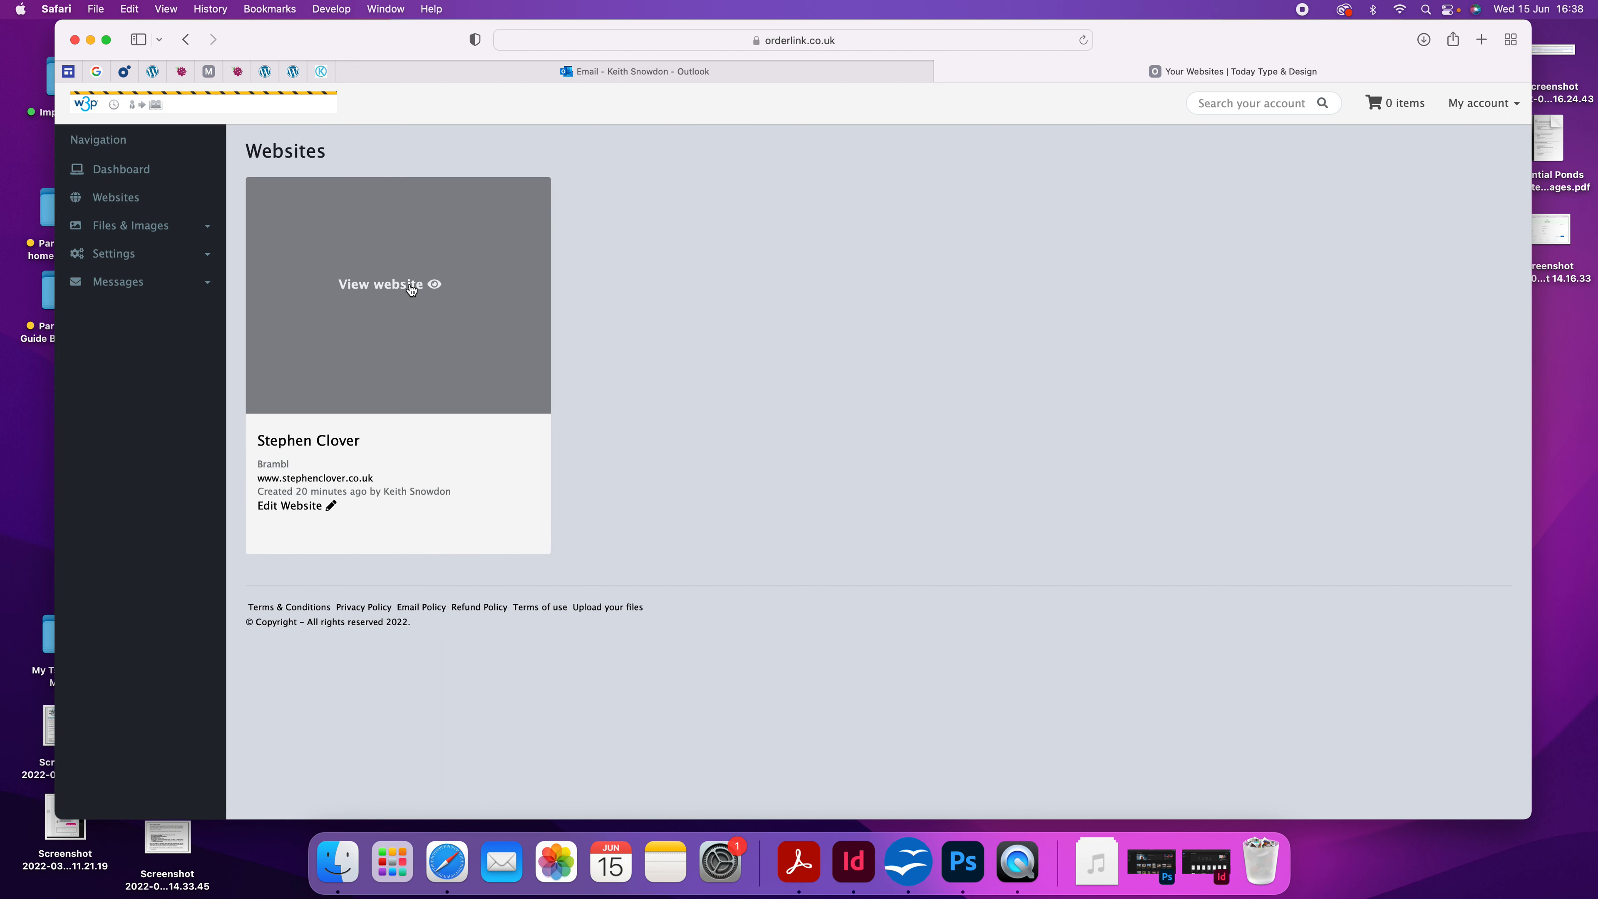
{"action": "mouse_move", "coordinate": [286, 546]}
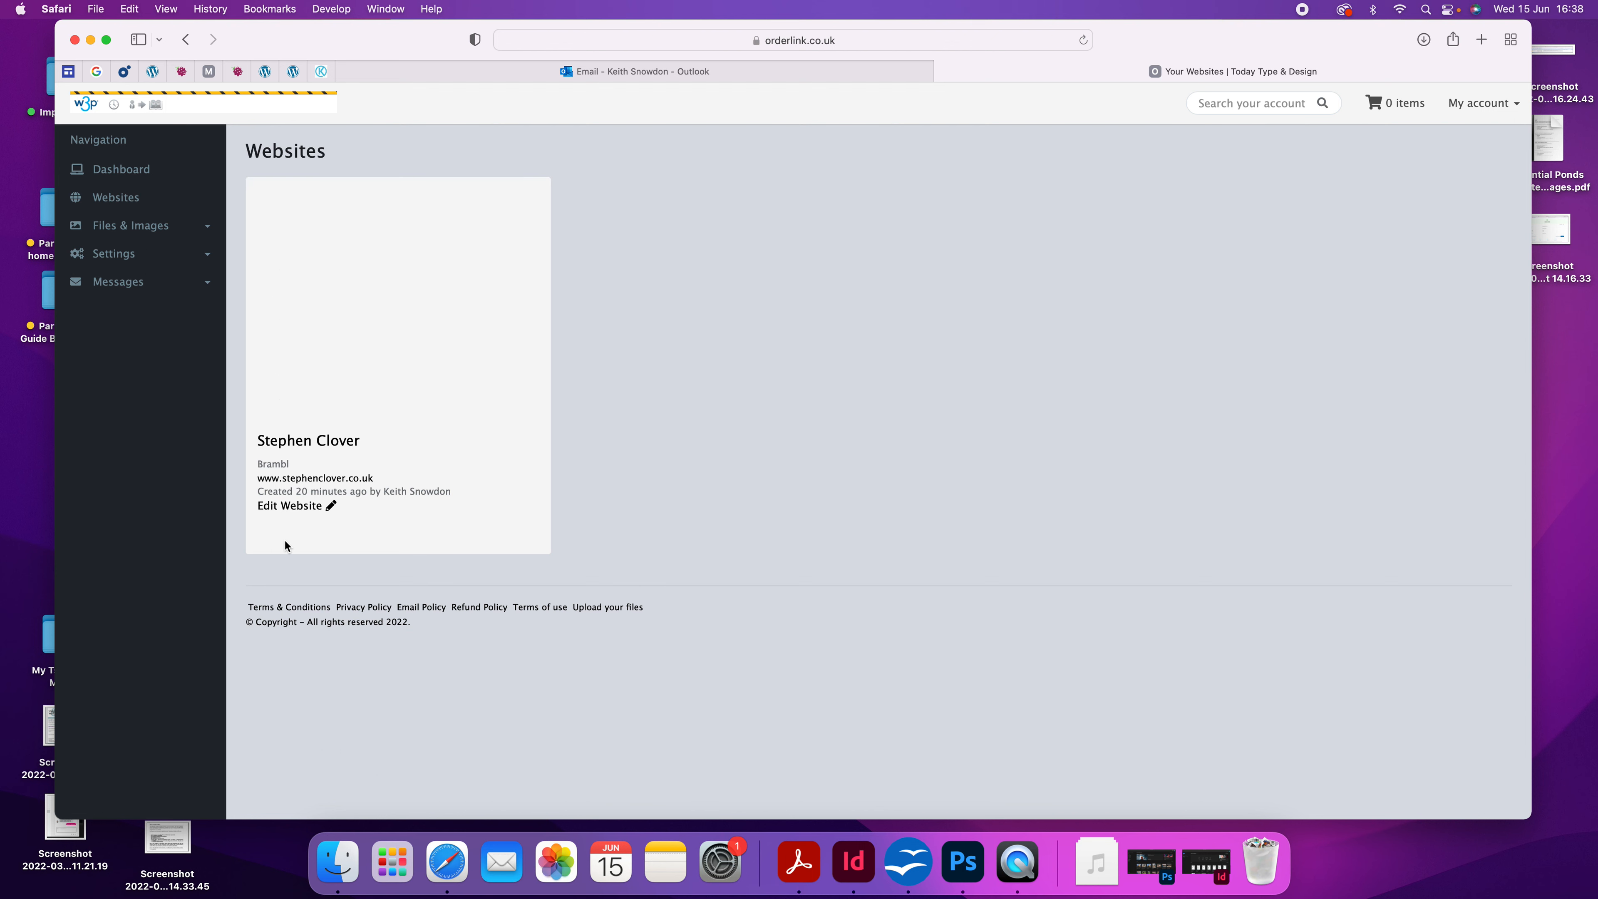
{"action": "mouse_move", "coordinate": [295, 507]}
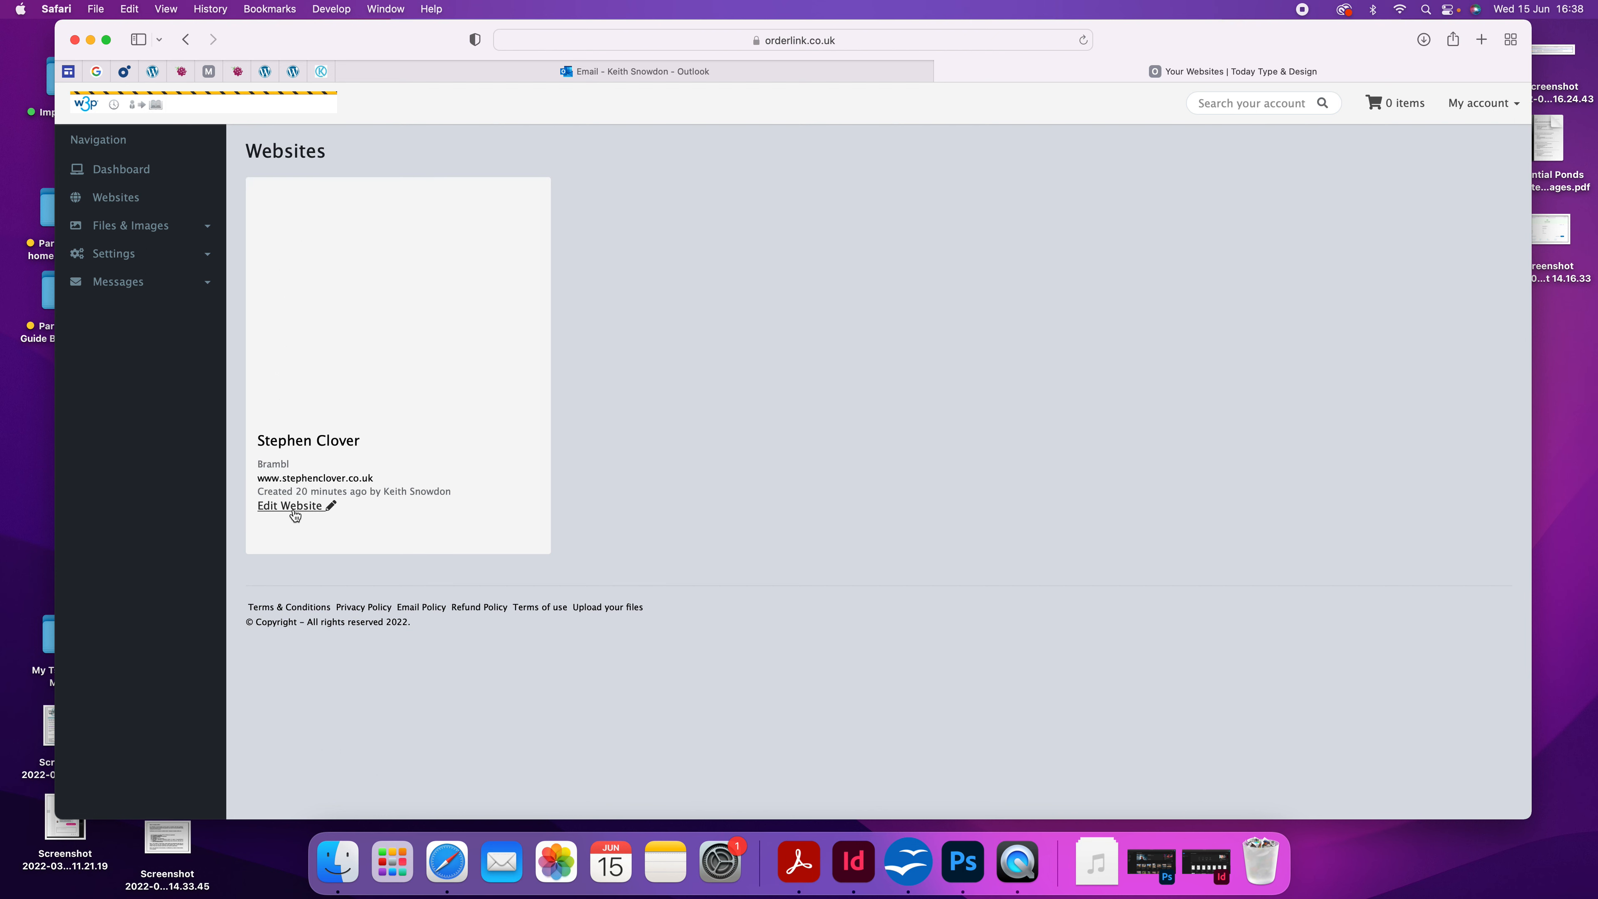
Edit the Stephen Clover website in Brambl and view the artist profile and exhibitions list
{"action": "left_click", "coordinate": [290, 505]}
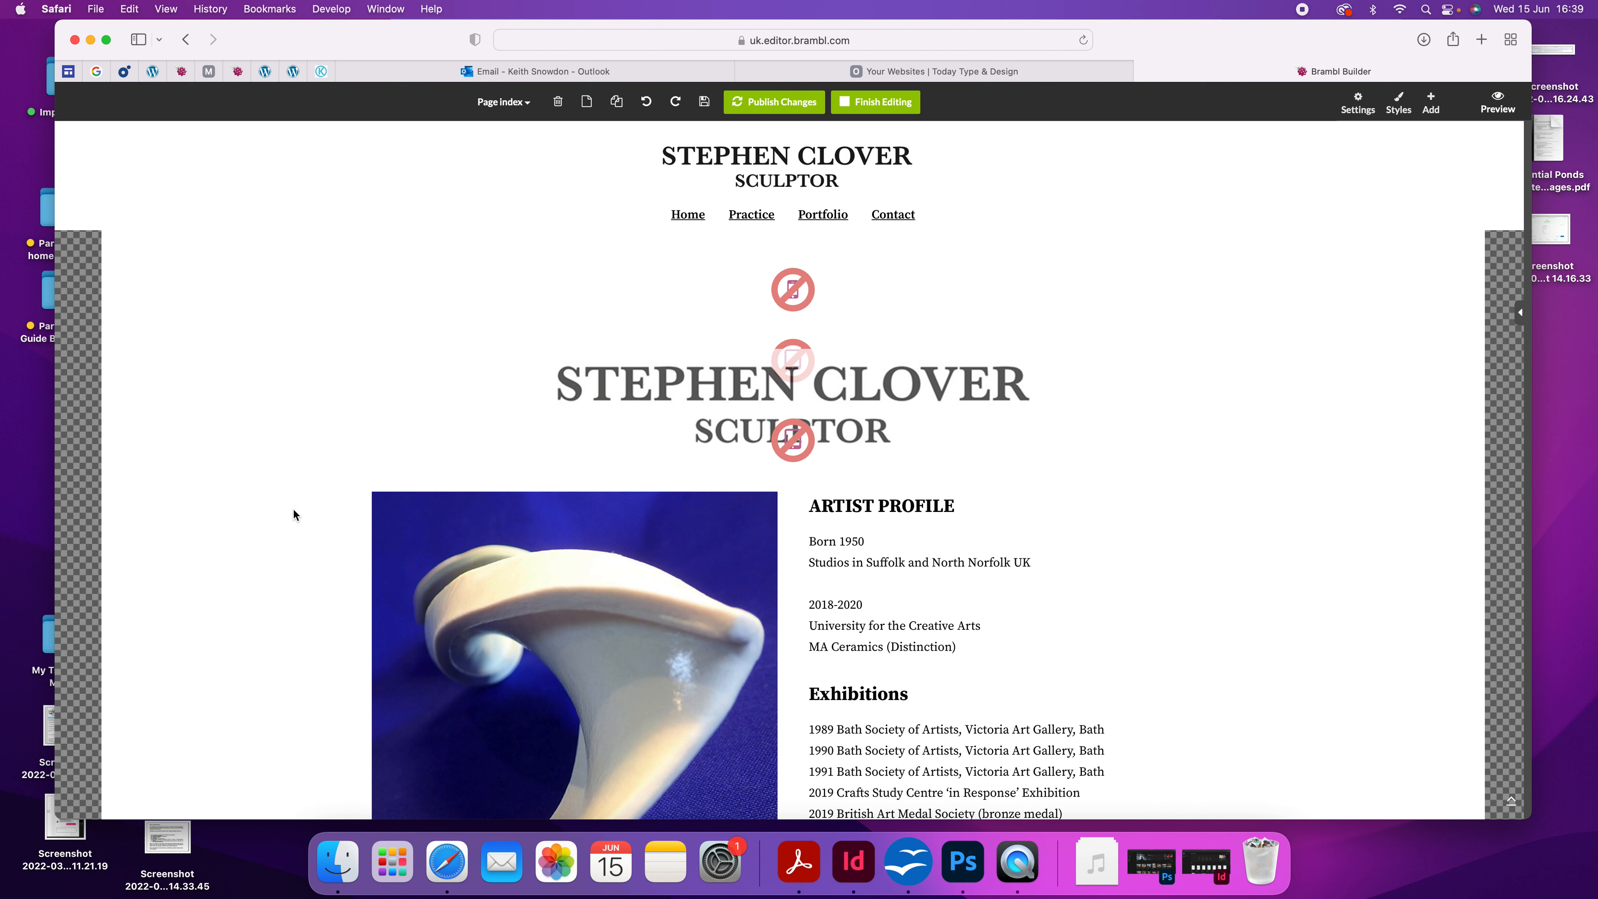
{"action": "mouse_move", "coordinate": [700, 373]}
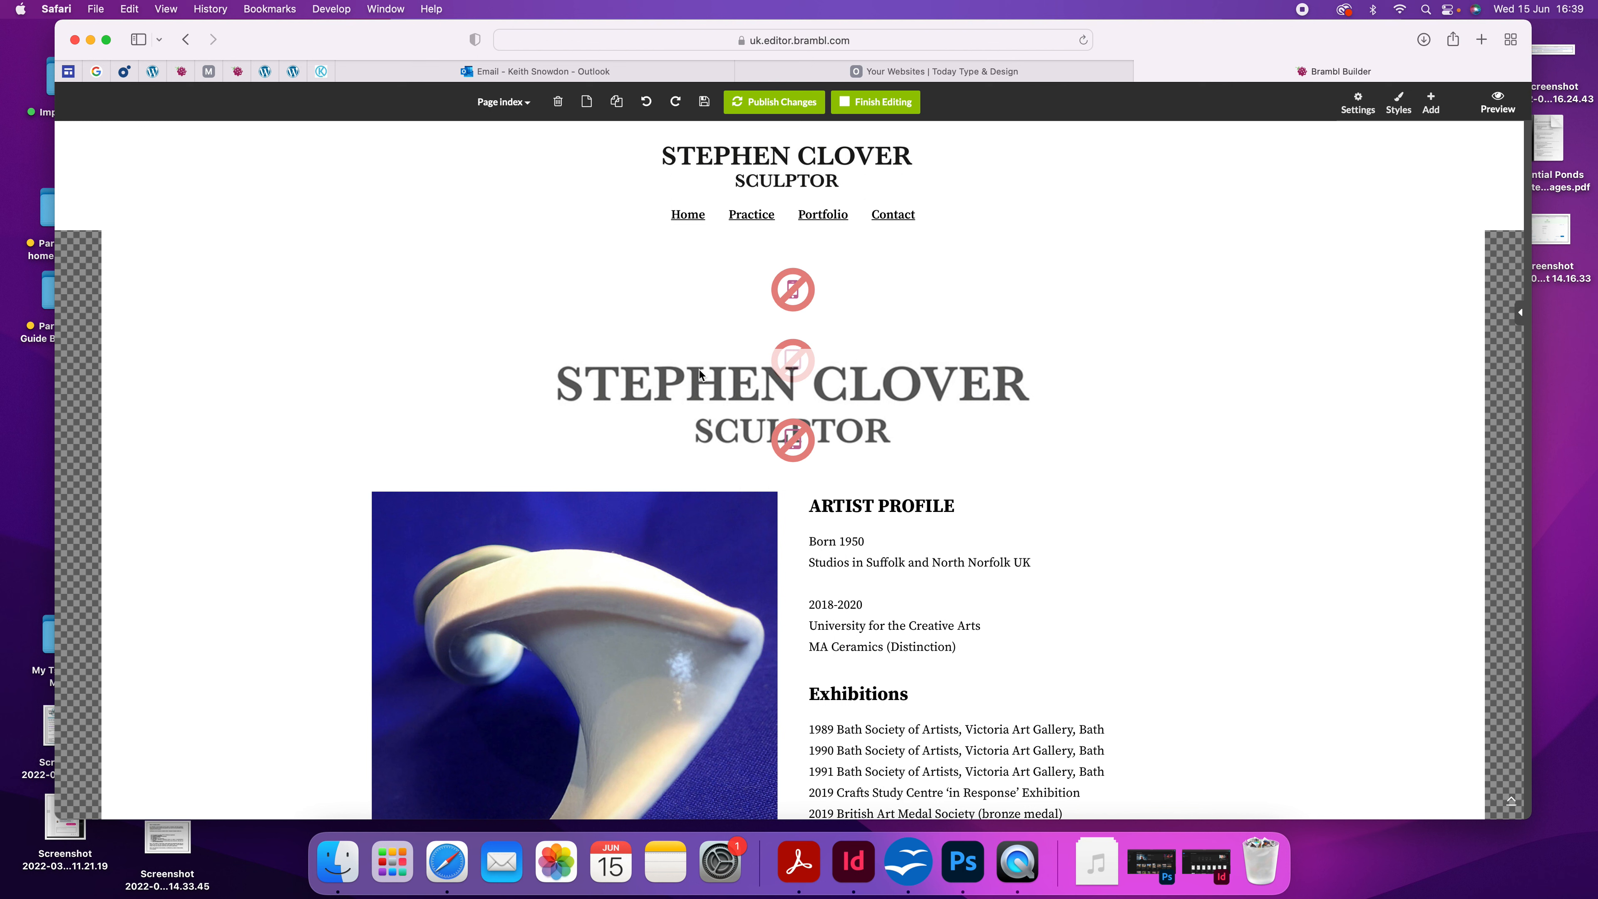
{"action": "mouse_move", "coordinate": [790, 432]}
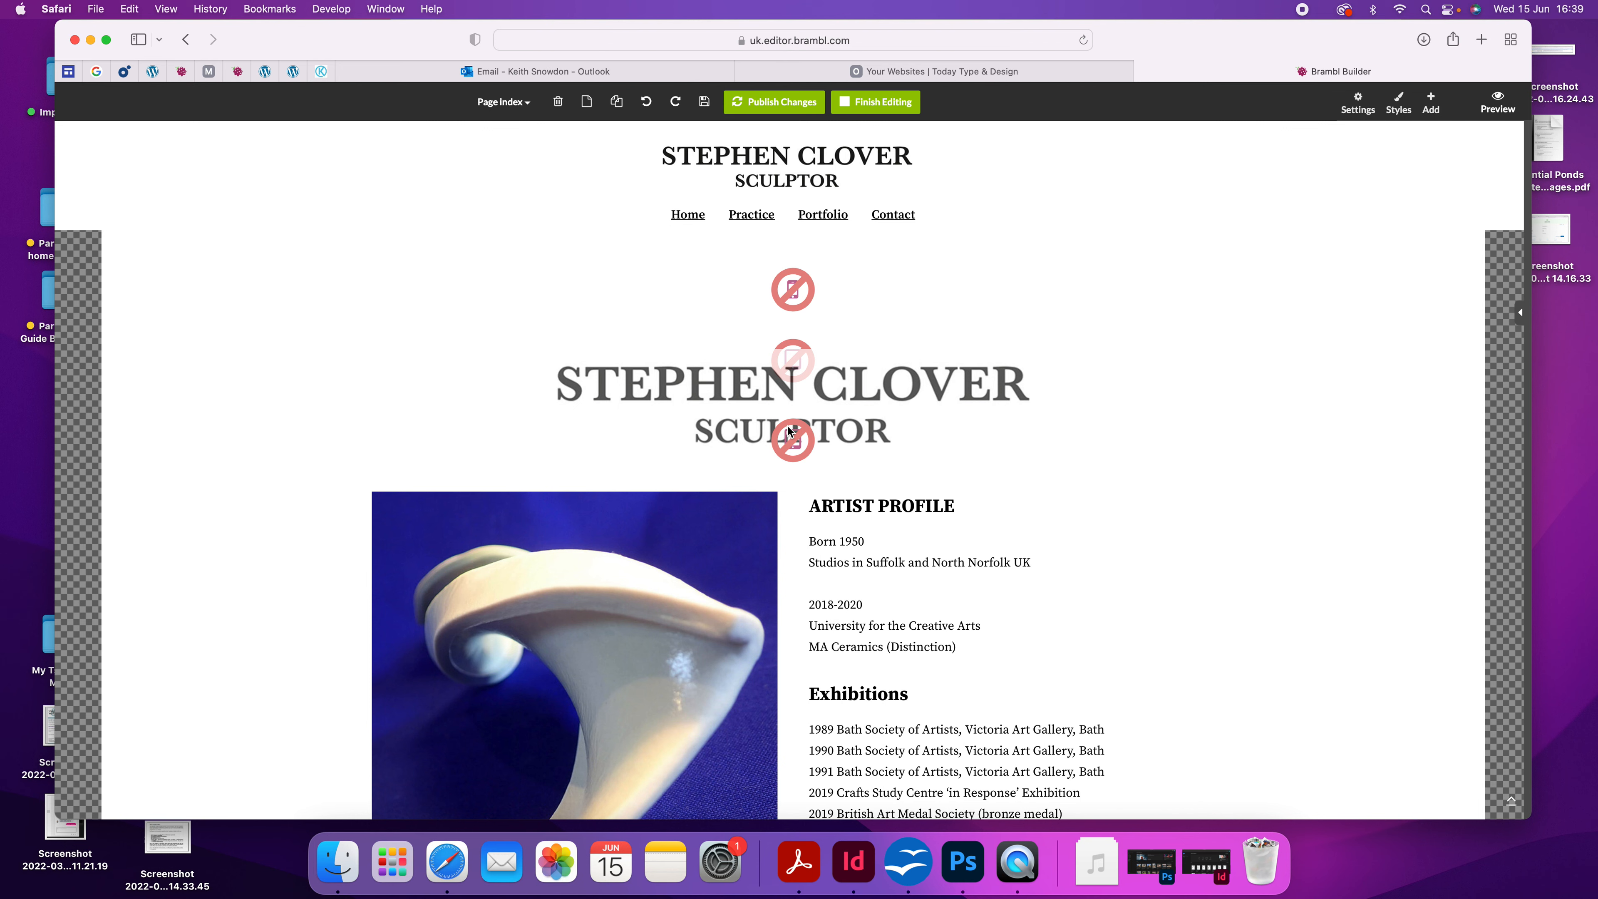
{"action": "scroll", "scroll_direction": "down", "scroll_amount": 3}
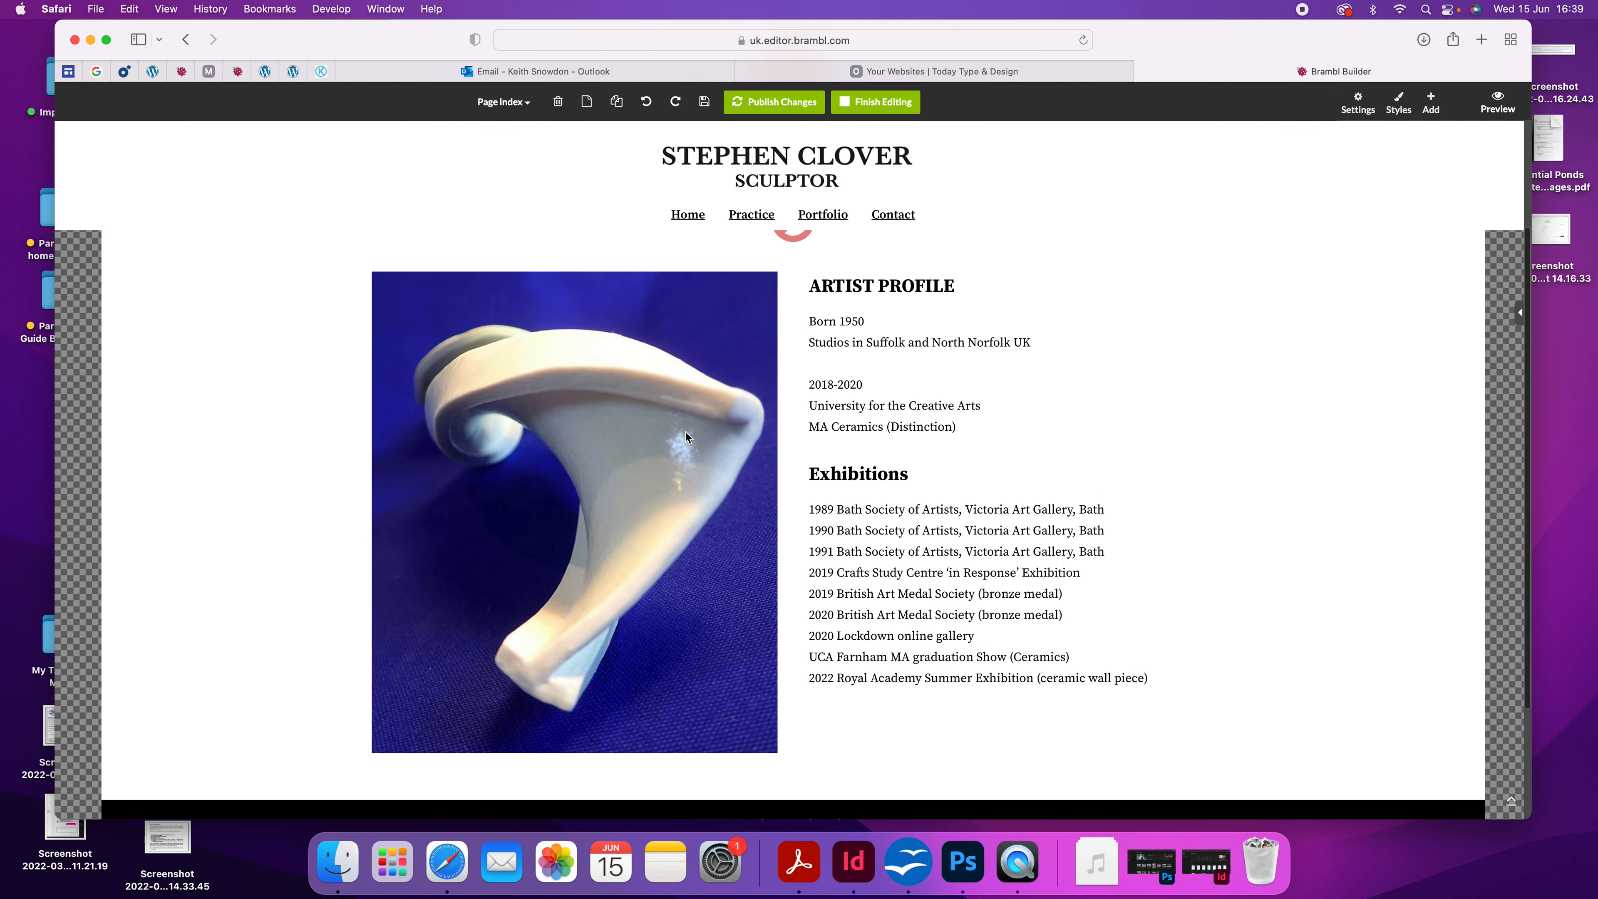
Raise the artist profile text block's Space ↓ from 5 to 30 pixels
{"action": "left_click", "coordinate": [835, 453]}
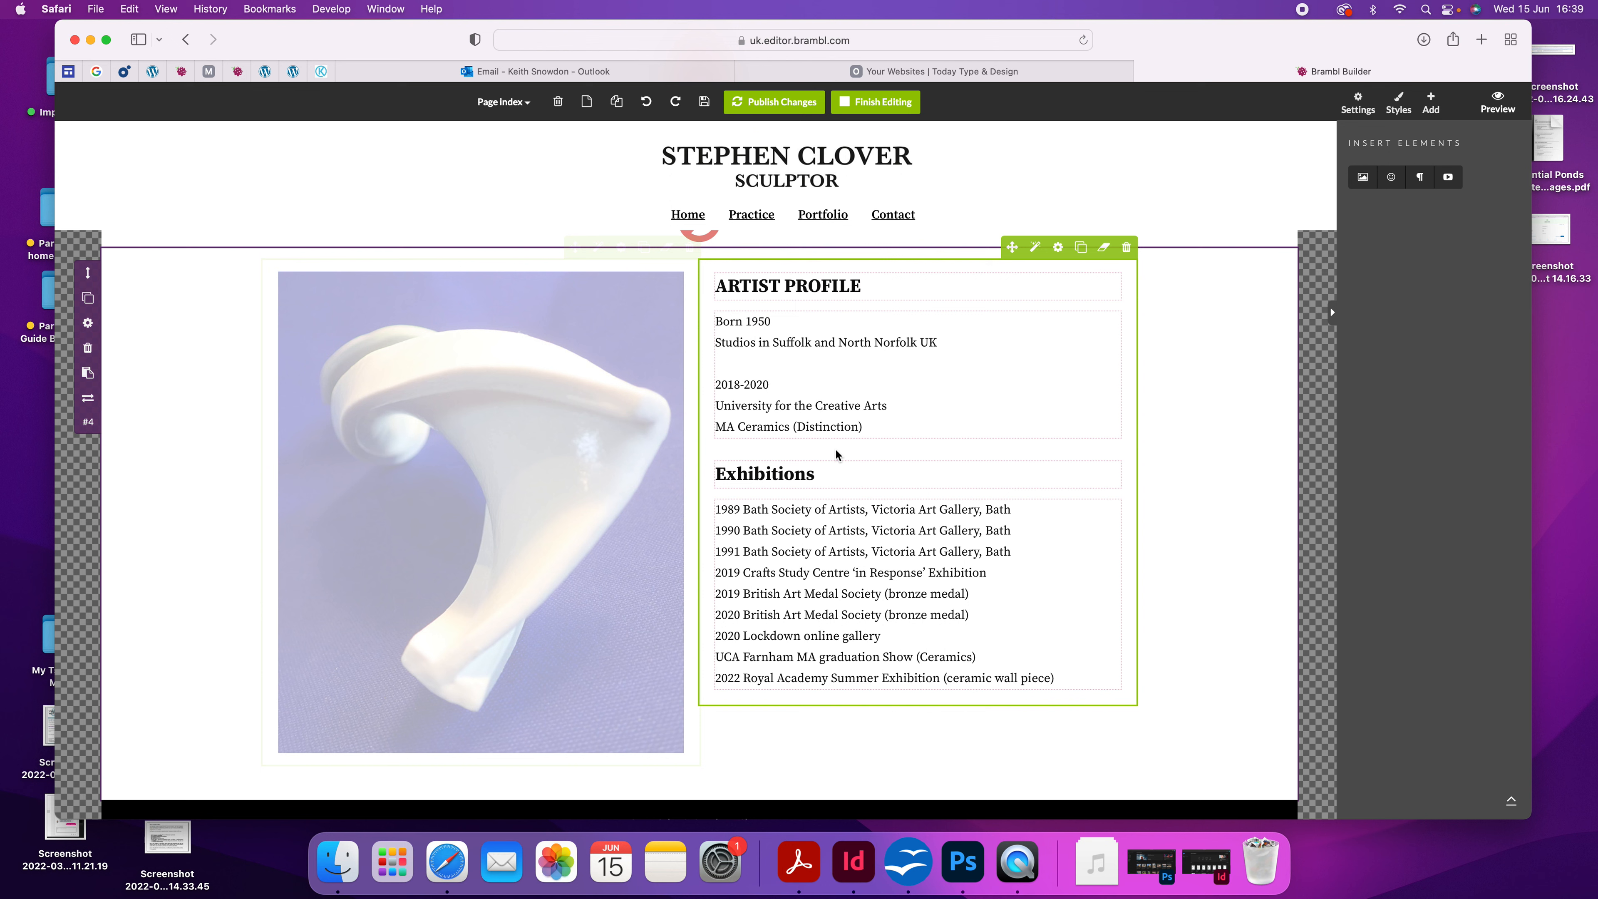
{"action": "mouse_move", "coordinate": [817, 330]}
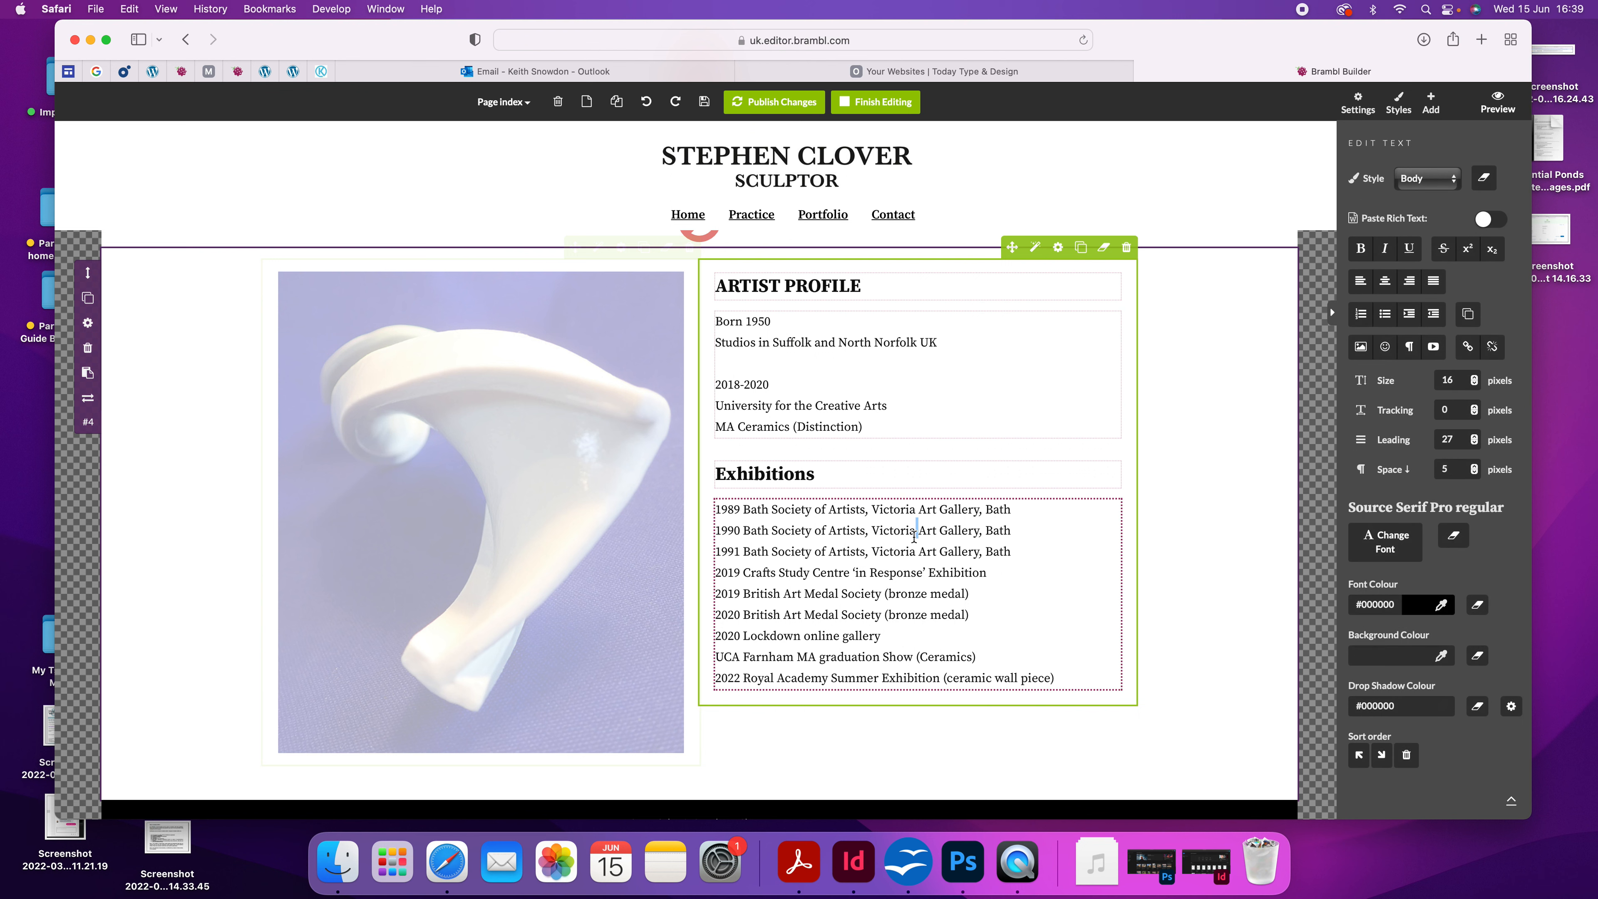
{"action": "double_click", "coordinate": [894, 571]}
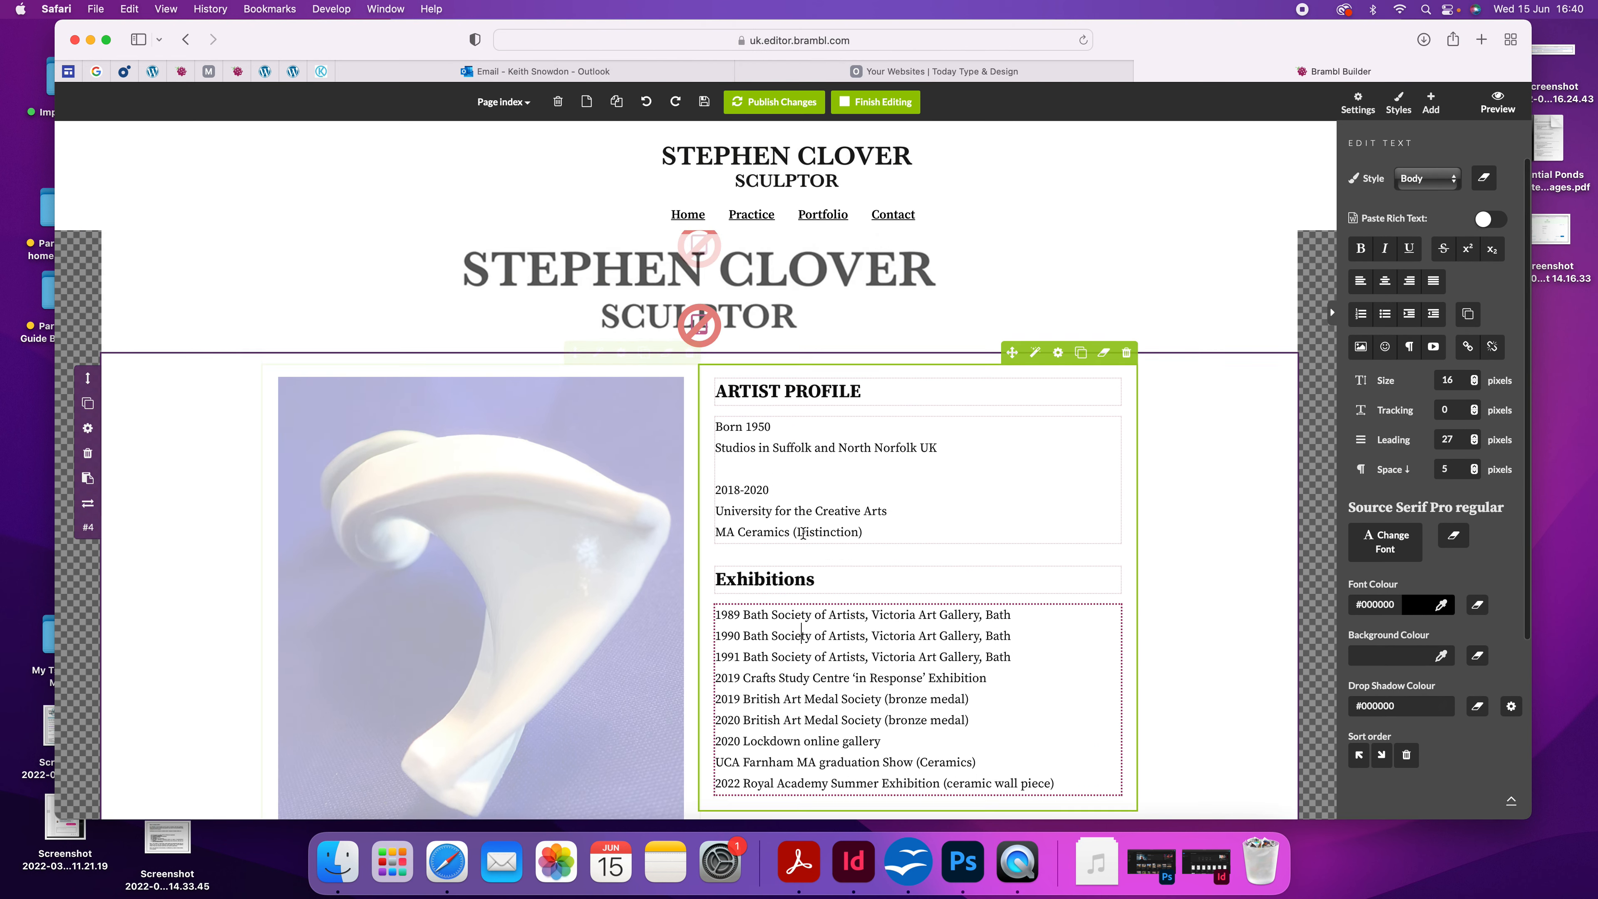
{"action": "scroll", "scroll_direction": "down", "scroll_amount": 3}
{"action": "type", "text": "30"}
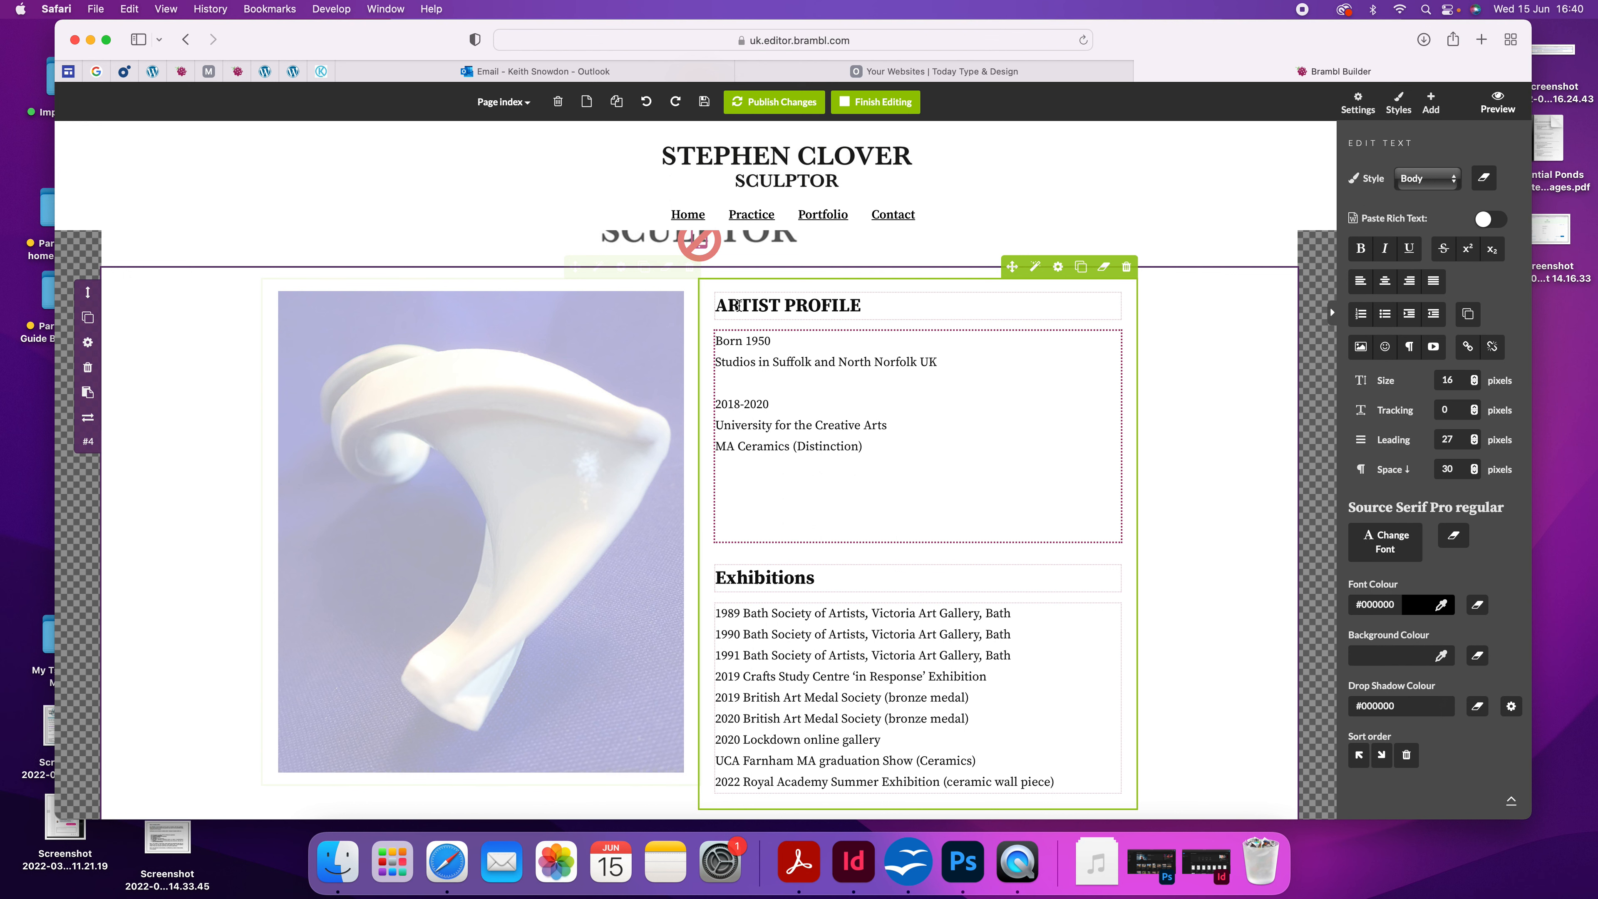
Undo the last two edits and leave the editor without publishing, confirming Leave Page
{"action": "left_click", "coordinate": [648, 101]}
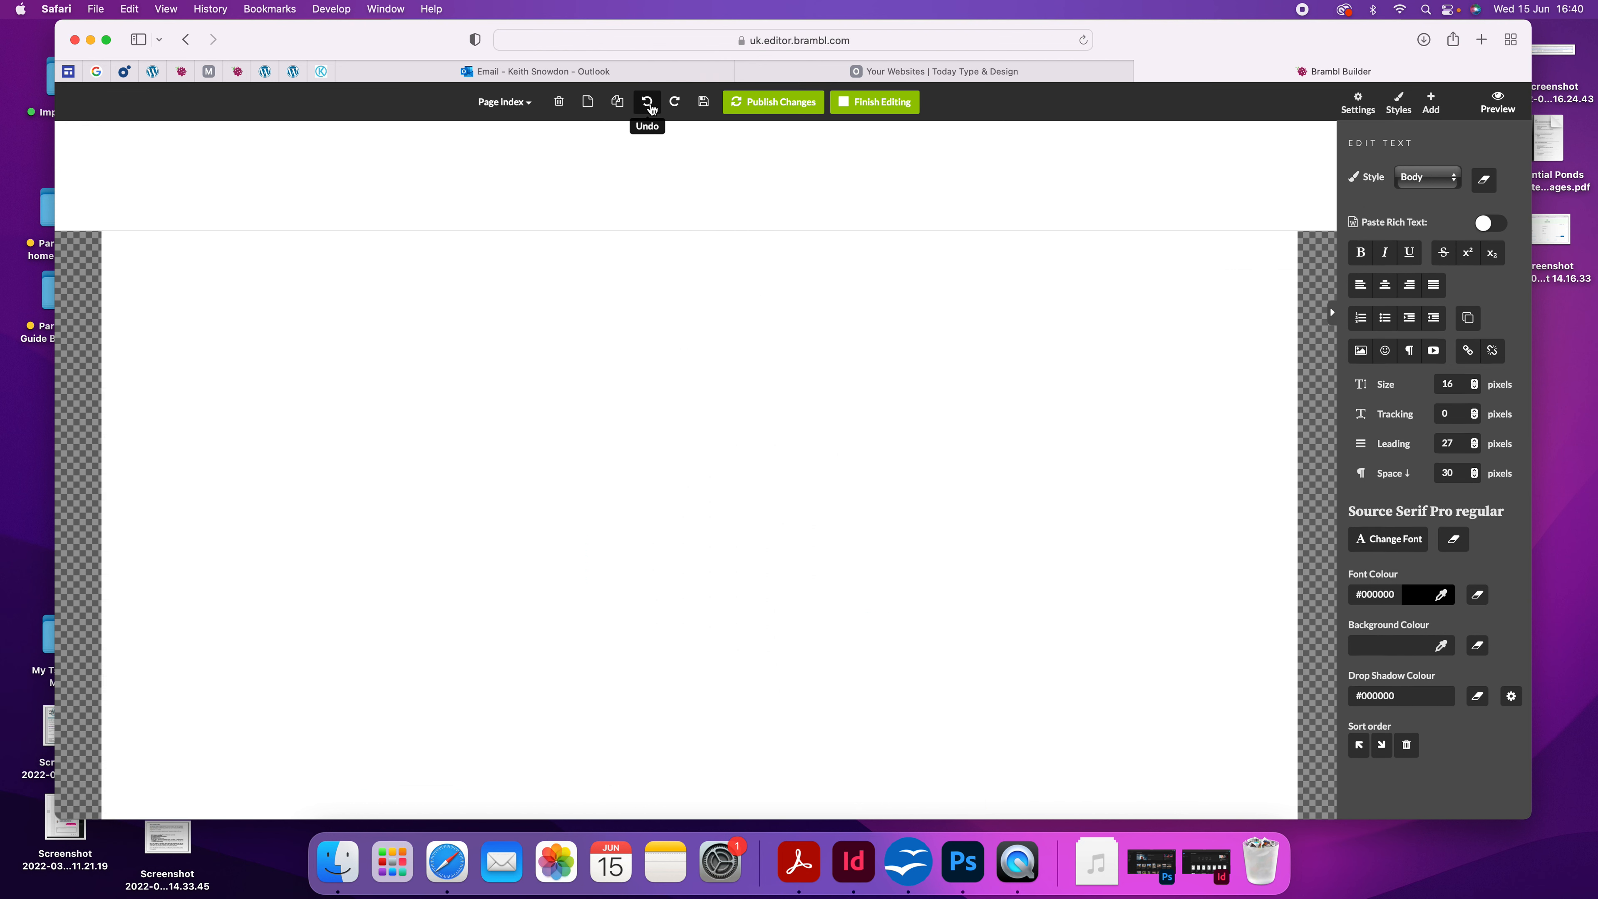
{"action": "left_click", "coordinate": [647, 102]}
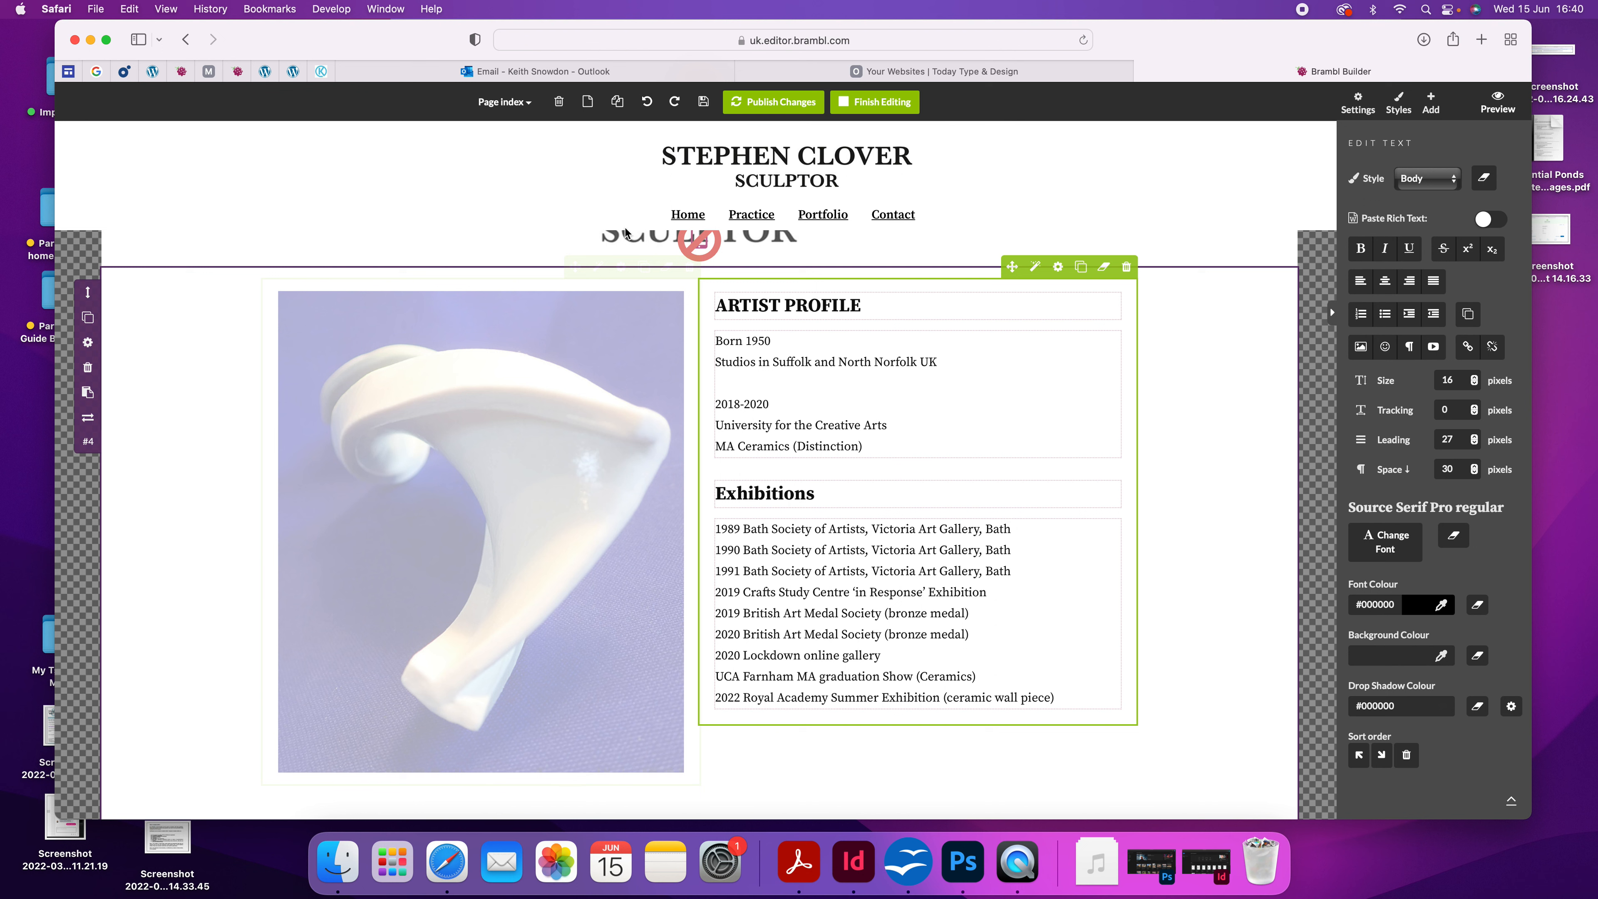
{"action": "mouse_move", "coordinate": [769, 109]}
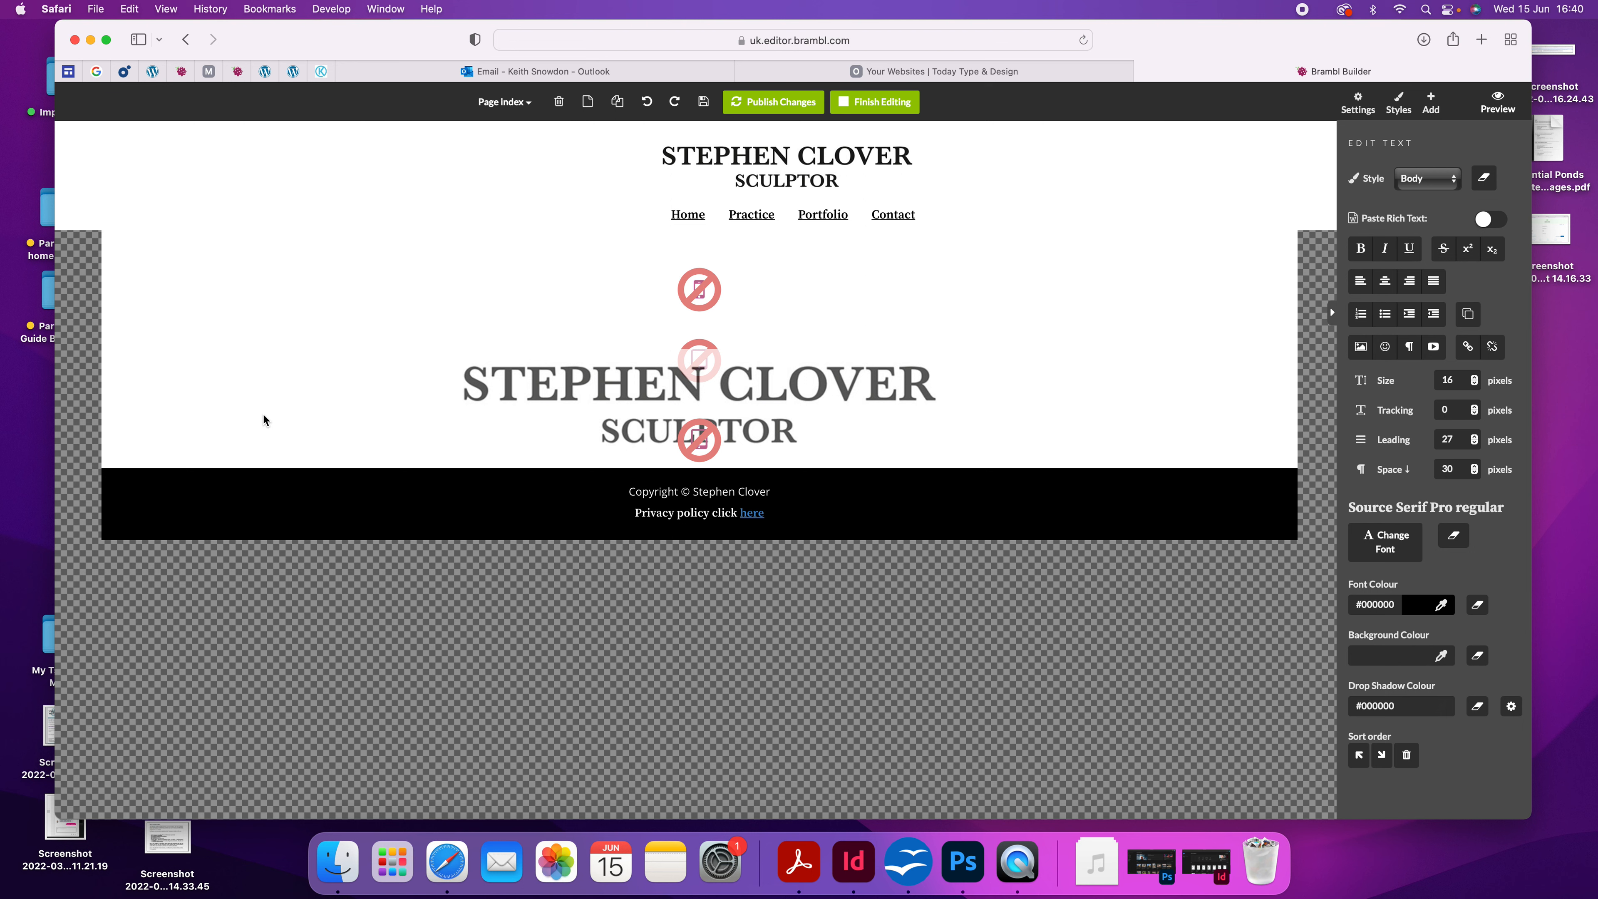
{"action": "mouse_move", "coordinate": [848, 579]}
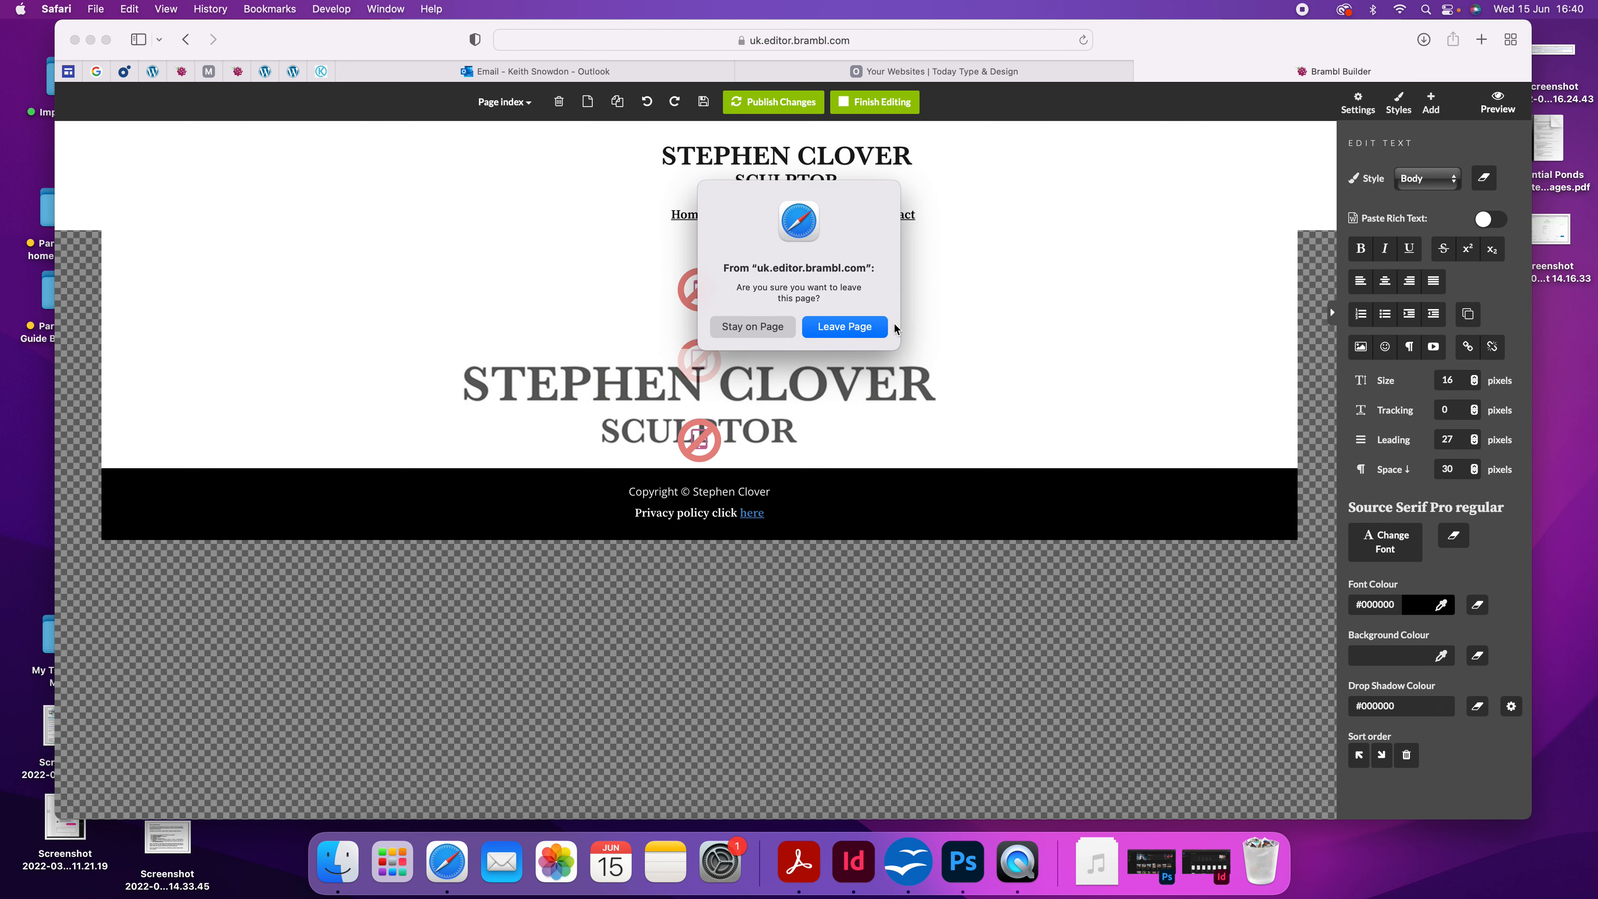
{"action": "left_click", "coordinate": [844, 326]}
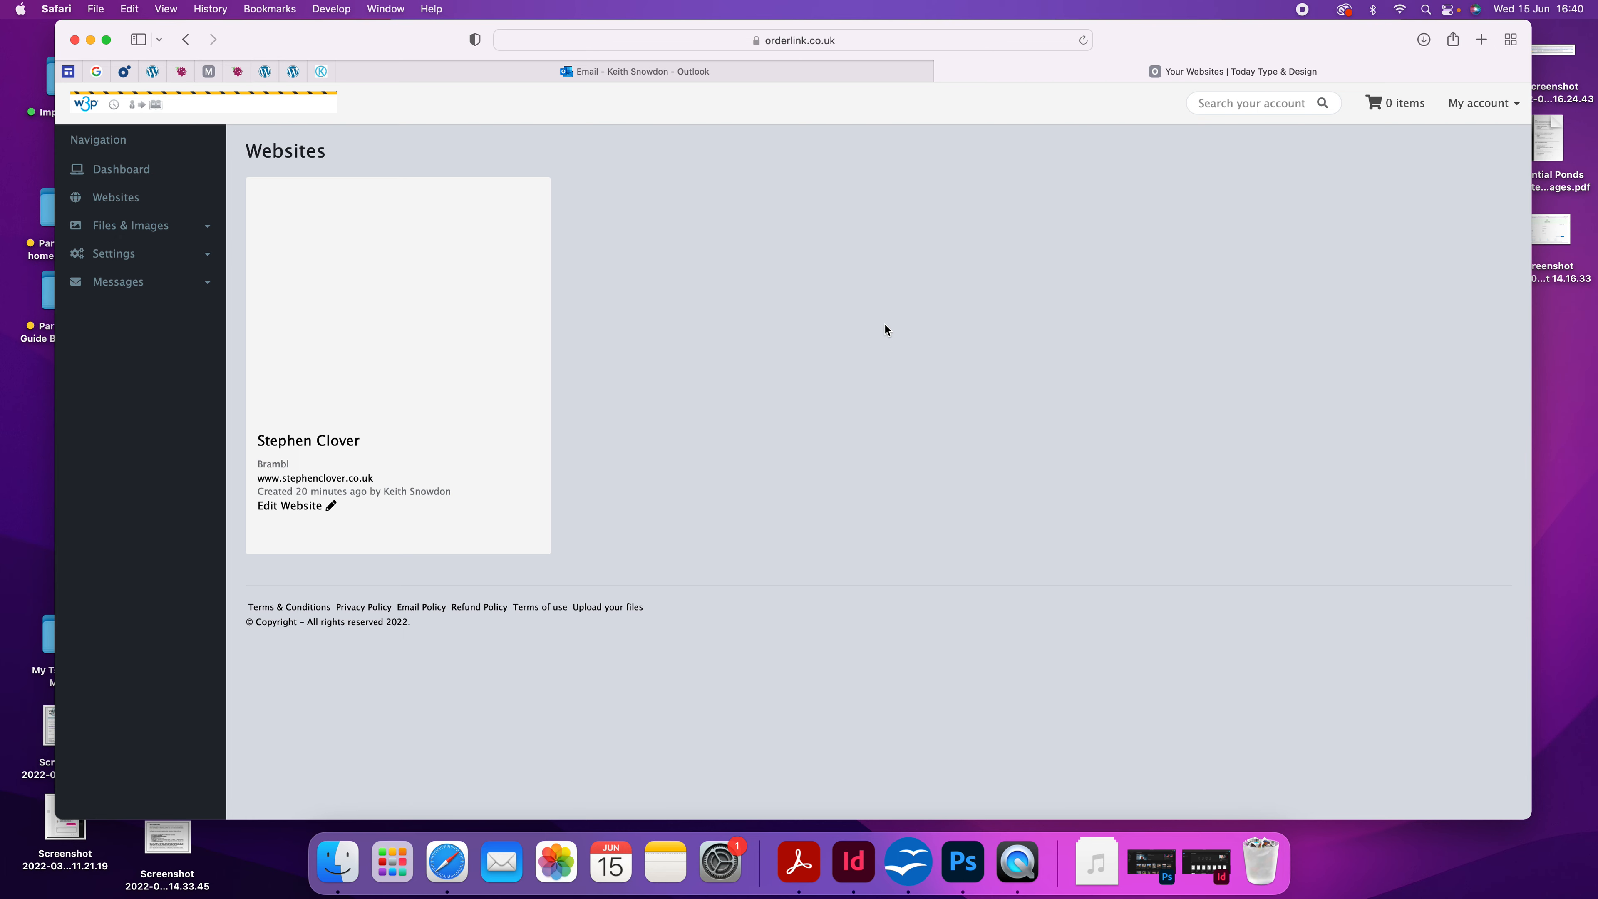
Reopen the Stephen Clover website in the Brambl editor from the portal card
{"action": "left_click", "coordinate": [290, 505]}
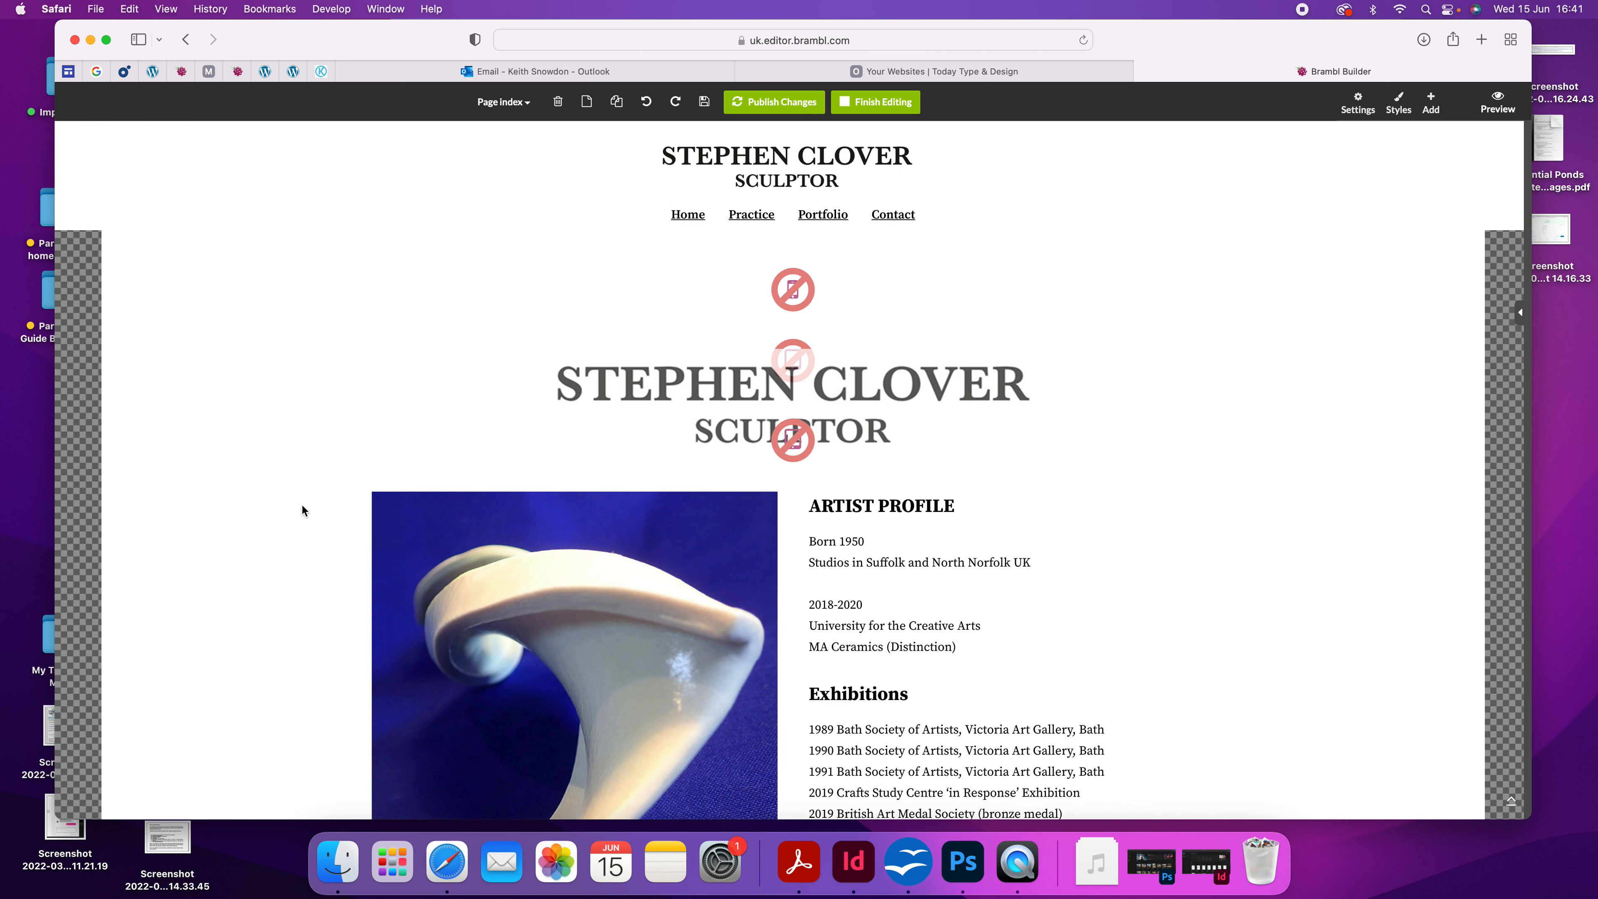
{"action": "mouse_move", "coordinate": [477, 157]}
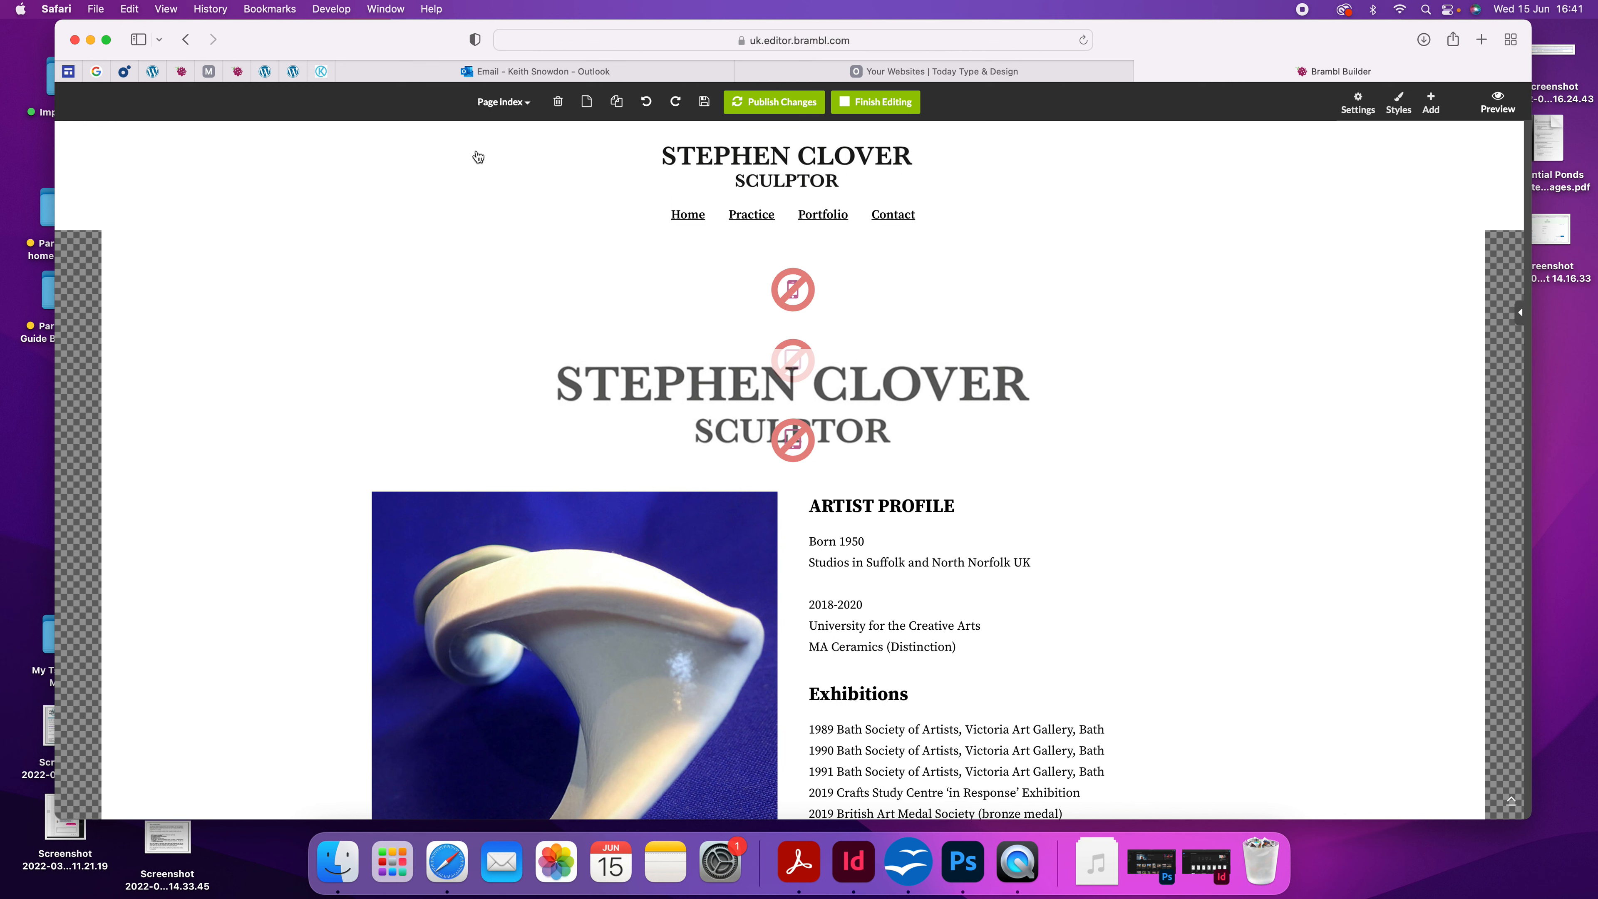
Switch to the practice page and bring its gallery and practice statement text into view
{"action": "left_click", "coordinate": [500, 101]}
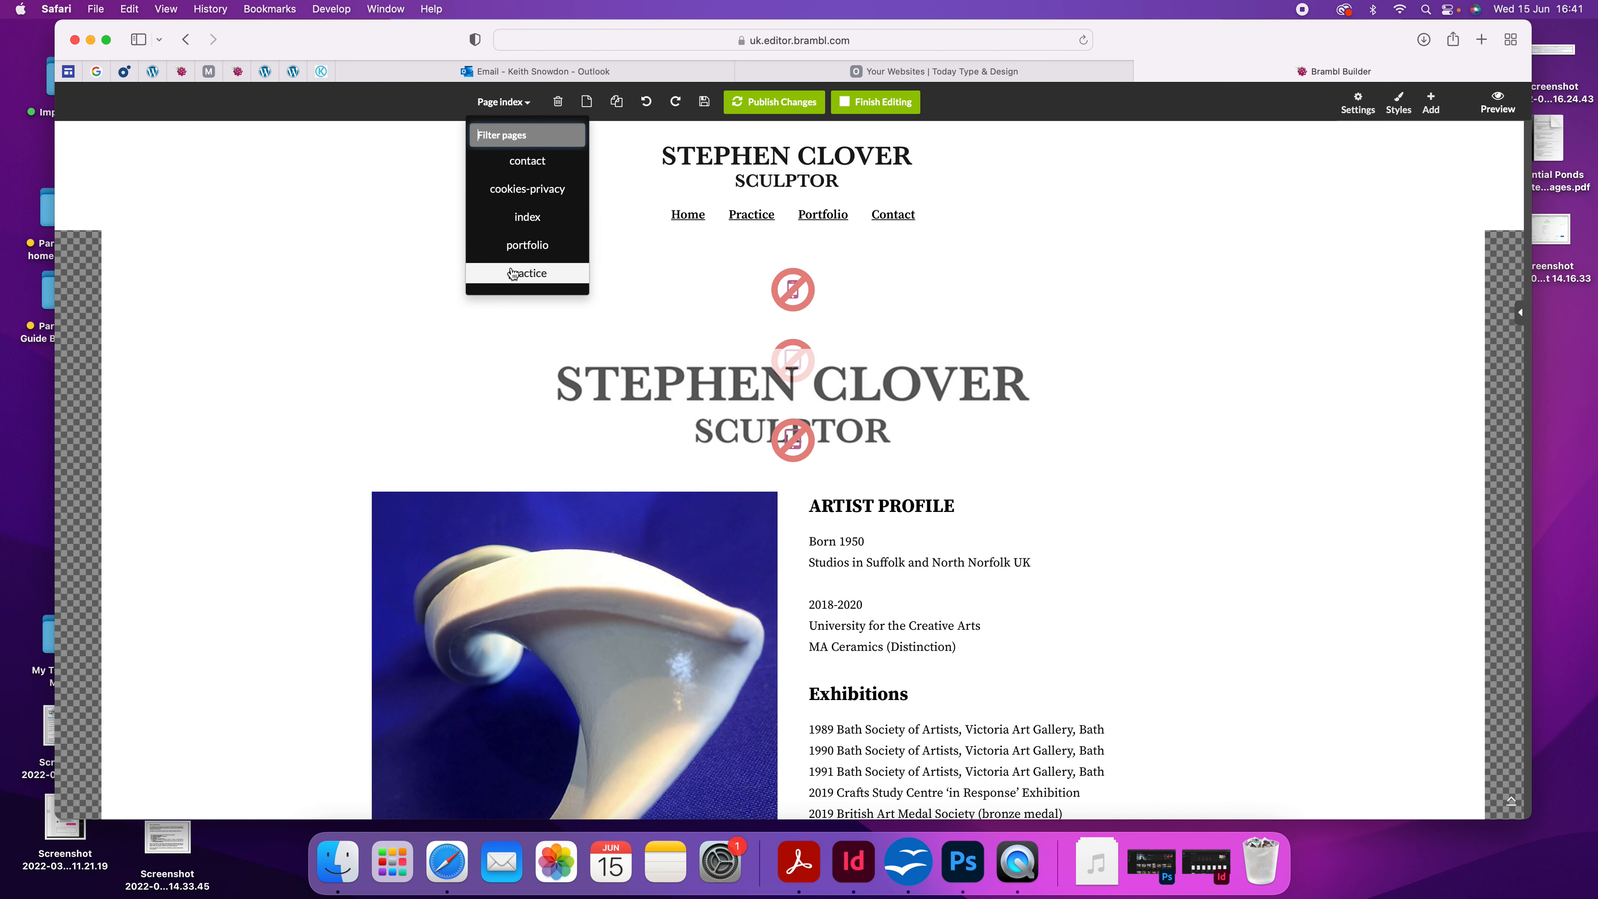
{"action": "left_click", "coordinate": [527, 273]}
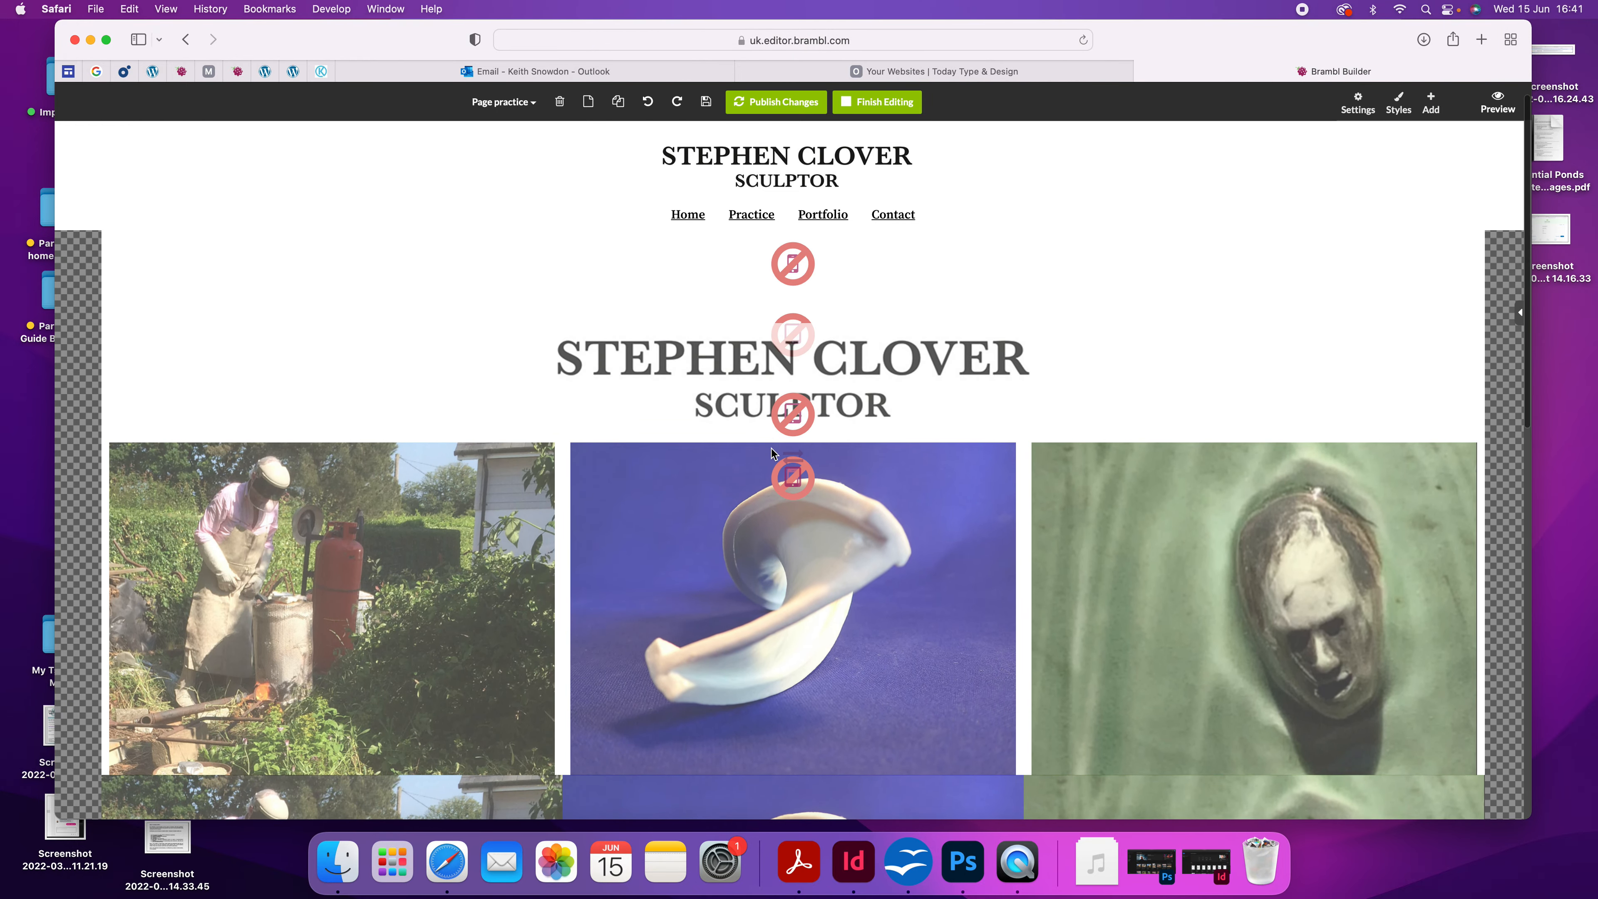
{"action": "scroll", "scroll_direction": "down", "scroll_amount": 3}
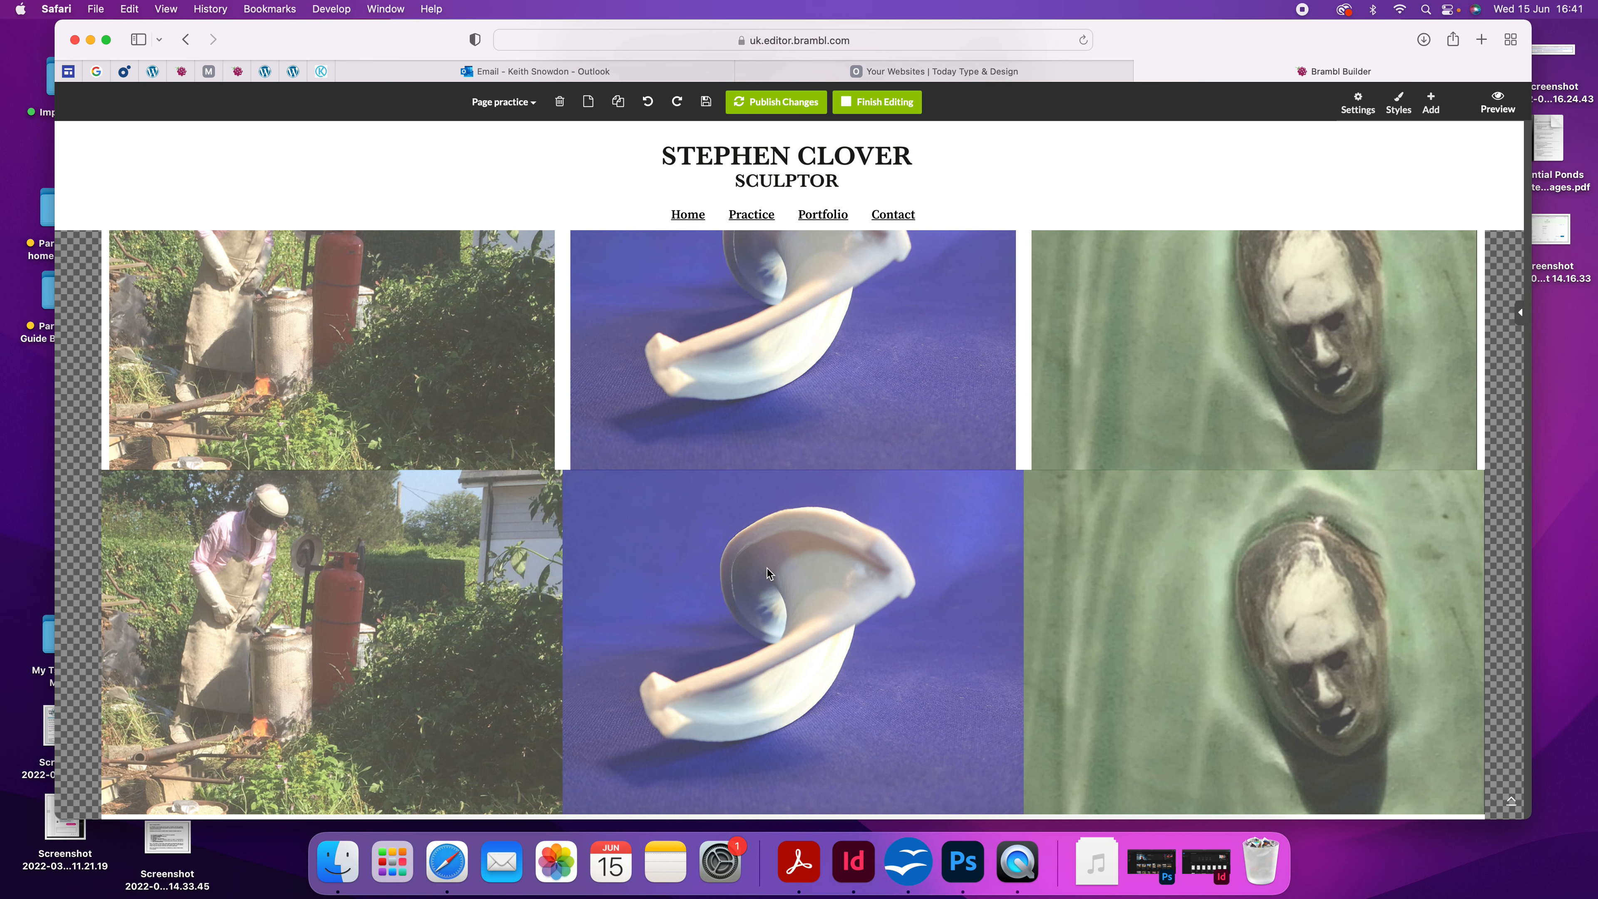
{"action": "scroll", "scroll_direction": "down", "scroll_amount": 3}
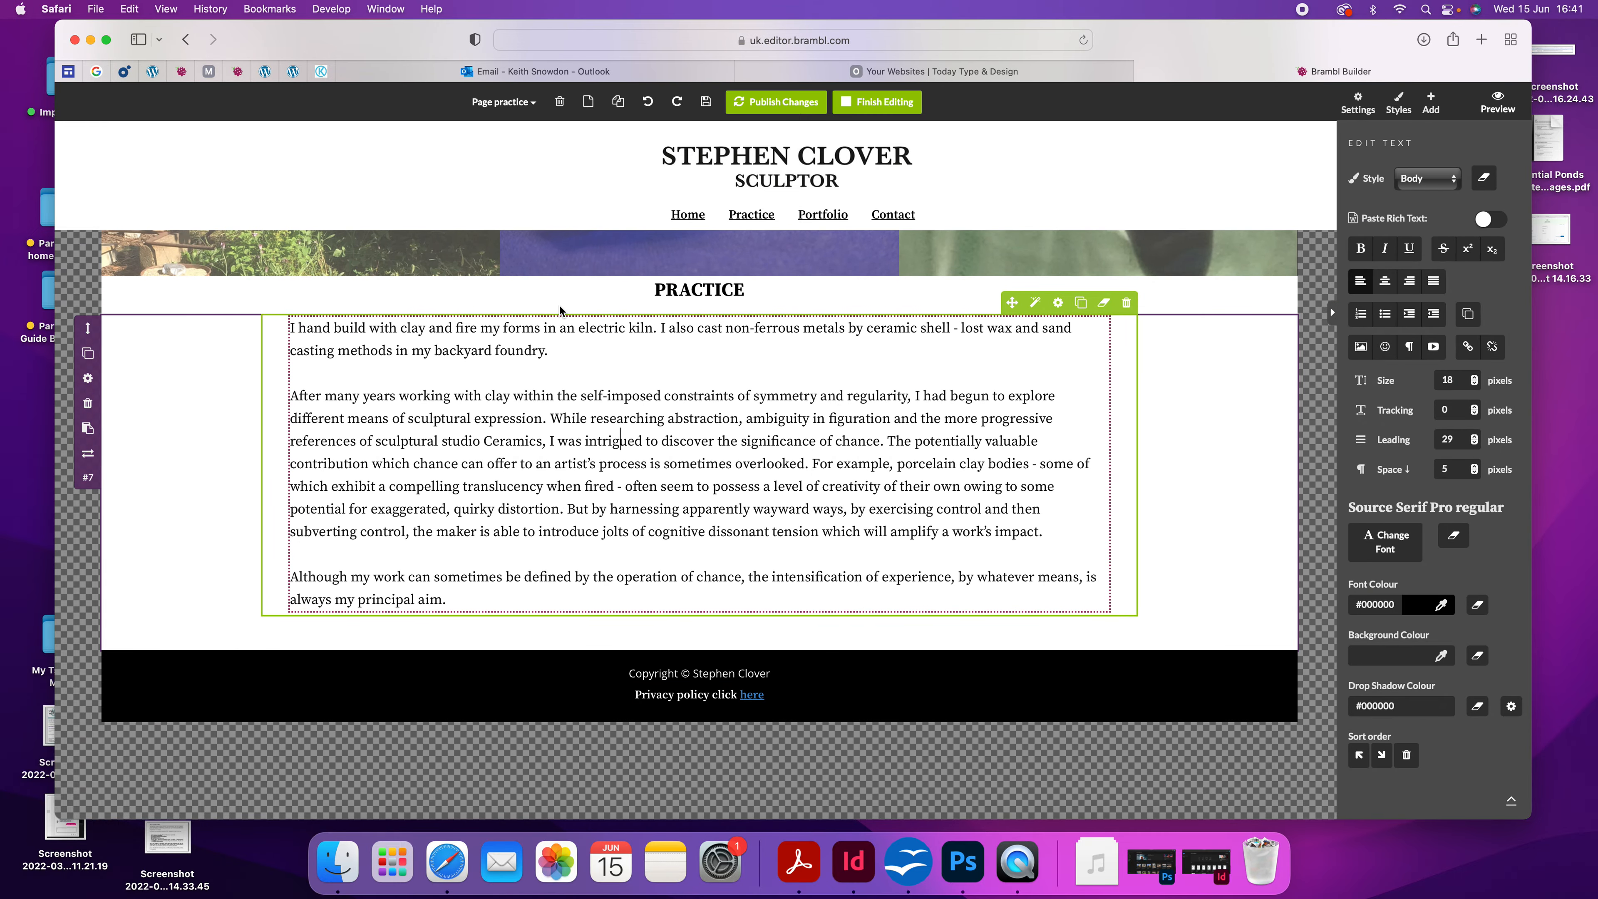
{"action": "double_click", "coordinate": [511, 441]}
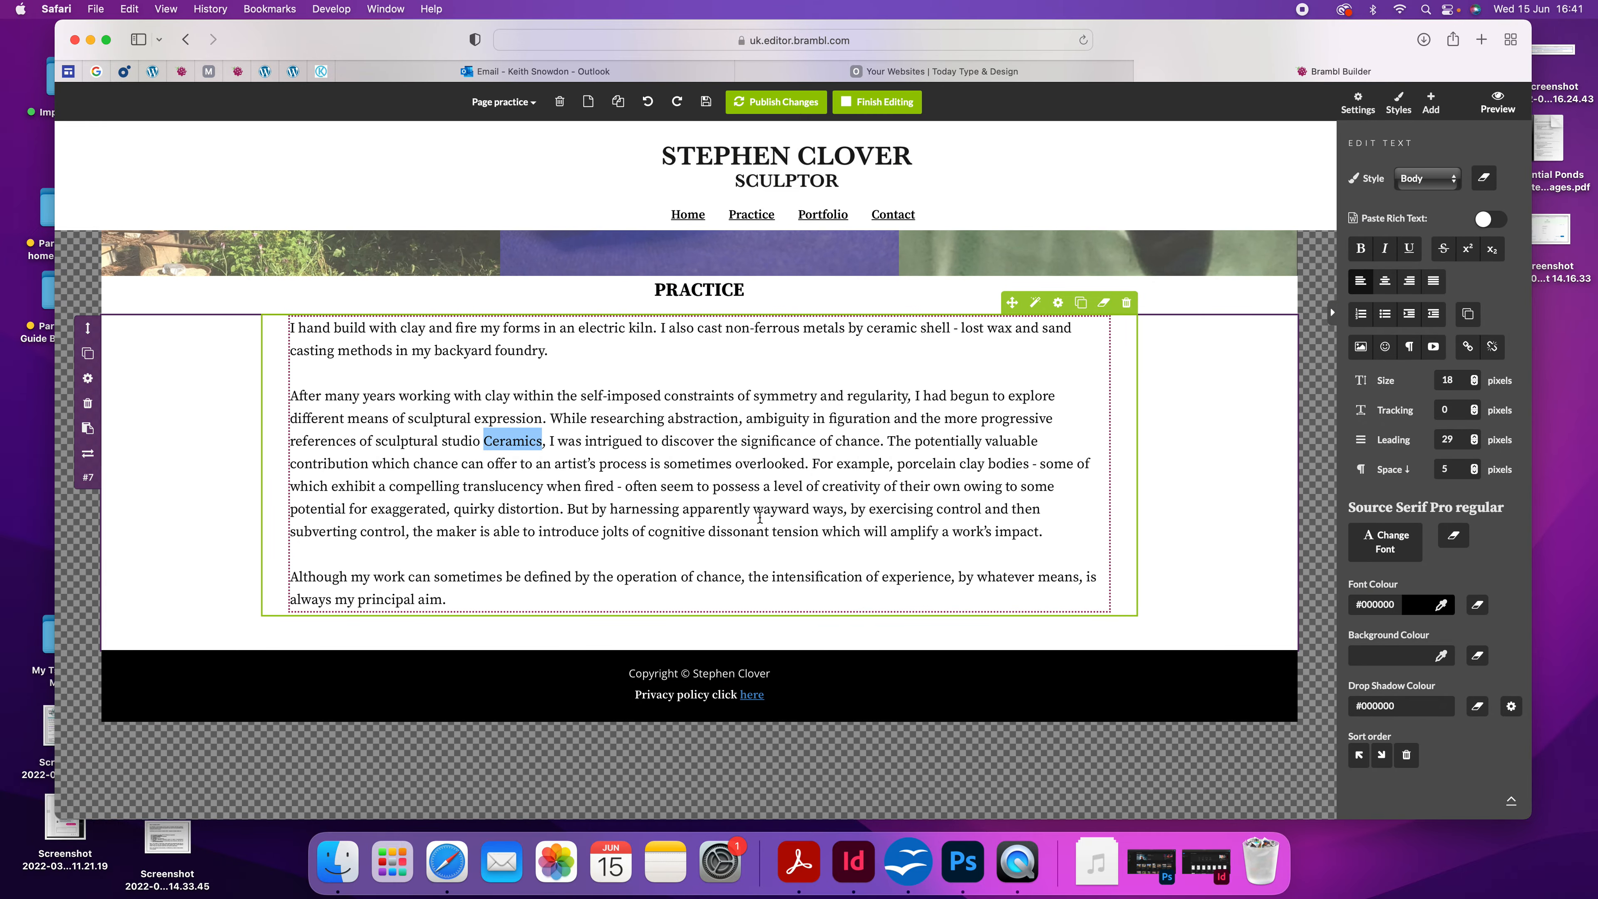
{"action": "double_click", "coordinate": [612, 531]}
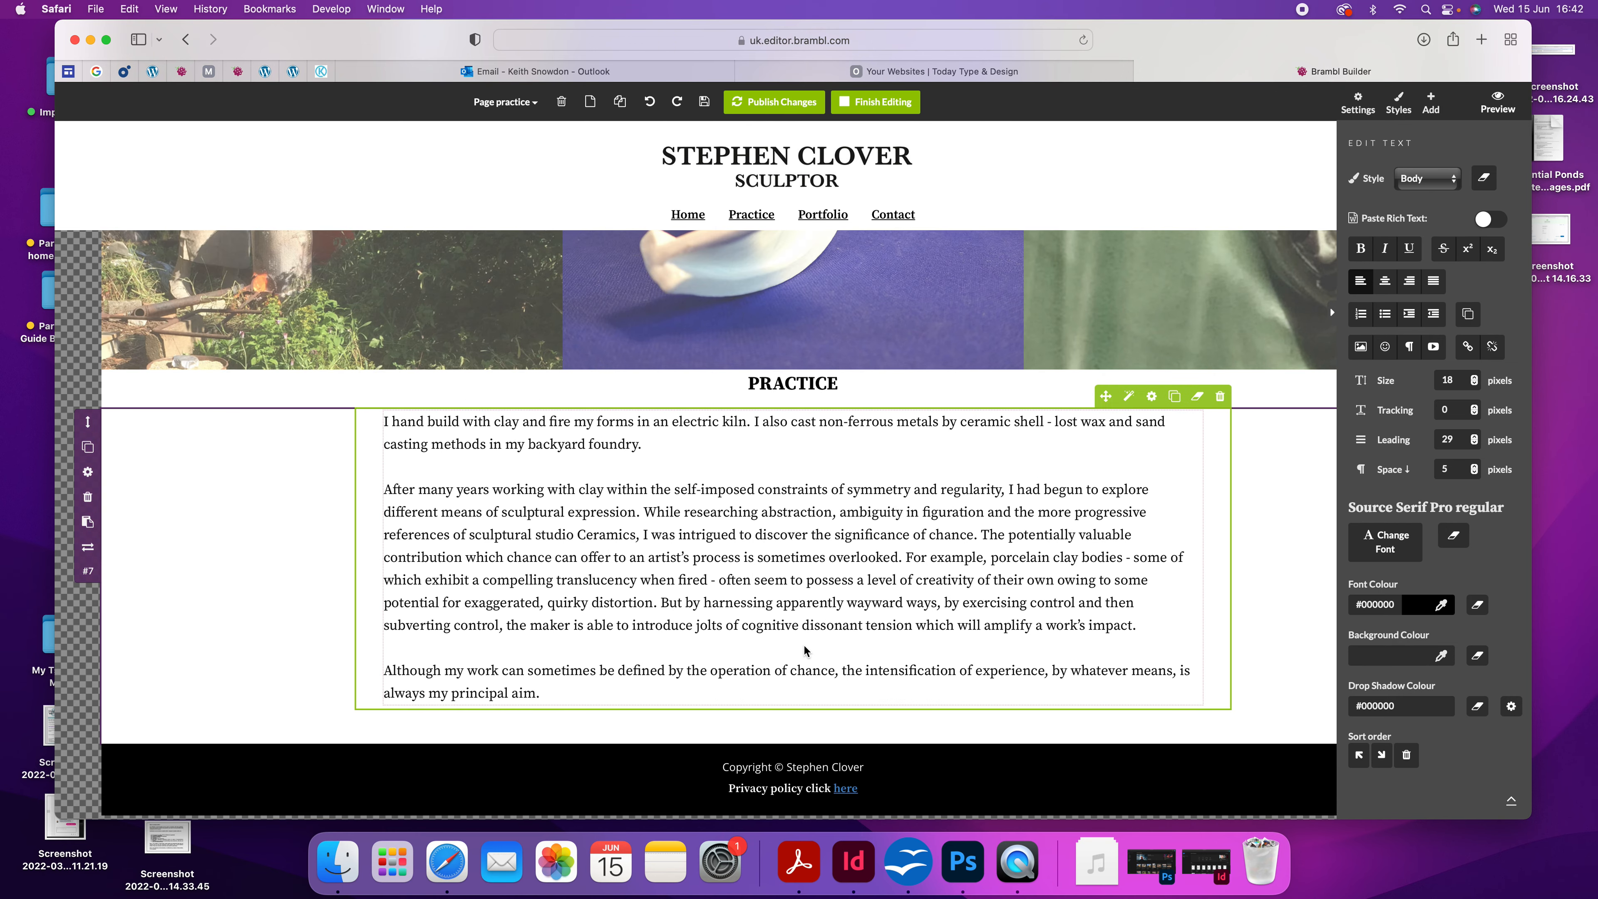
{"action": "mouse_move", "coordinate": [1148, 215]}
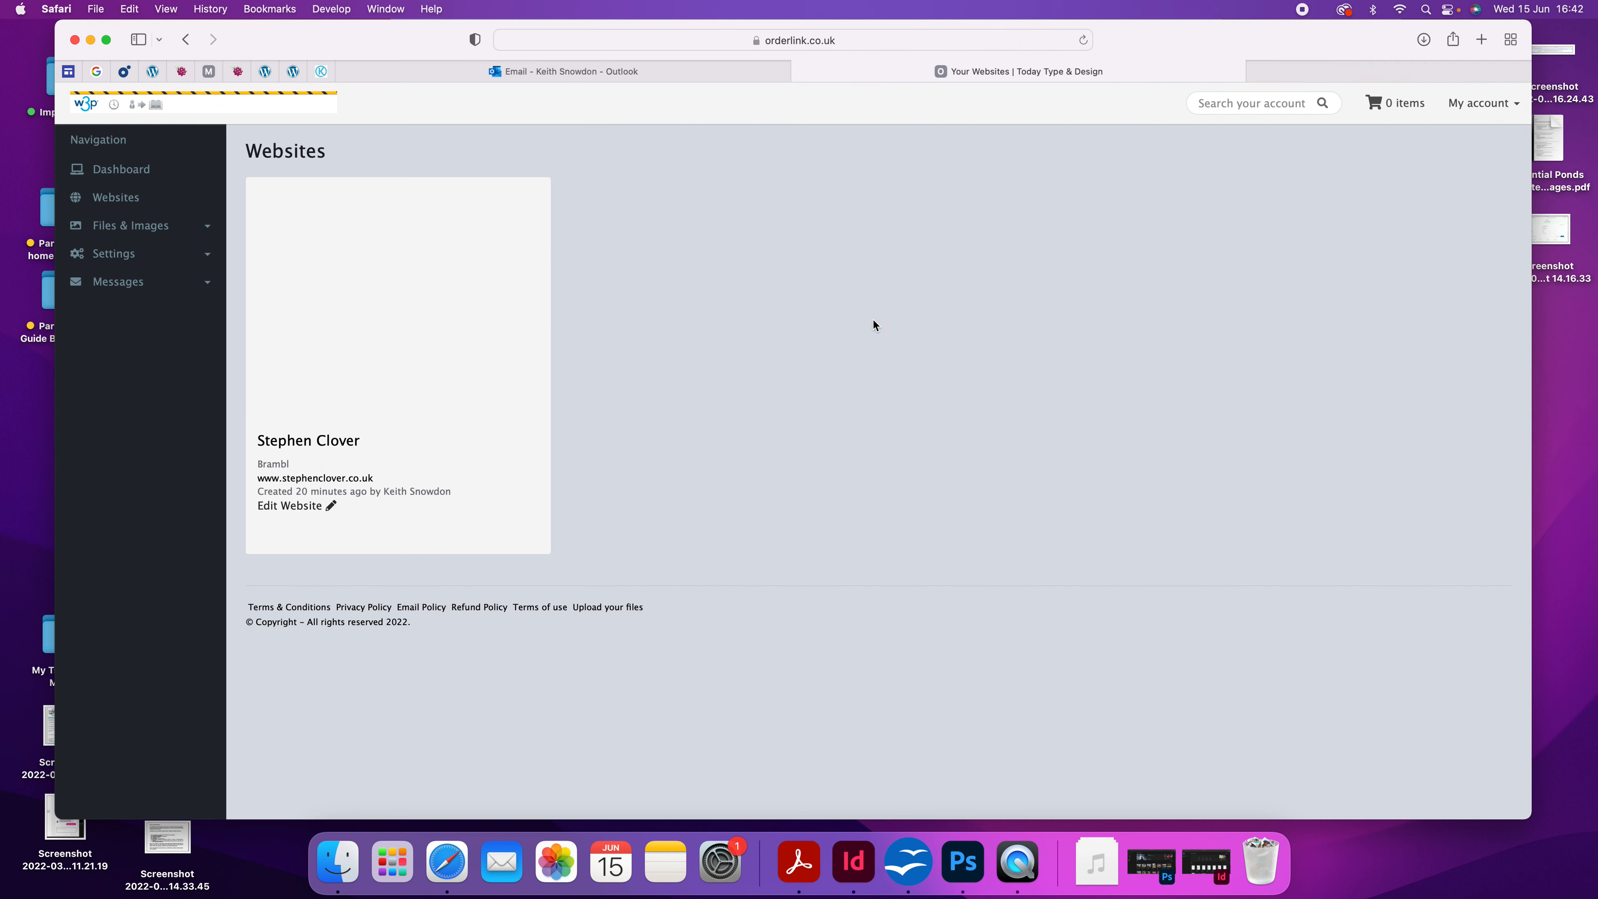
Reopen the Stephen Clover site editor from the portal, showing the home page
{"action": "left_click", "coordinate": [291, 505]}
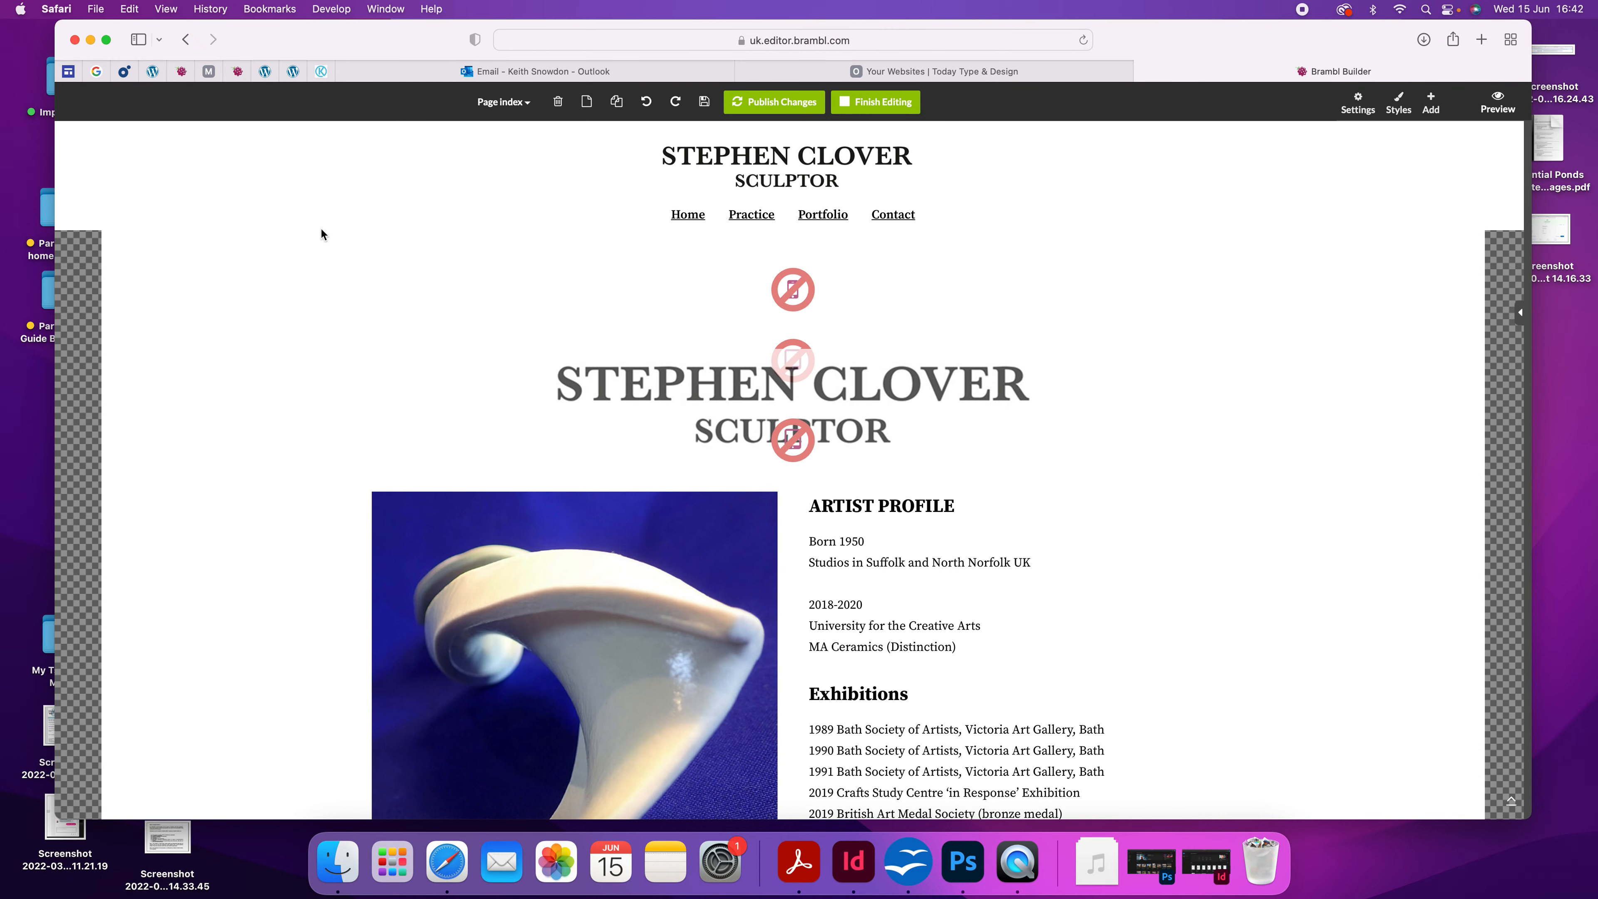
Switch to the portfolio page and bring its grid of sculpture images into view
{"action": "left_click", "coordinate": [501, 101]}
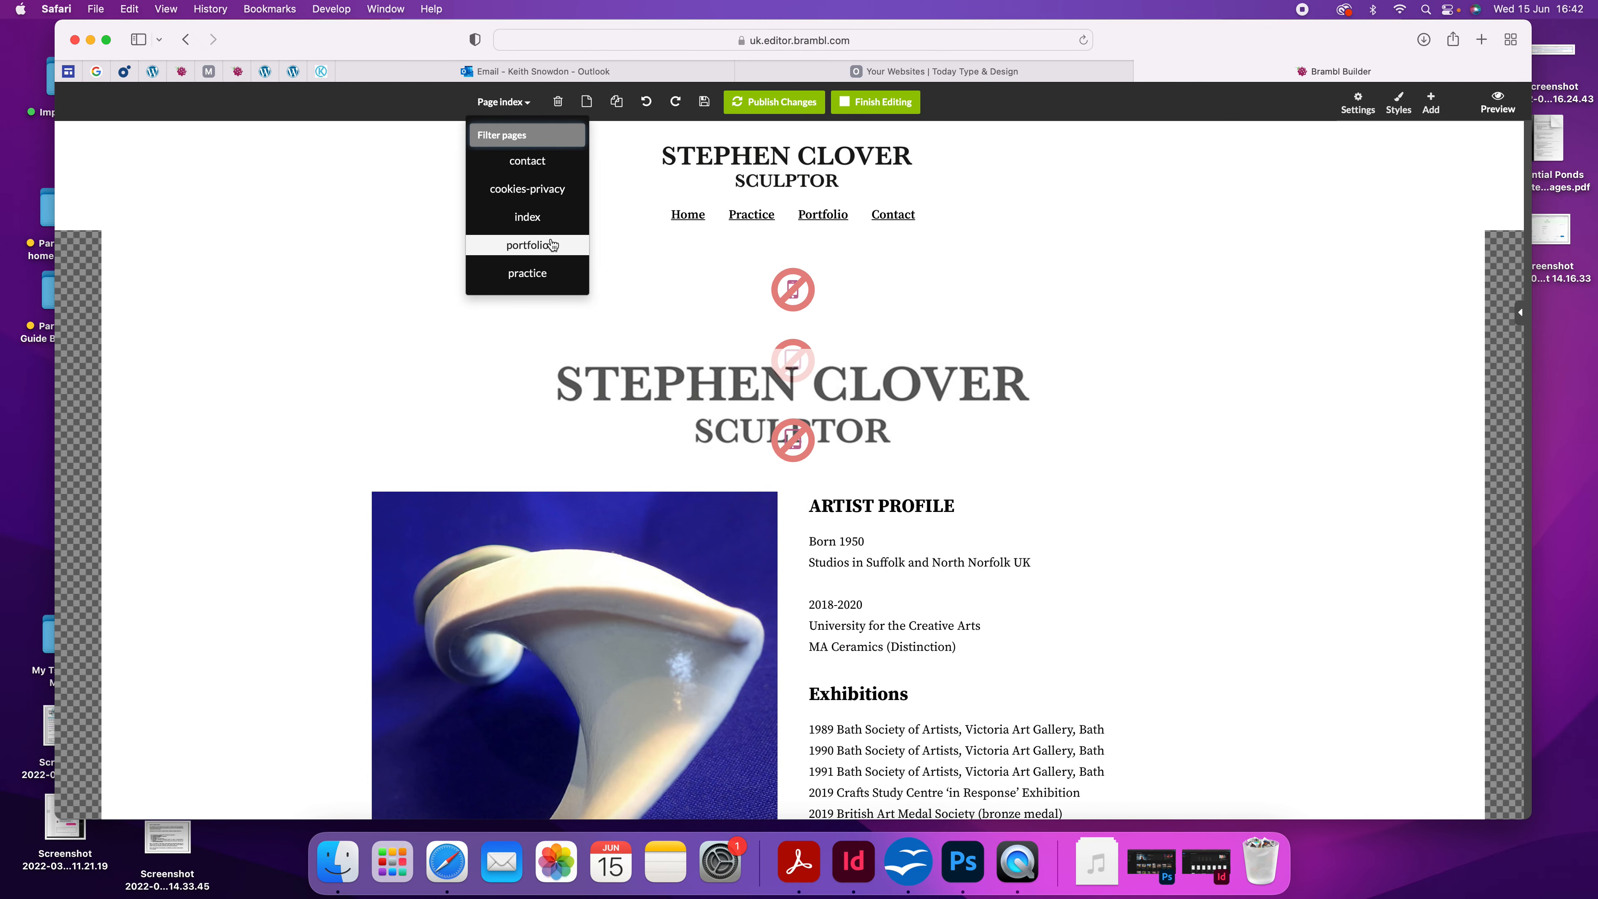
{"action": "left_click", "coordinate": [526, 244]}
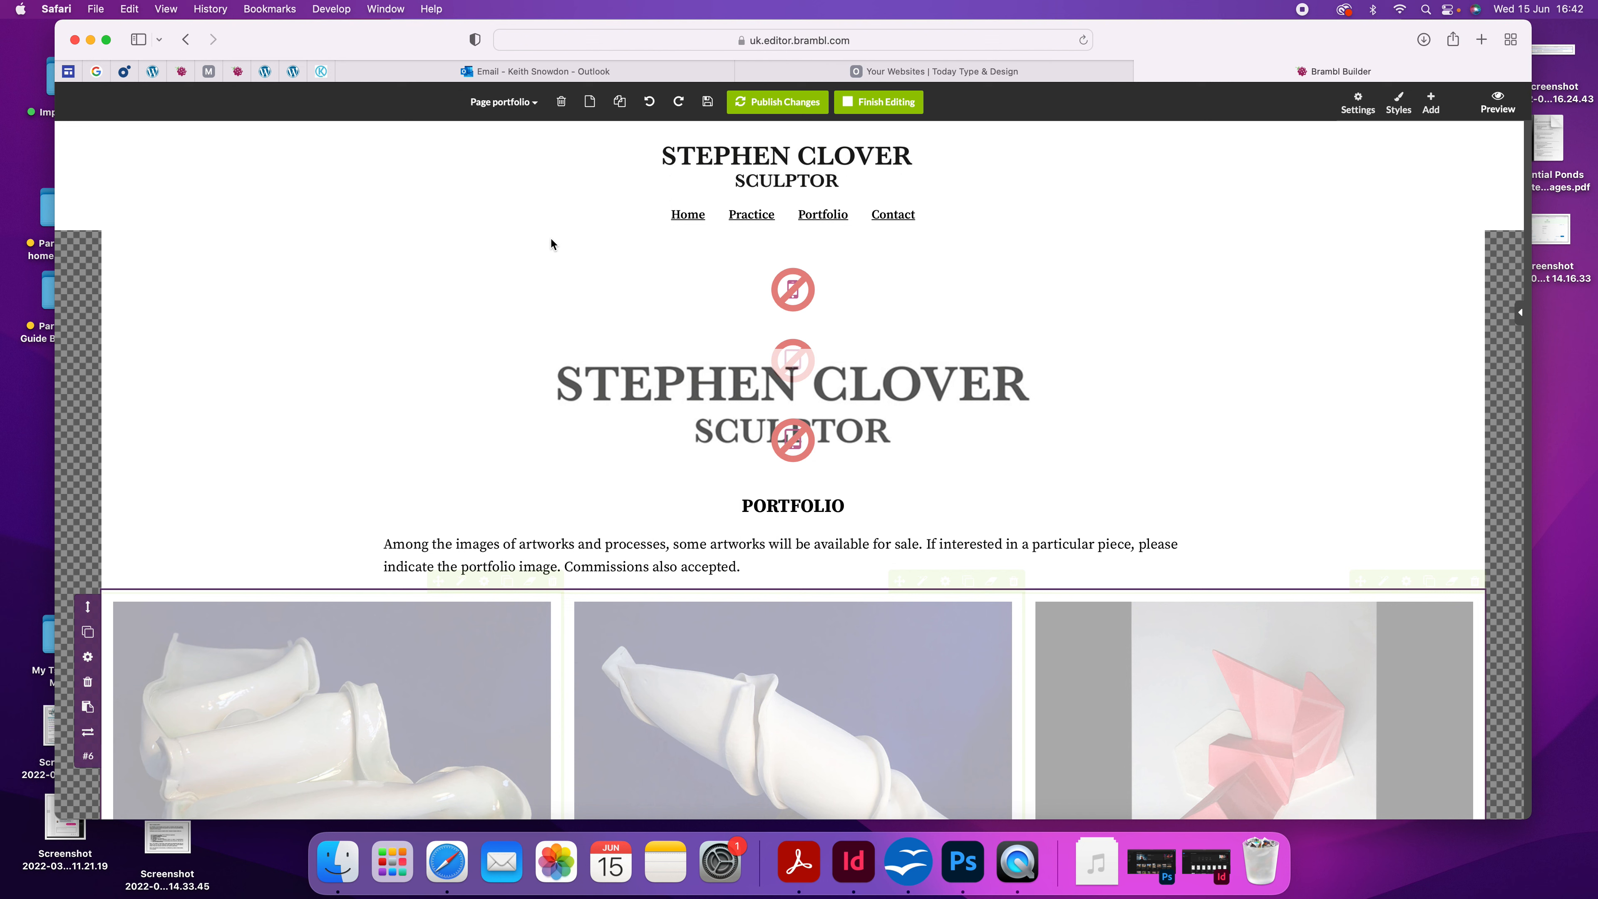
{"action": "scroll", "scroll_direction": "down", "scroll_amount": 3}
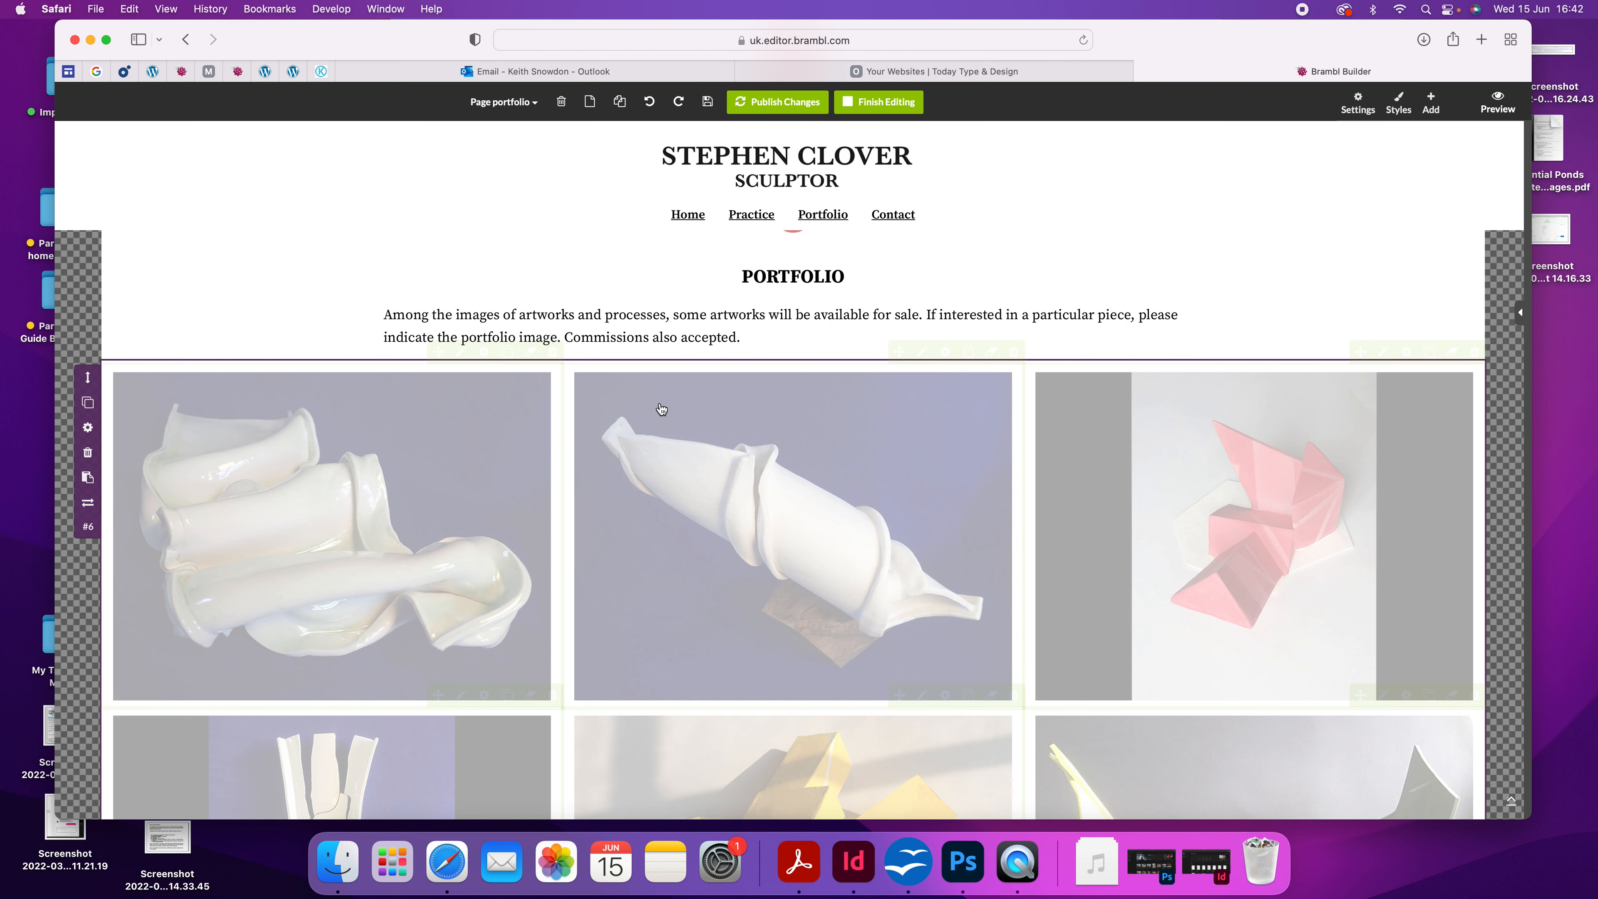
{"action": "scroll", "scroll_direction": "down", "scroll_amount": 3}
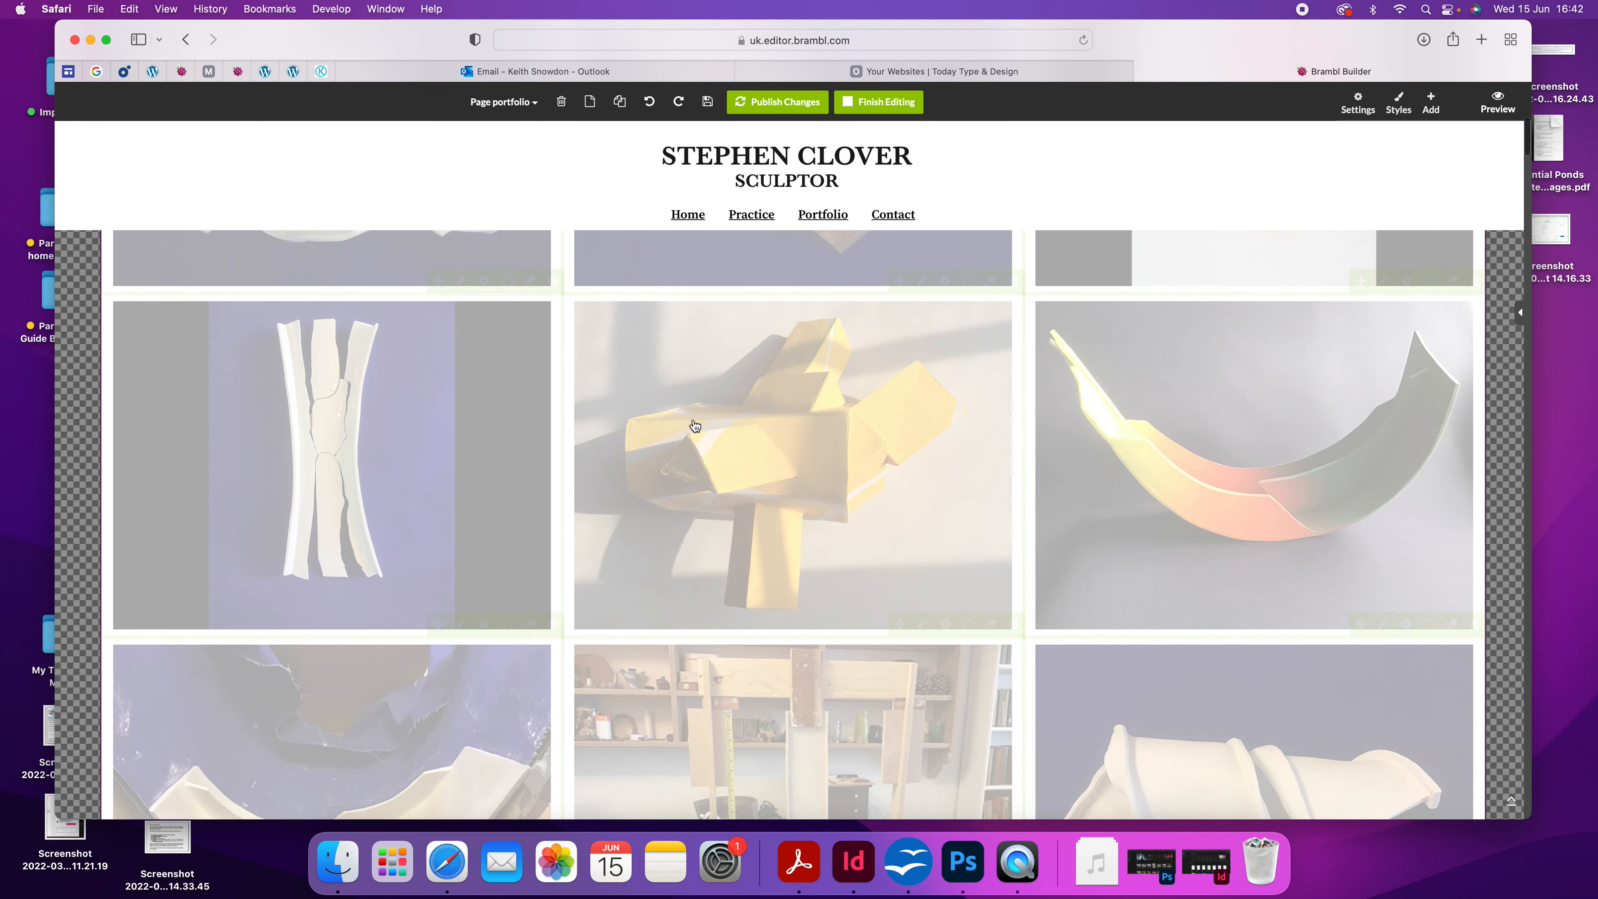
{"action": "left_click", "coordinate": [694, 426]}
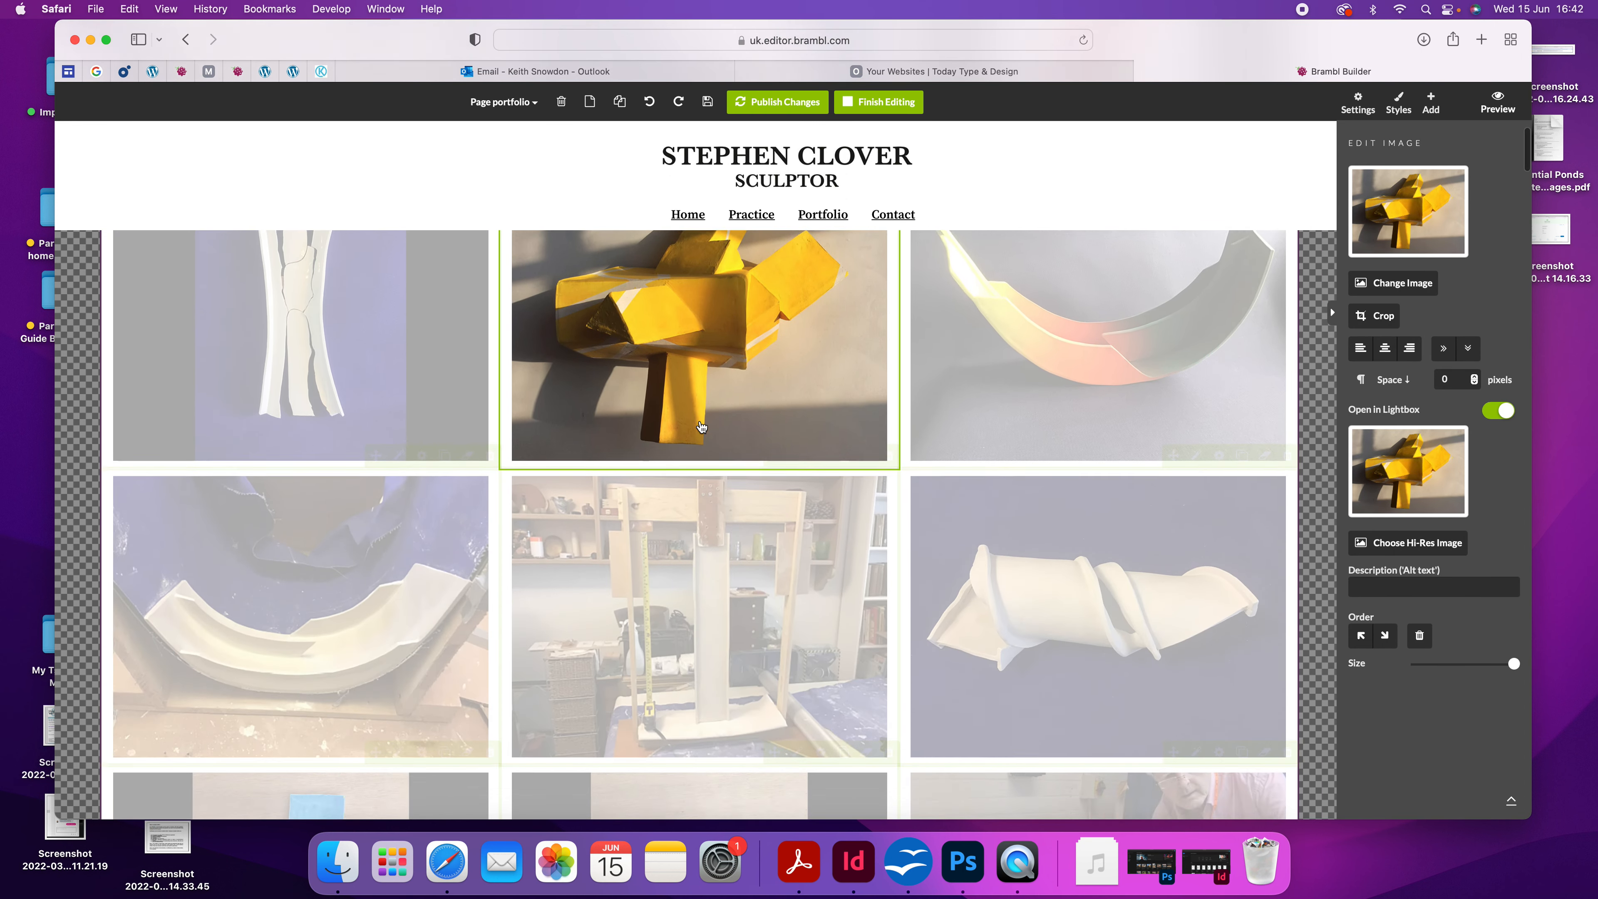
{"action": "scroll", "scroll_direction": "down", "scroll_amount": 3}
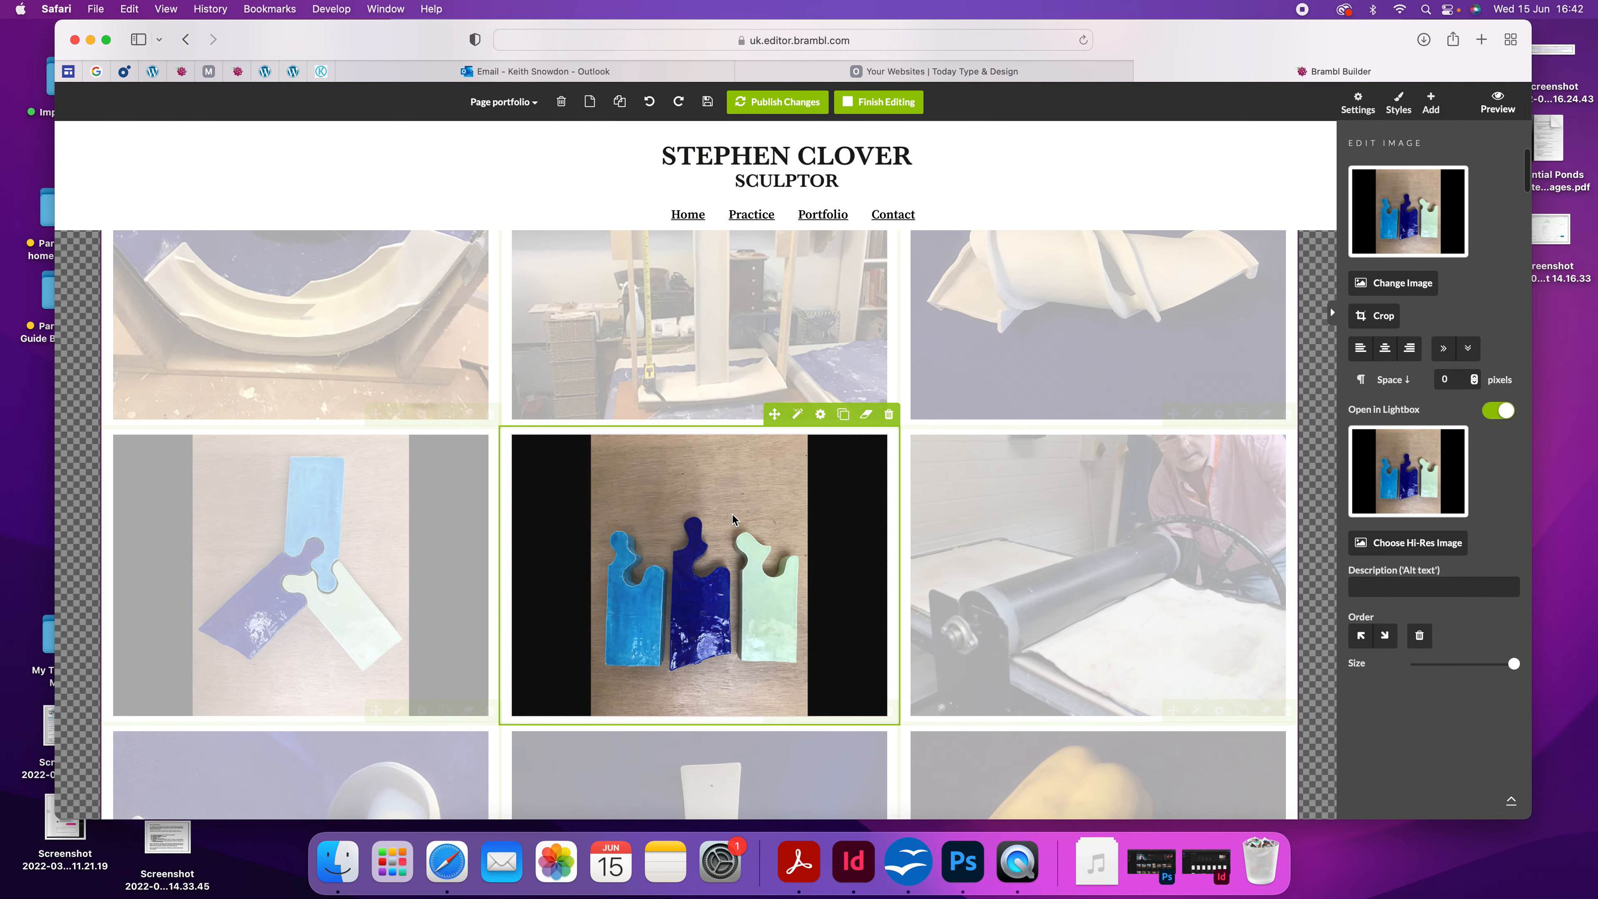
{"action": "mouse_move", "coordinate": [702, 442]}
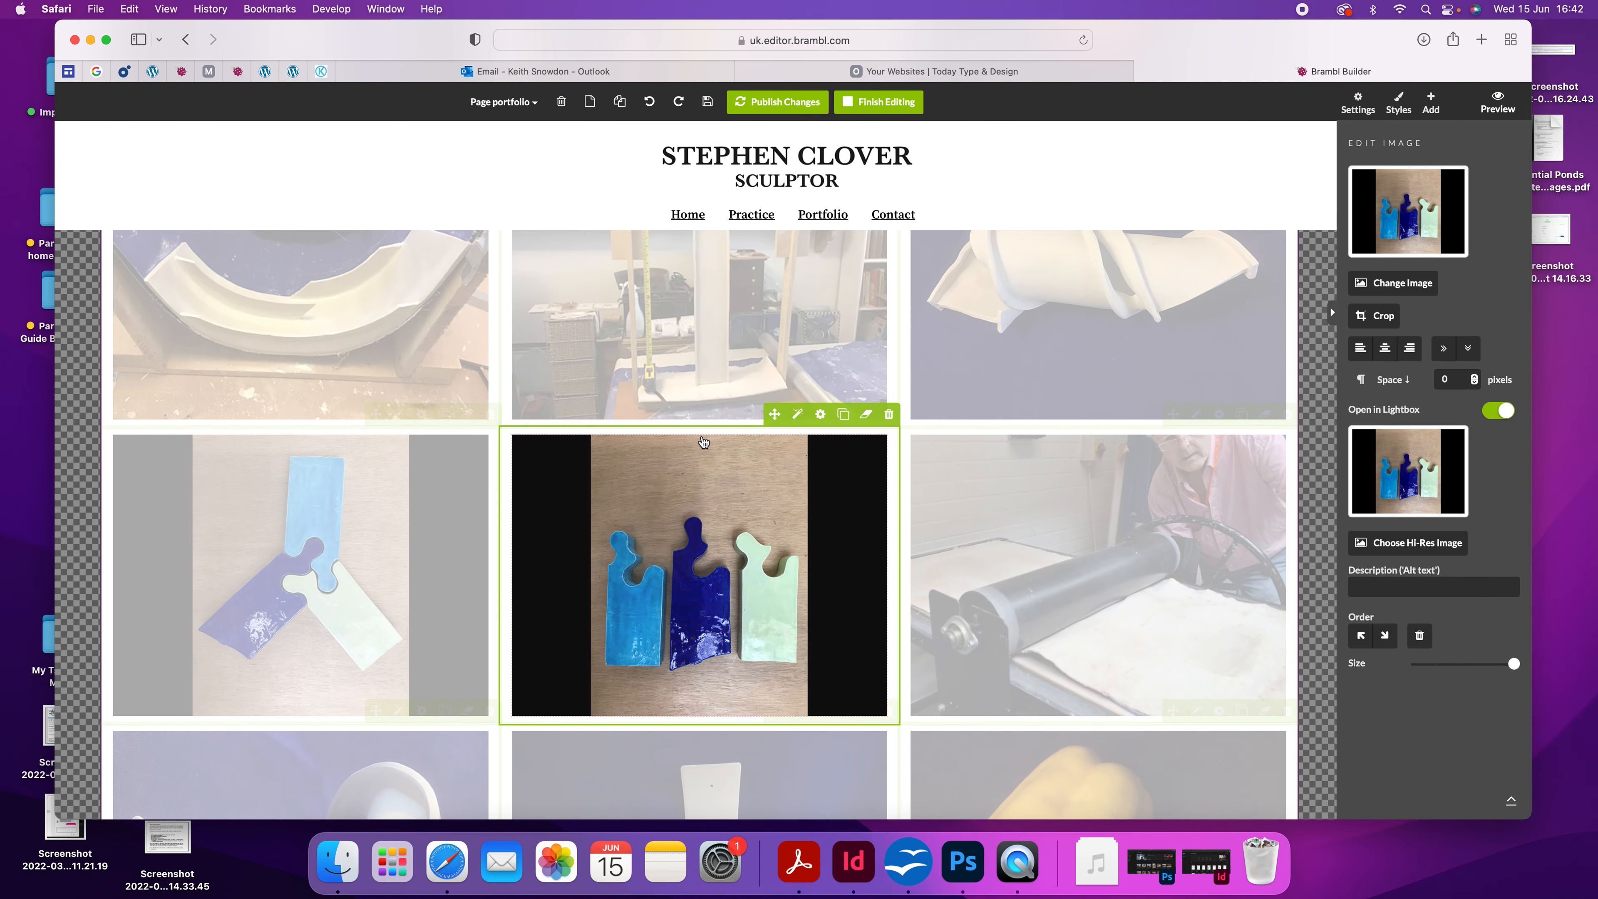
{"action": "mouse_move", "coordinate": [888, 414]}
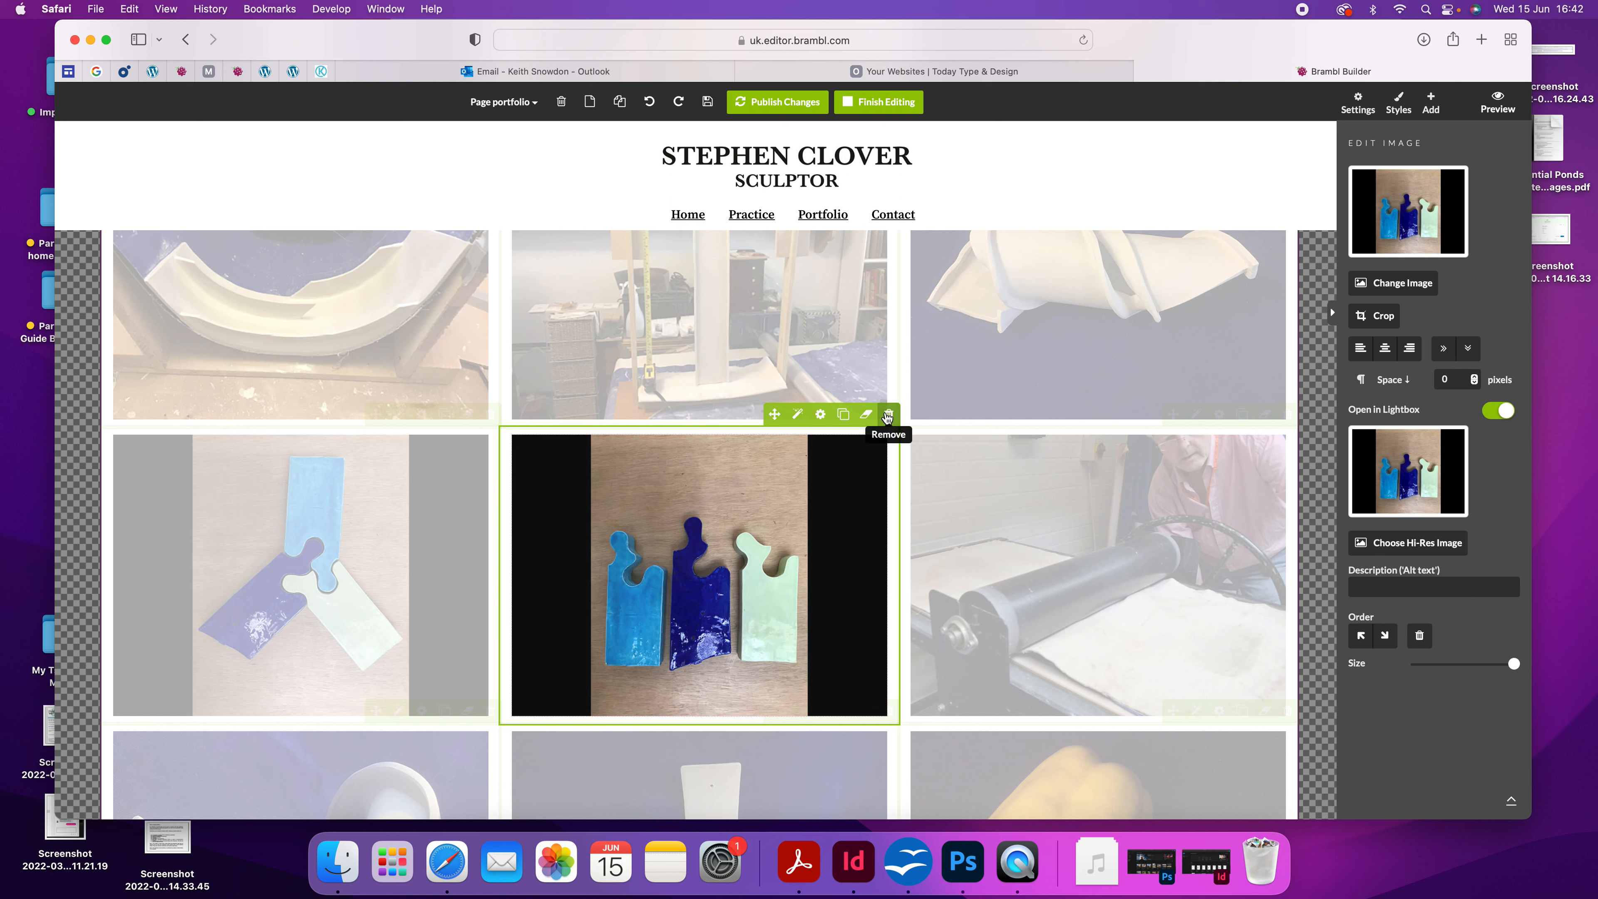
{"action": "left_click", "coordinate": [886, 414]}
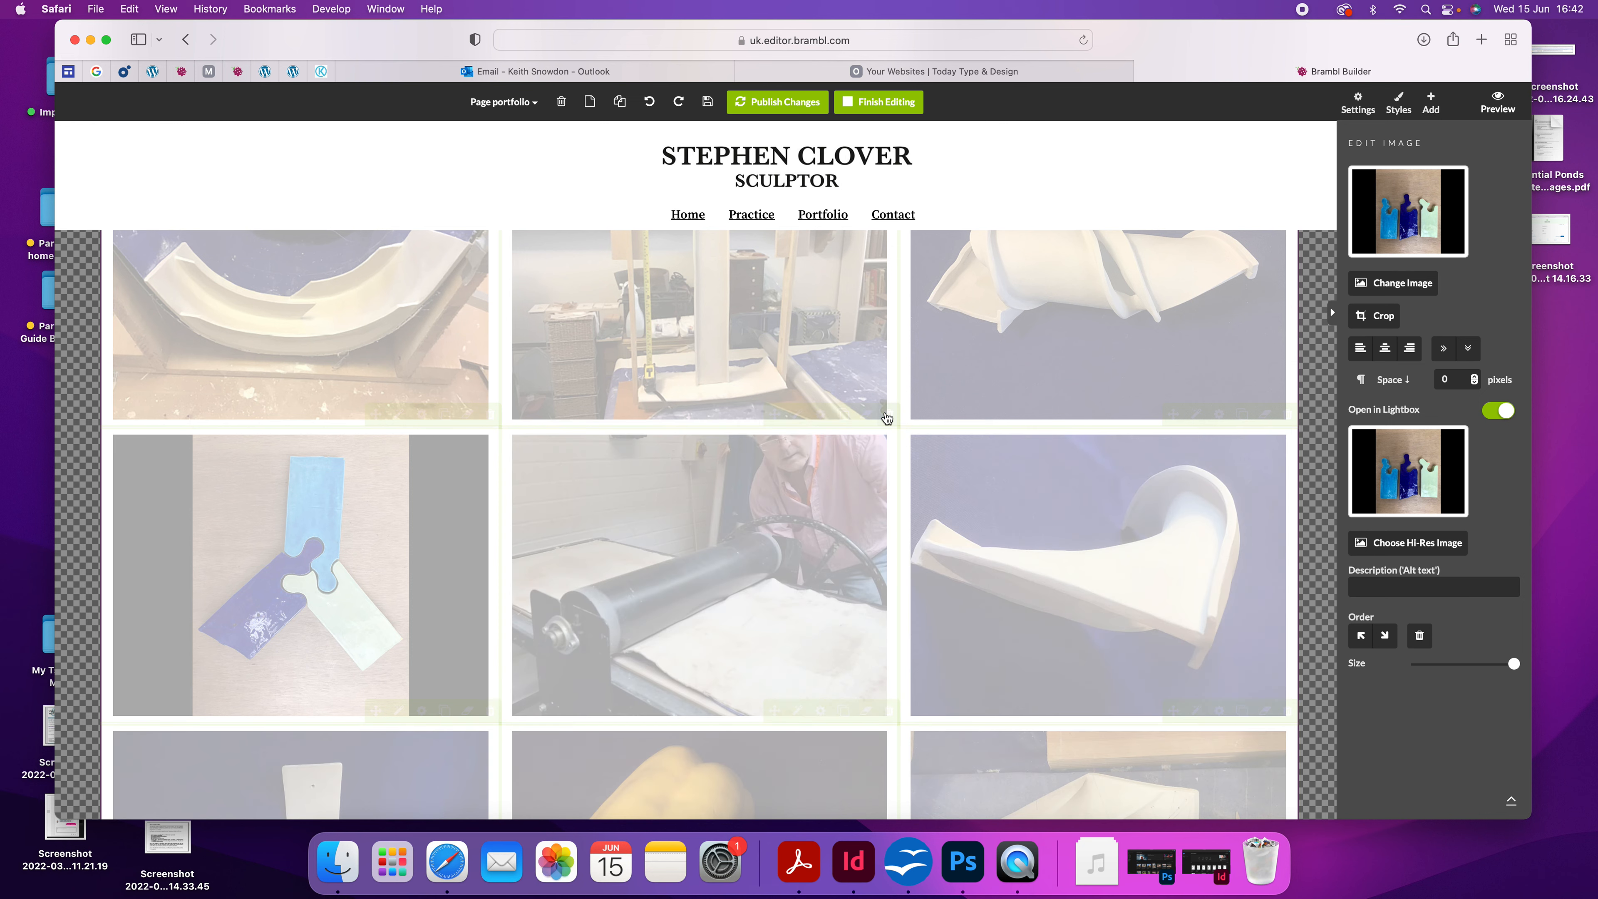
{"action": "scroll", "scroll_direction": "down", "scroll_amount": 3}
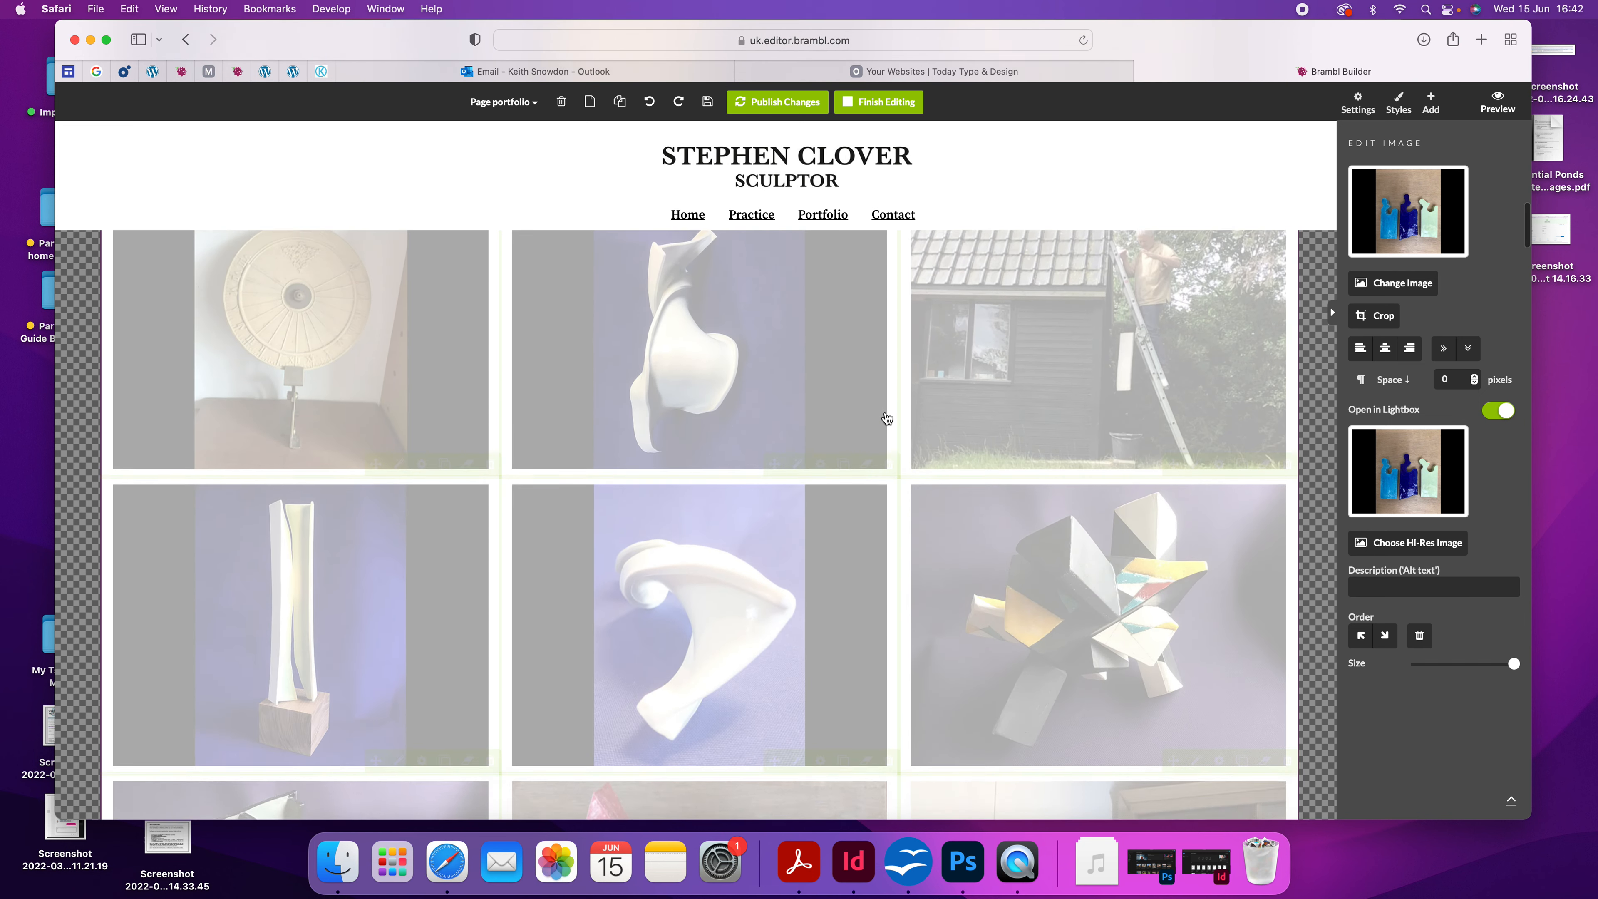
{"action": "scroll", "scroll_direction": "down", "scroll_amount": 3}
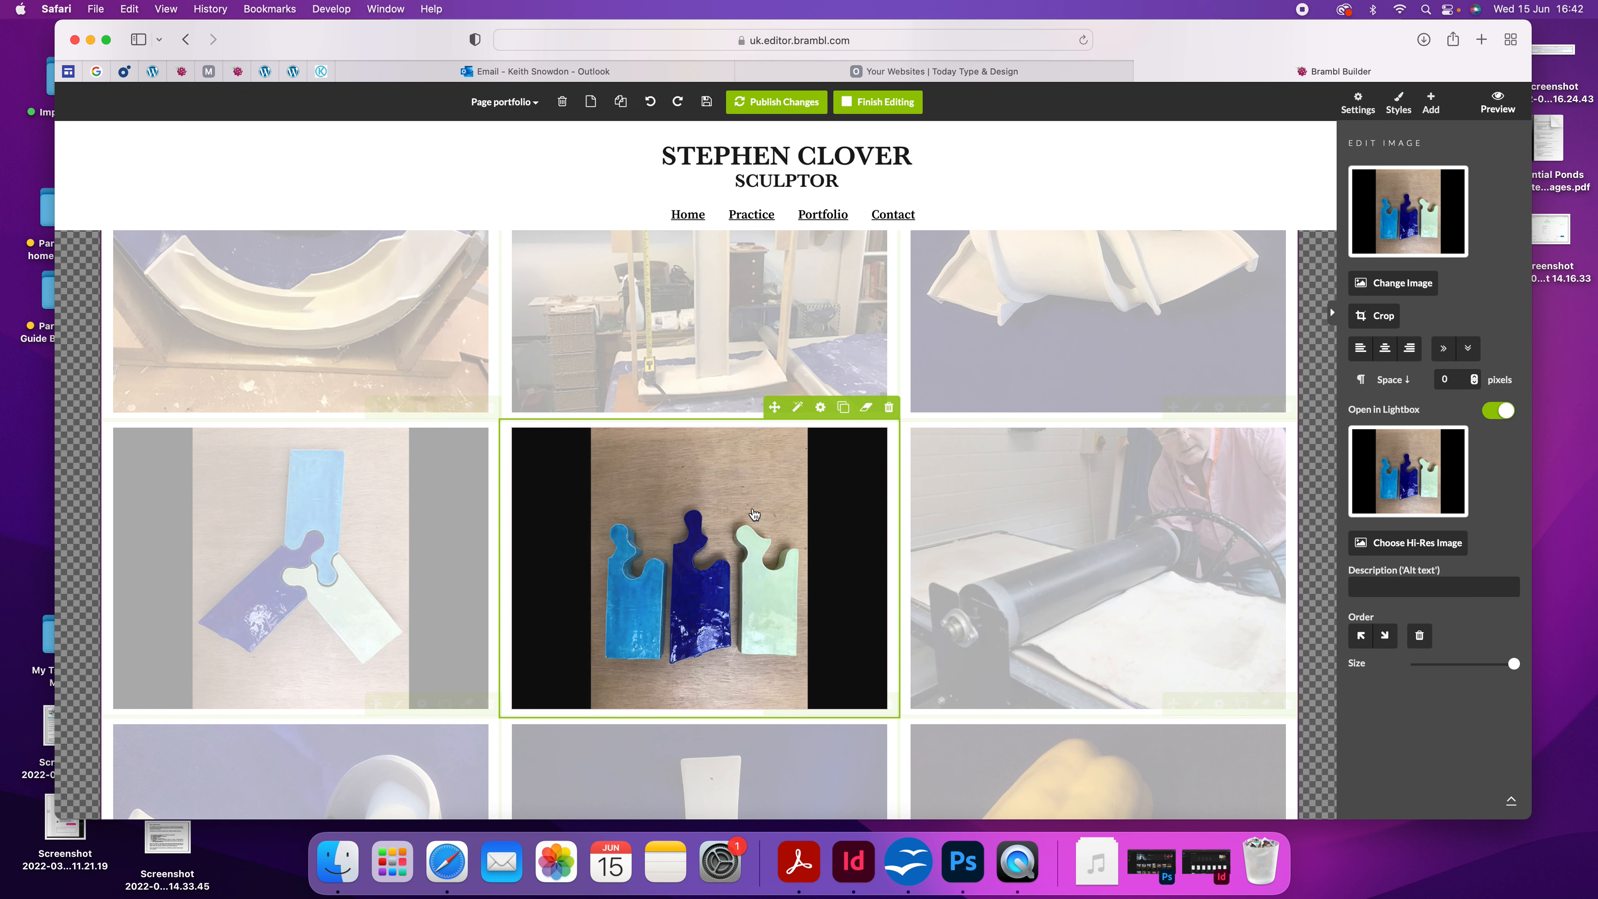
{"action": "mouse_move", "coordinate": [764, 475]}
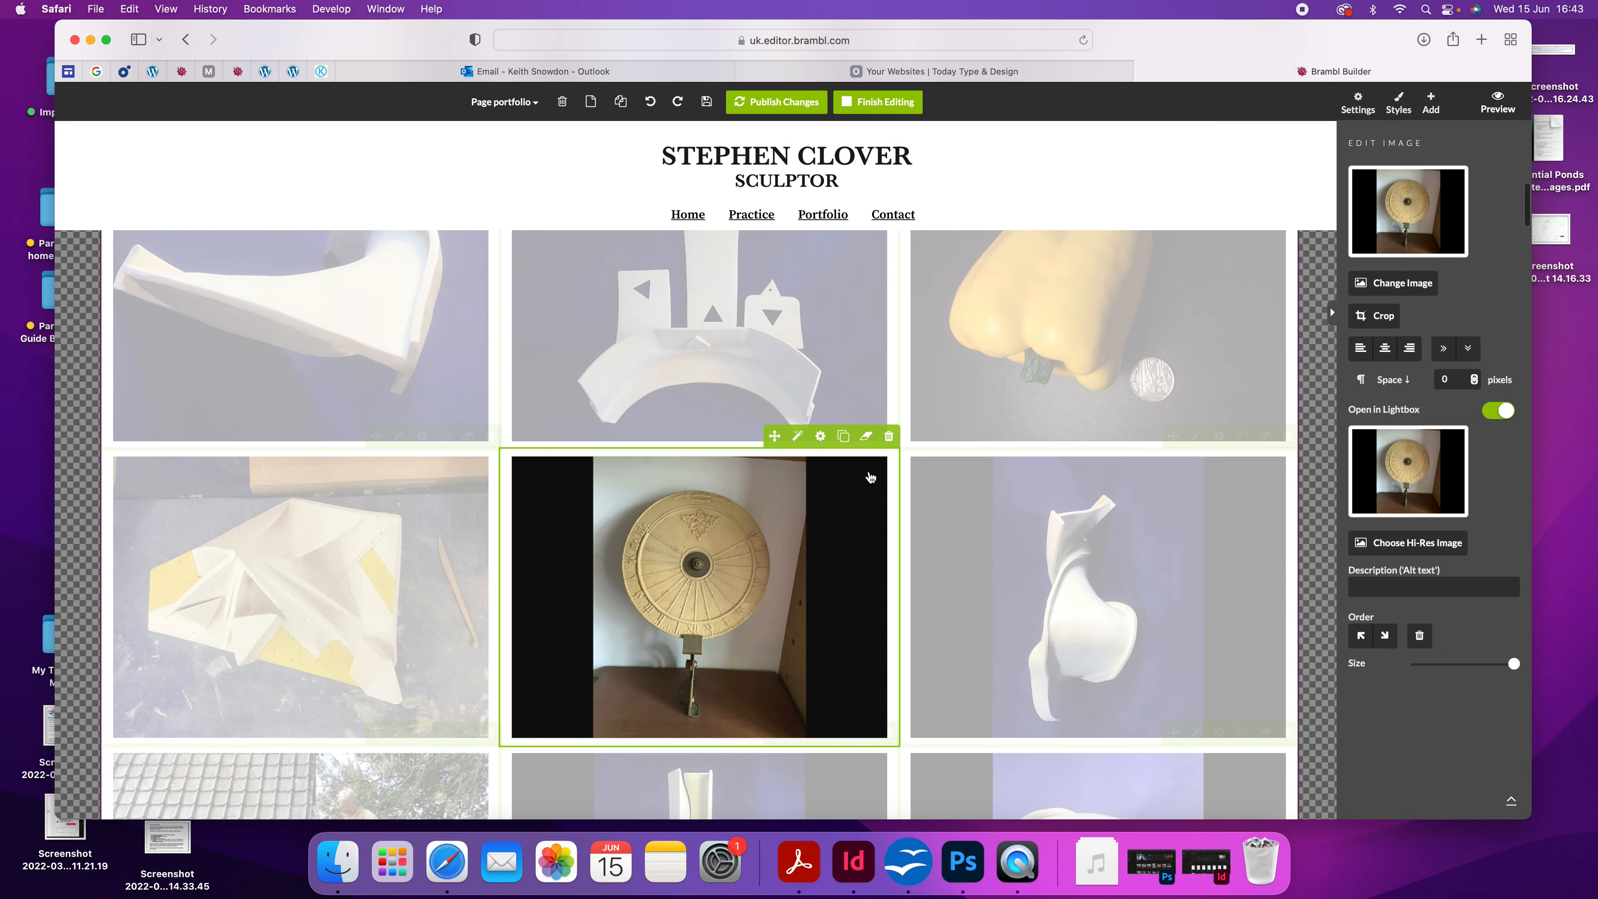
{"action": "mouse_move", "coordinate": [888, 435]}
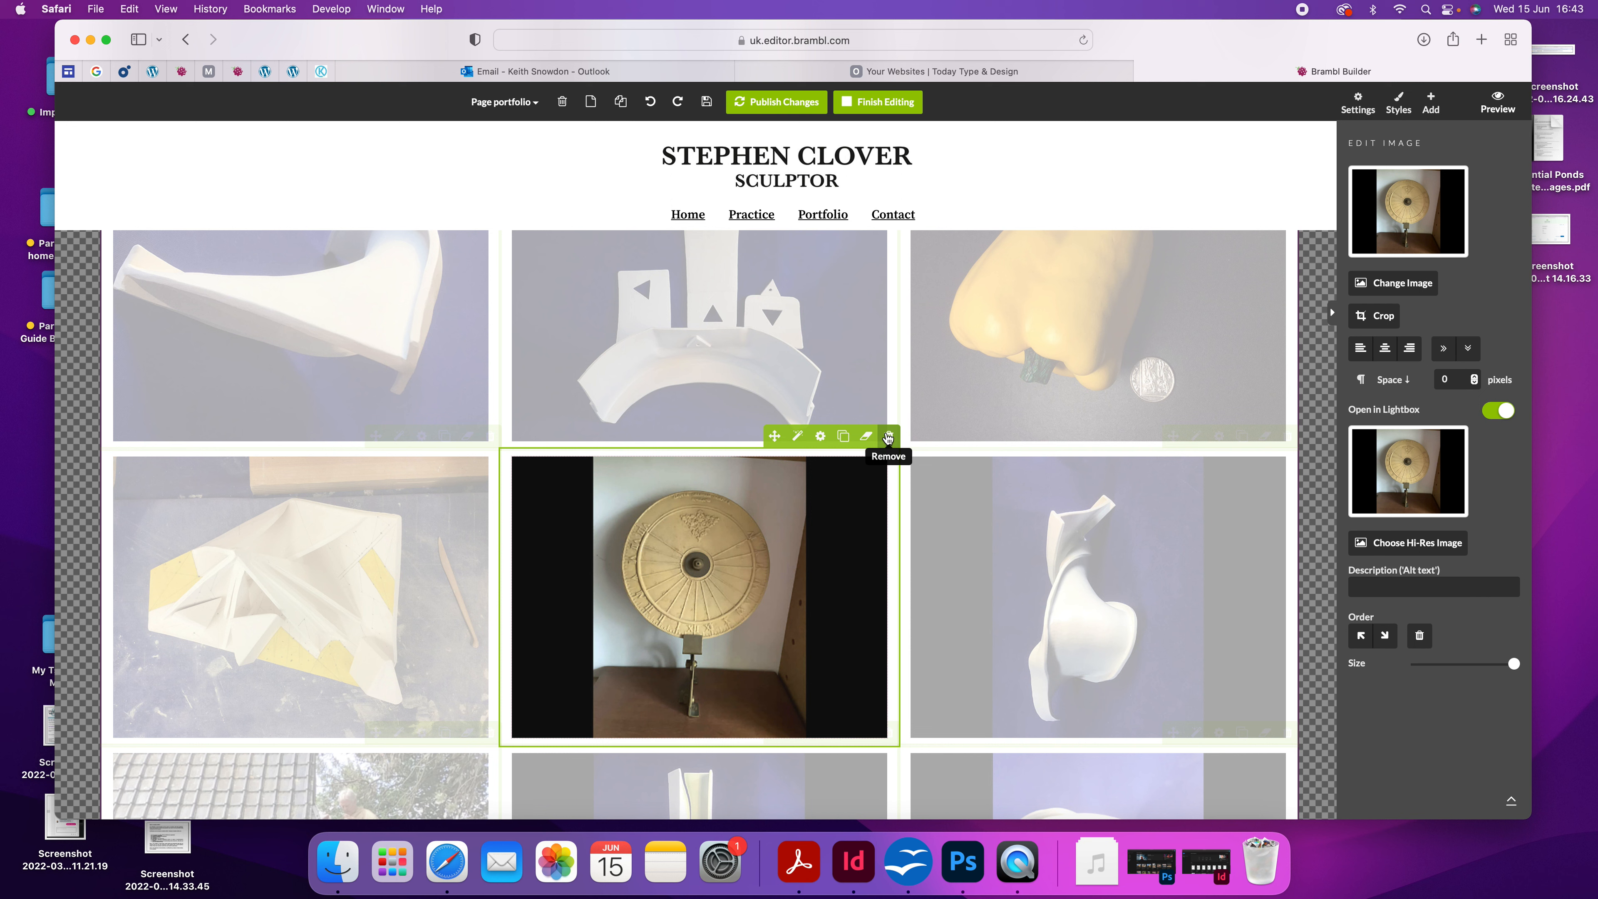
{"action": "left_click", "coordinate": [886, 436]}
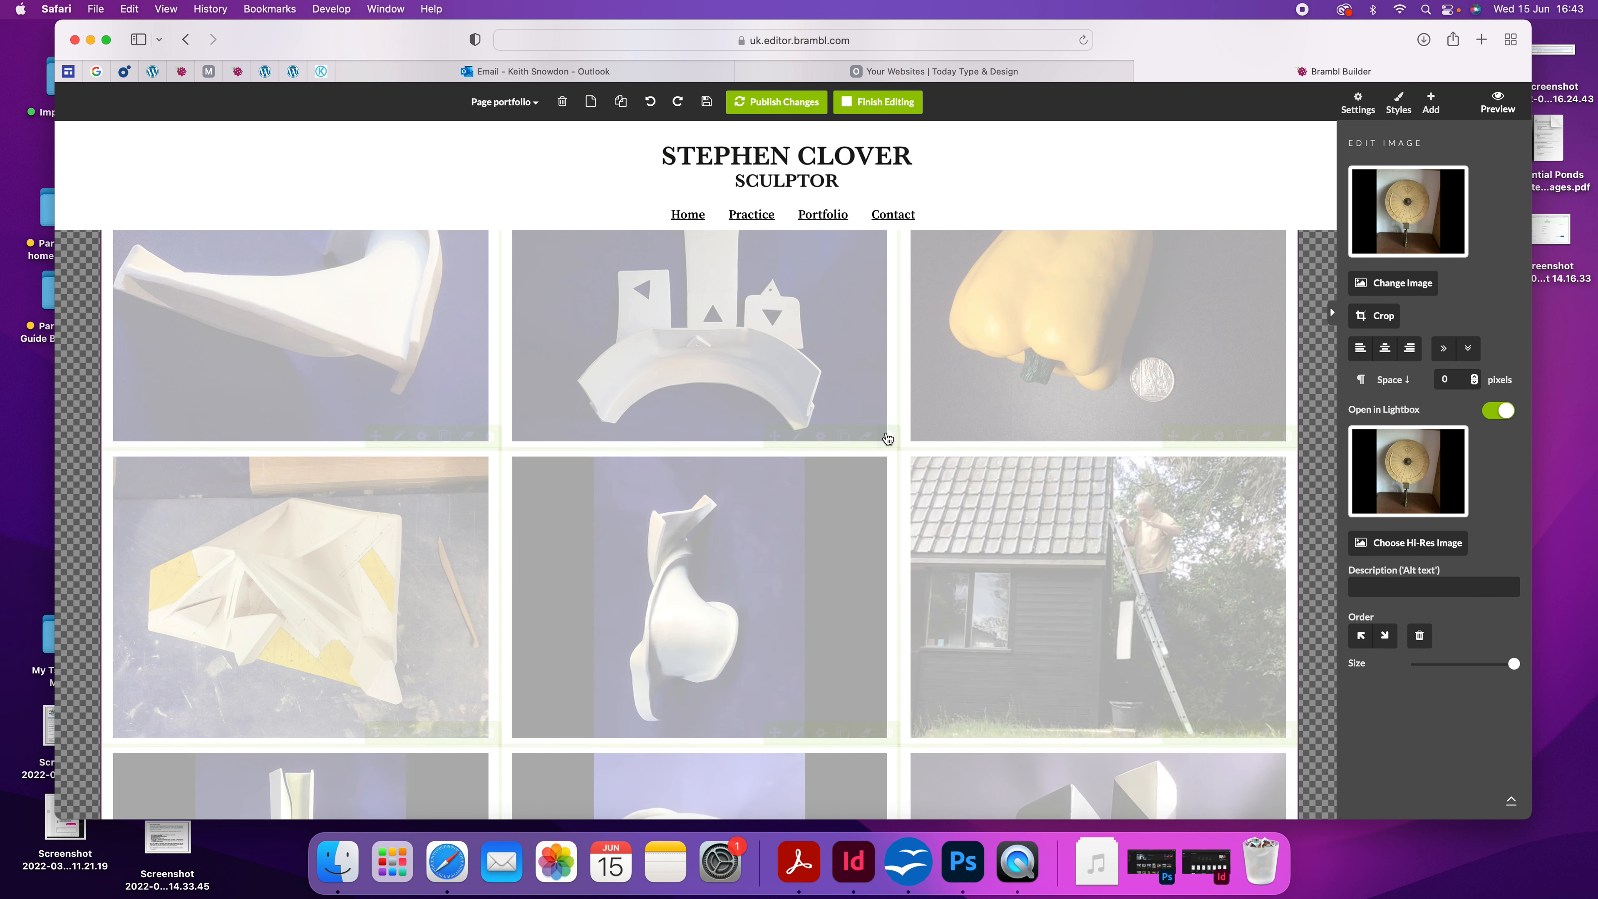
{"action": "mouse_move", "coordinate": [719, 285]}
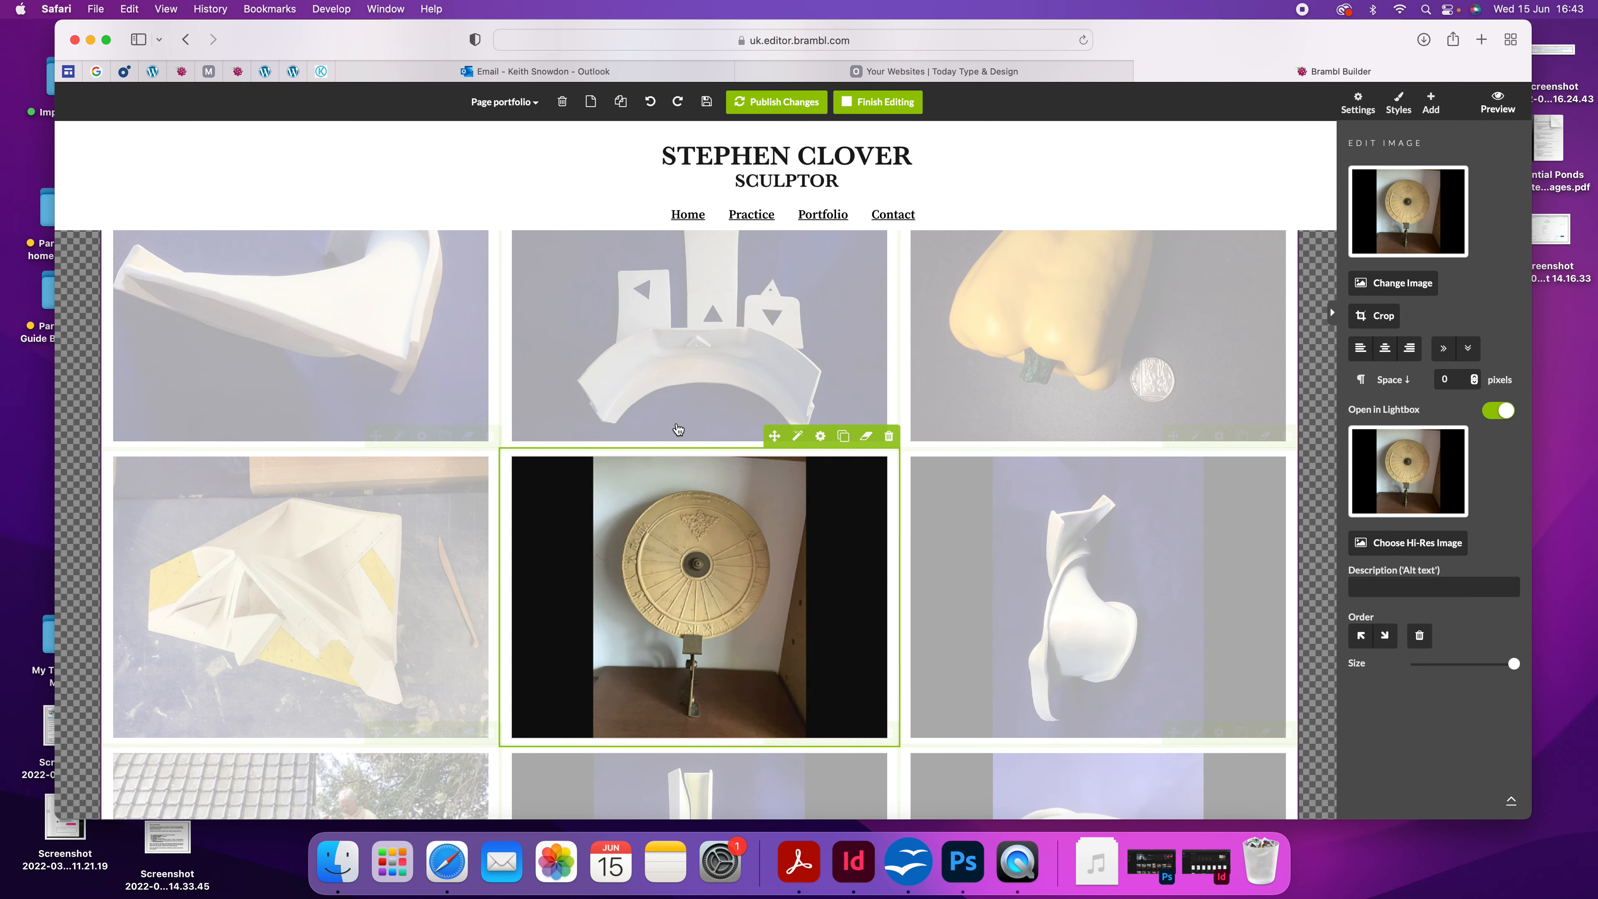
{"action": "mouse_move", "coordinate": [977, 523]}
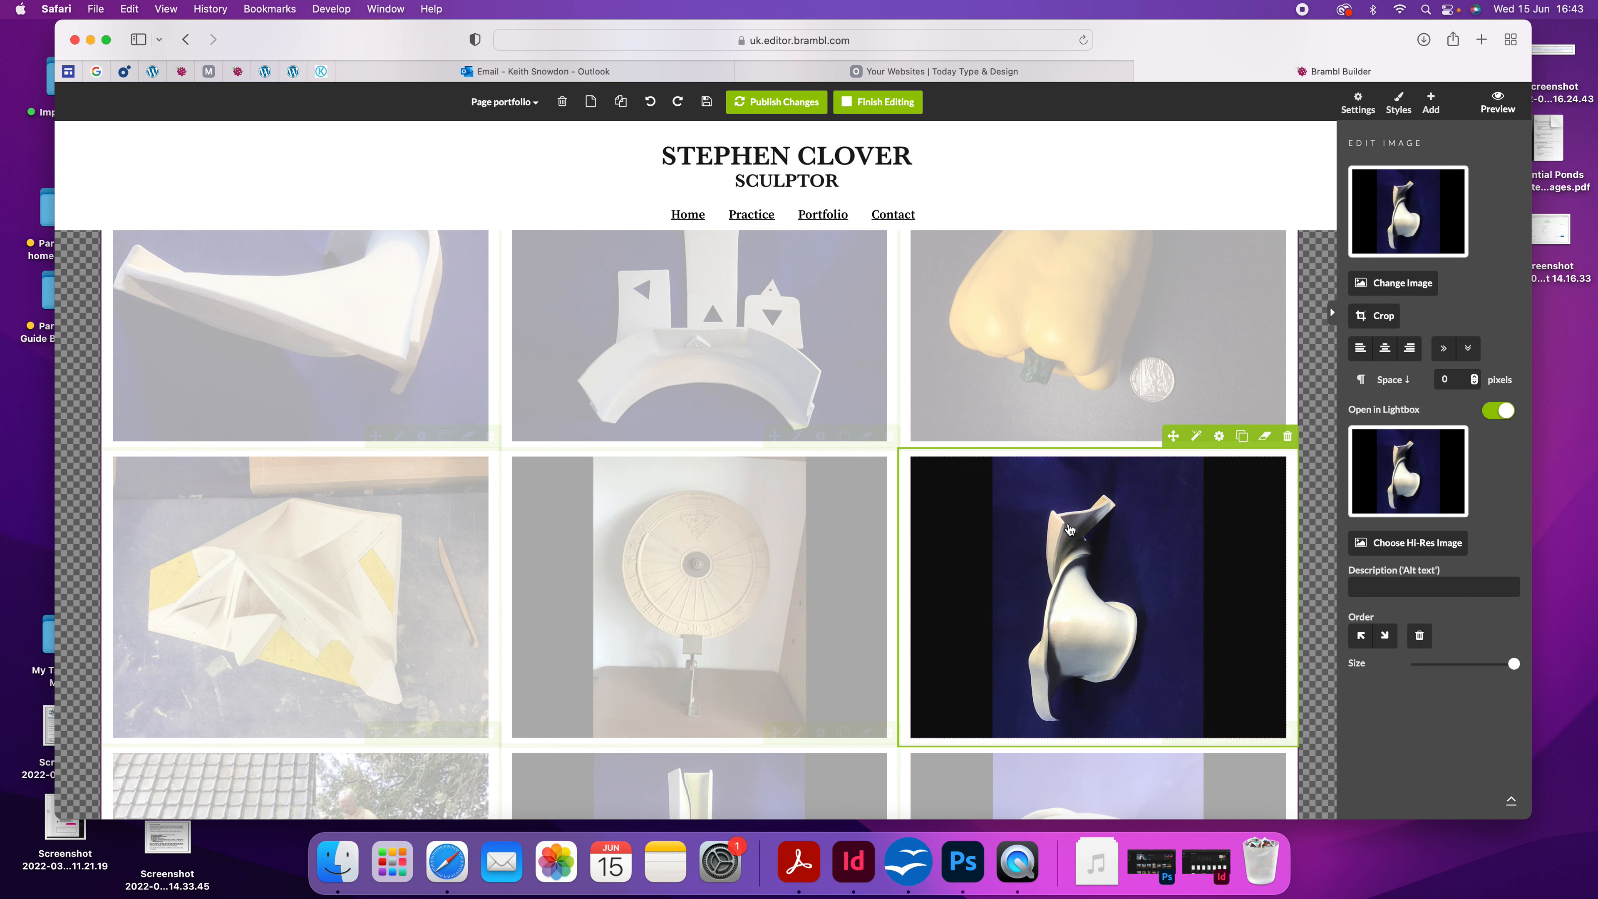
Scroll through the portfolio grid while moving the white sculpted figure photo earlier, beside the wooden frame photo
{"action": "scroll", "scroll_direction": "down", "scroll_amount": 3}
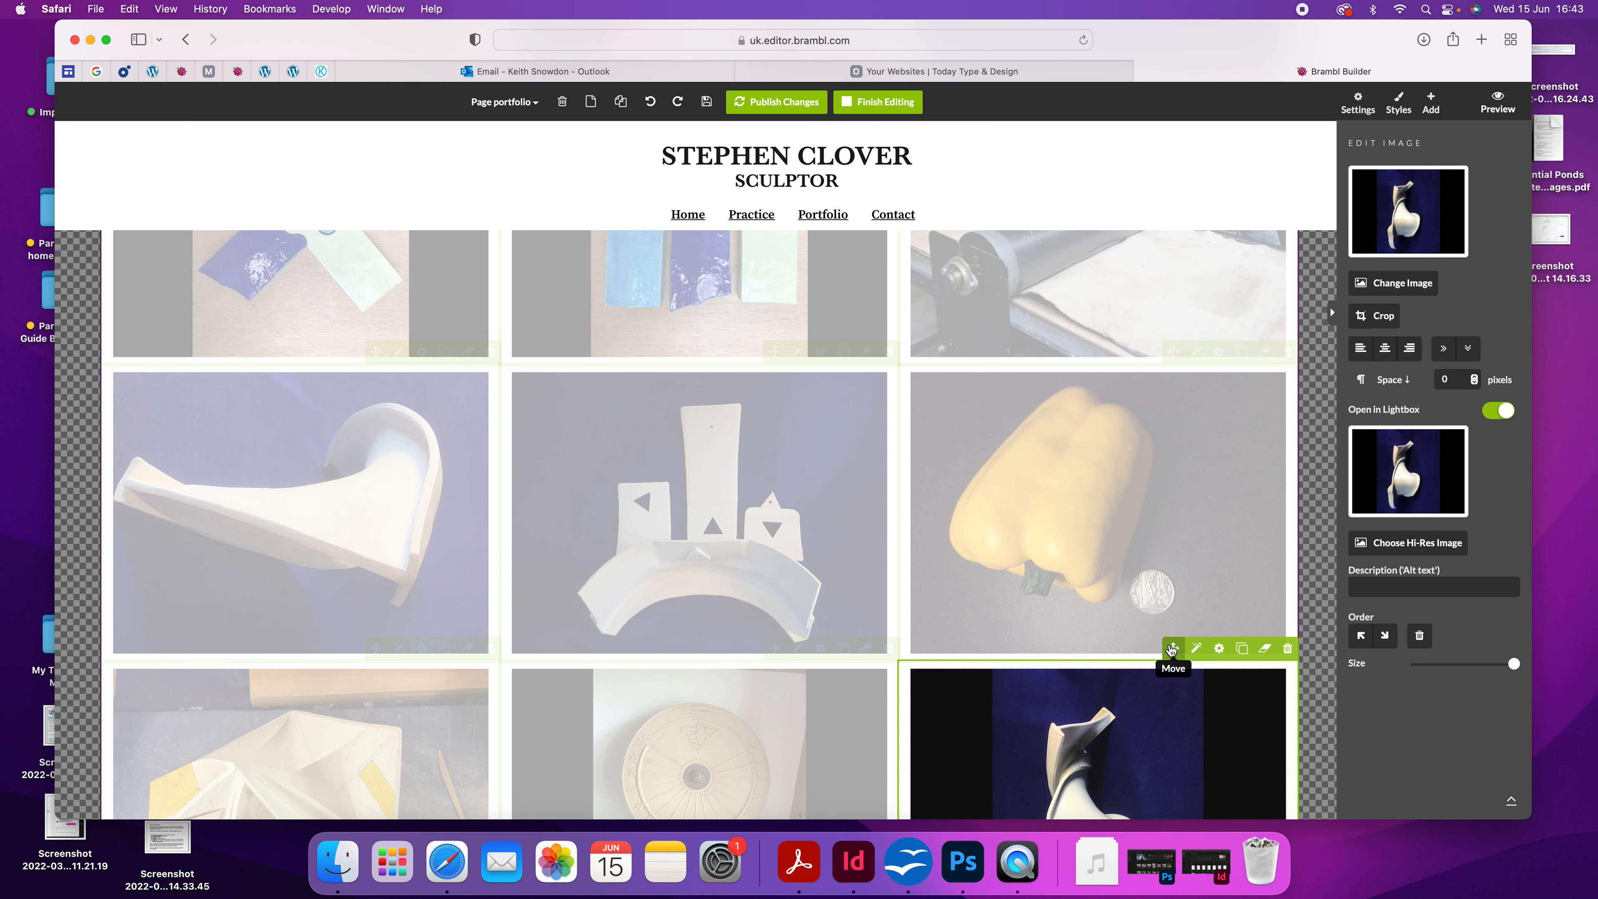
{"action": "scroll", "scroll_direction": "down", "scroll_amount": 3}
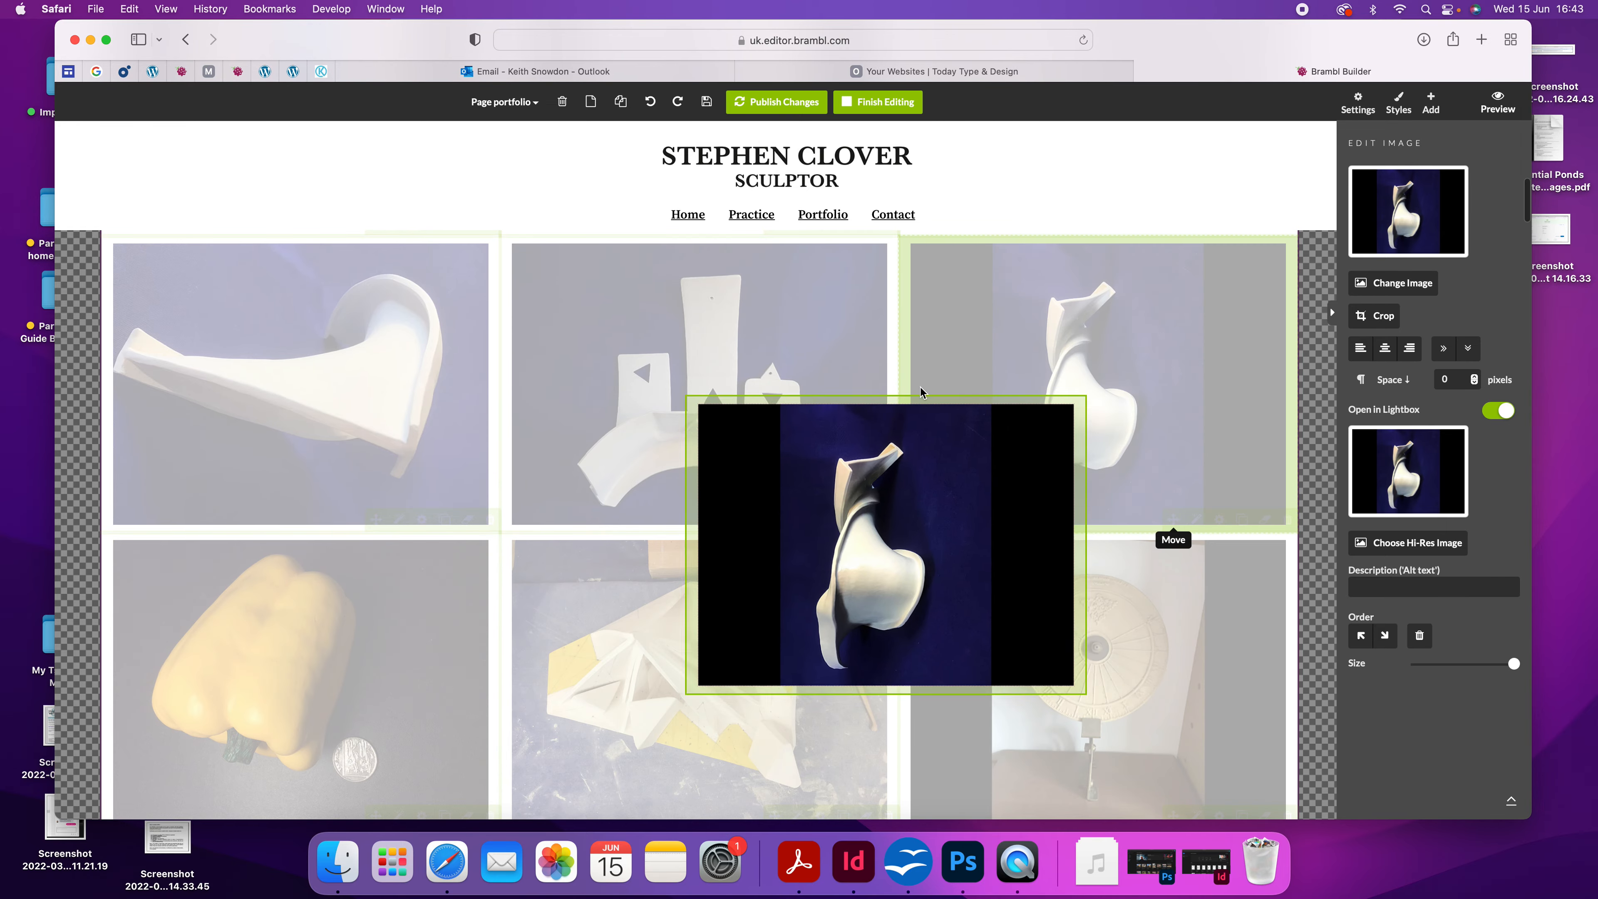
{"action": "scroll", "scroll_direction": "down", "scroll_amount": 3}
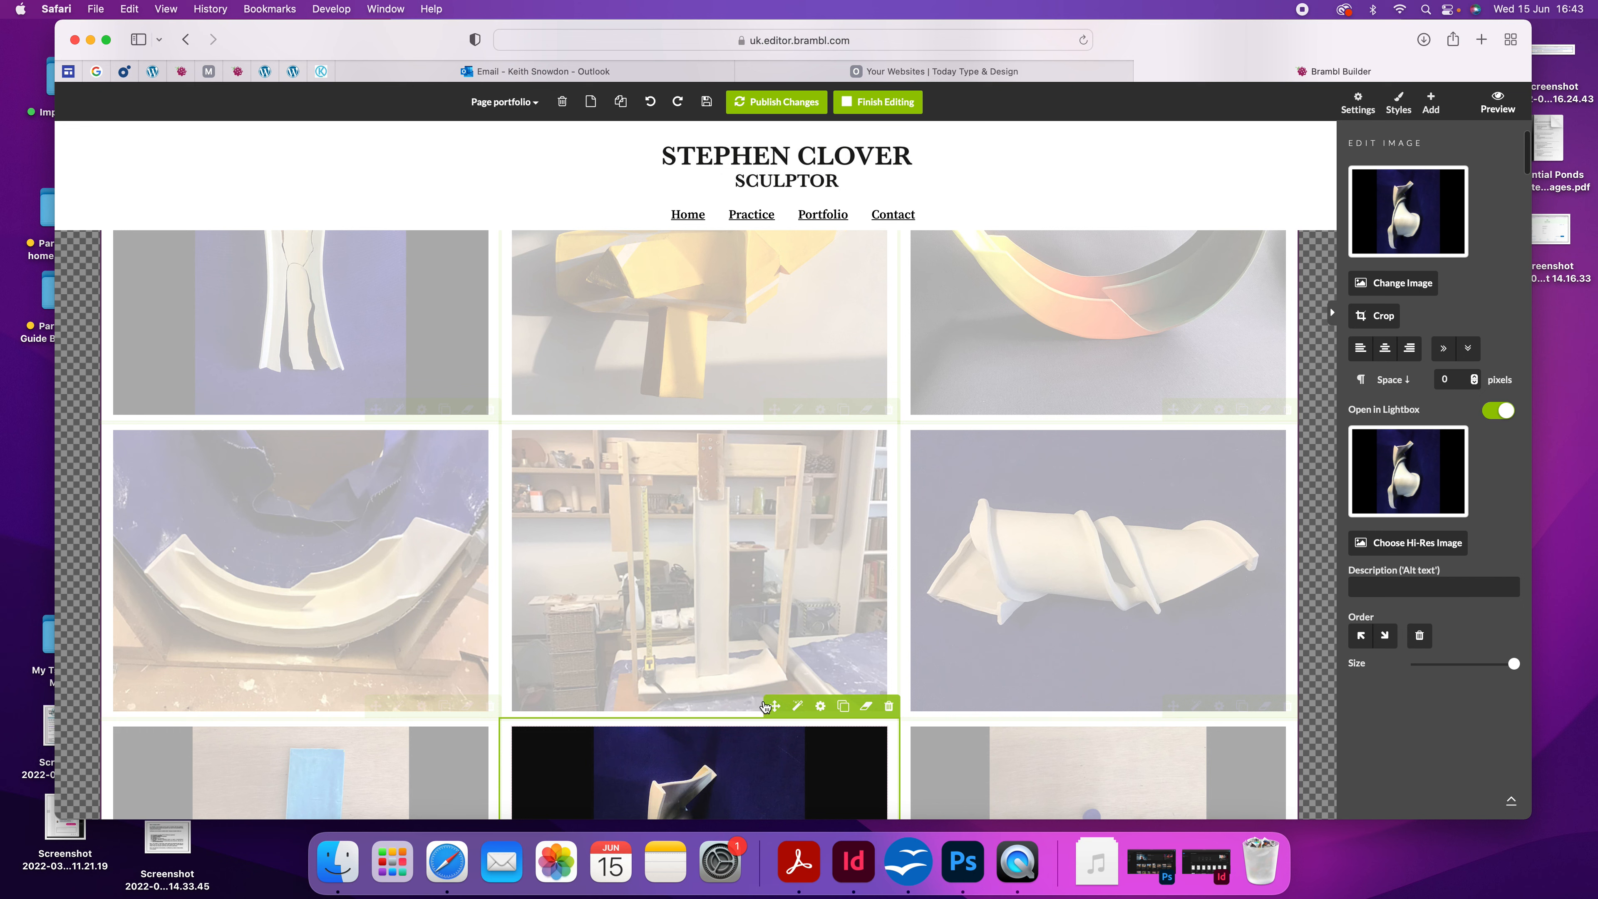
{"action": "scroll", "scroll_direction": "down", "scroll_amount": 3}
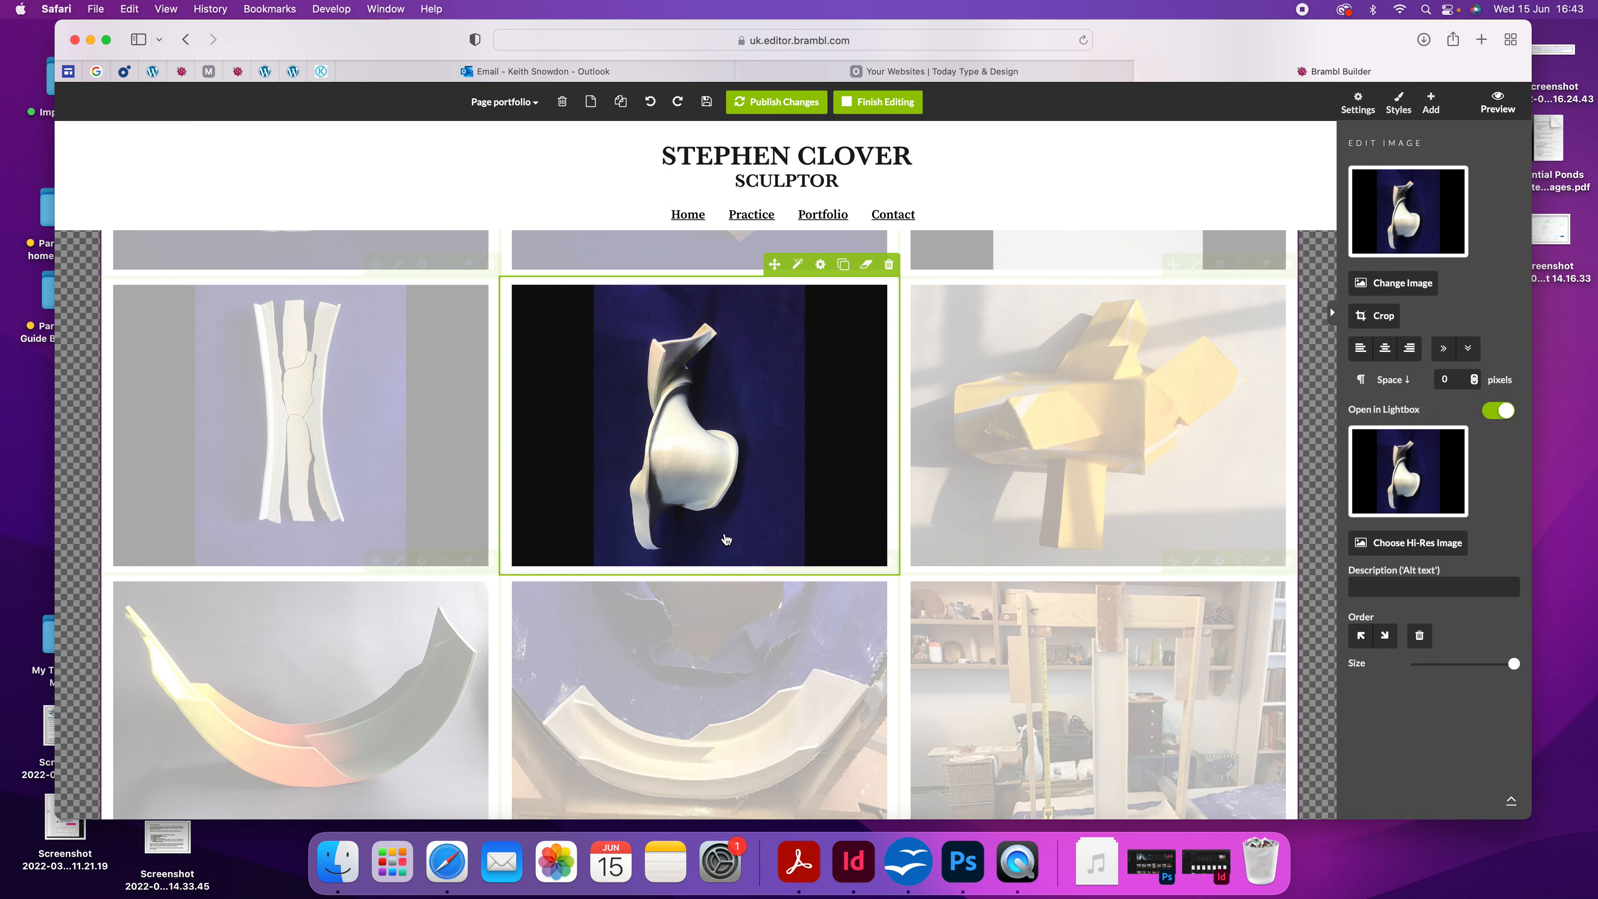
{"action": "mouse_move", "coordinate": [774, 264]}
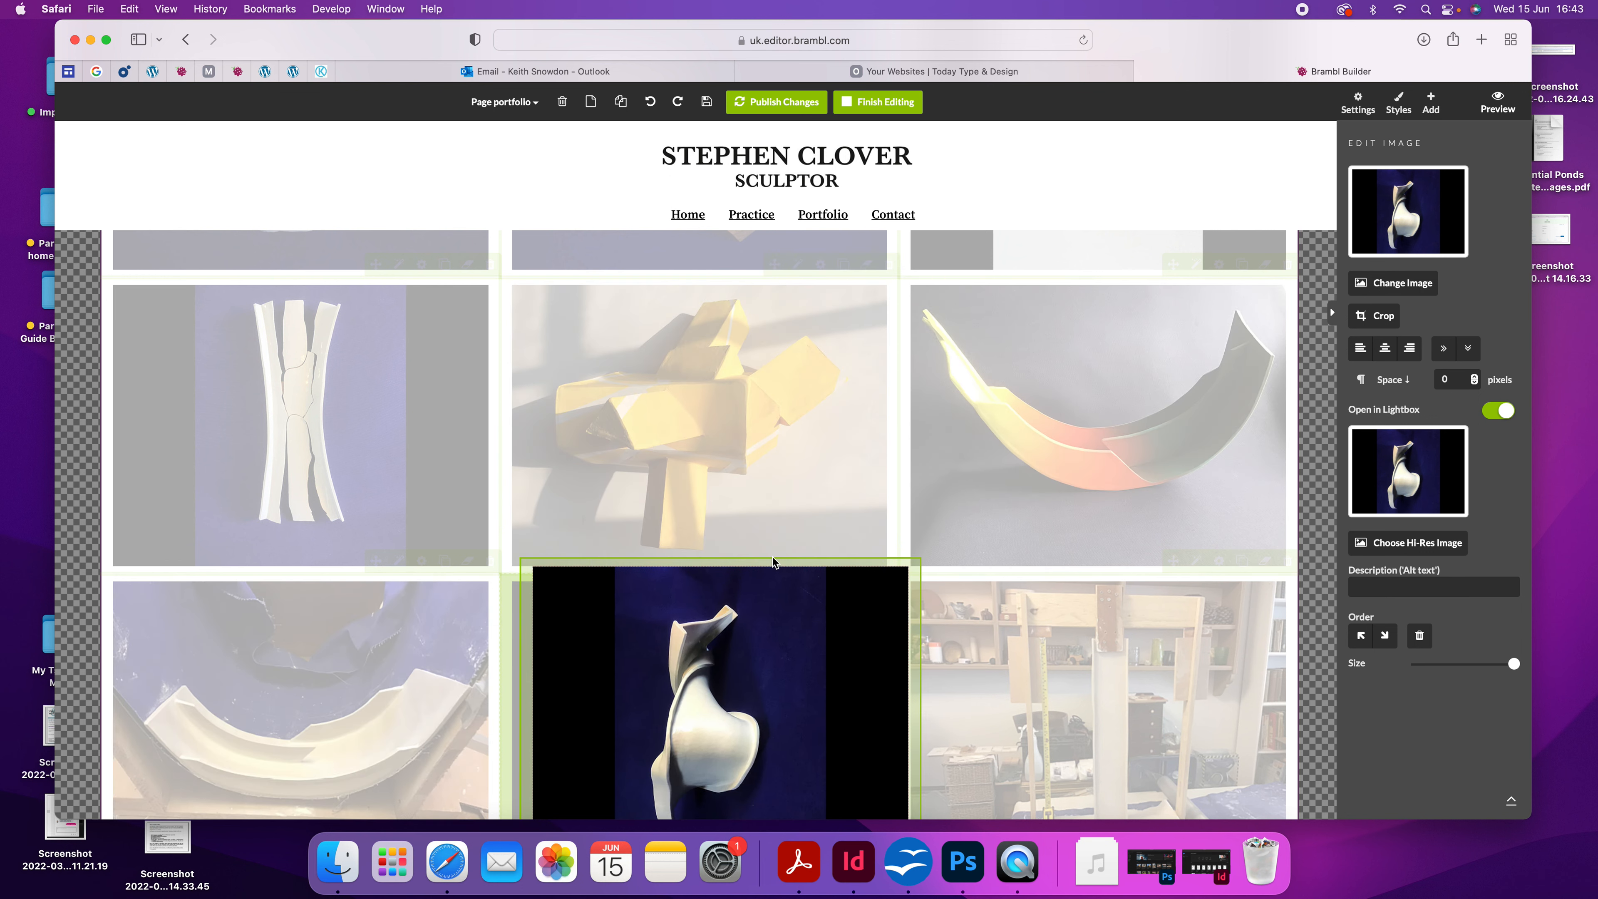
{"action": "scroll", "scroll_direction": "up", "scroll_amount": 3}
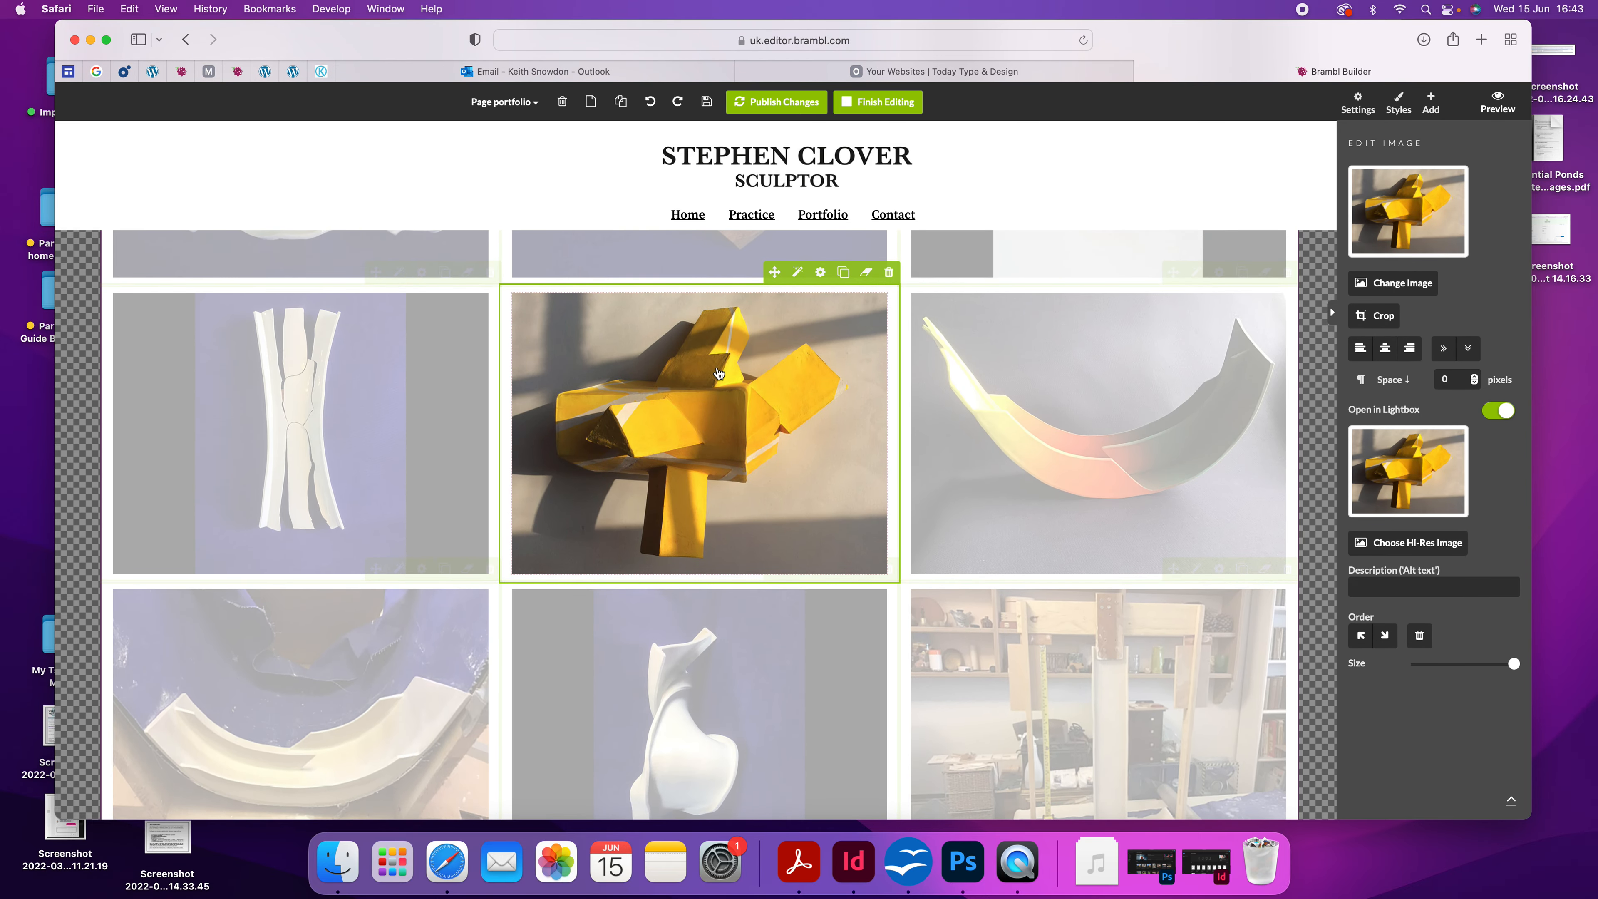
{"action": "mouse_move", "coordinate": [1048, 369]}
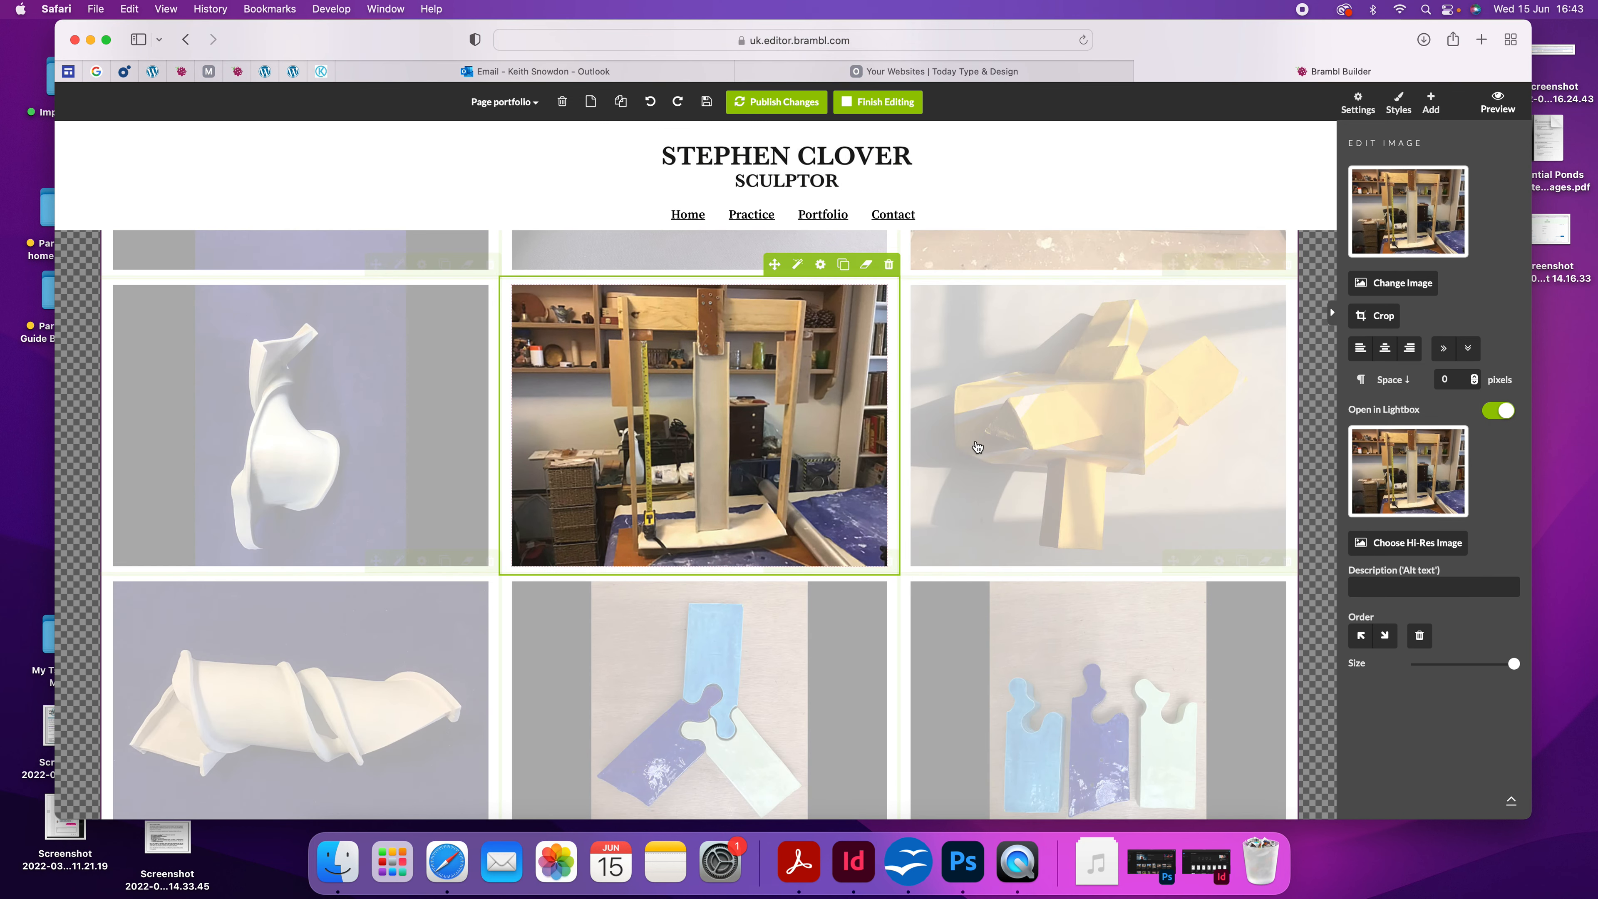
{"action": "scroll", "scroll_direction": "down", "scroll_amount": 3}
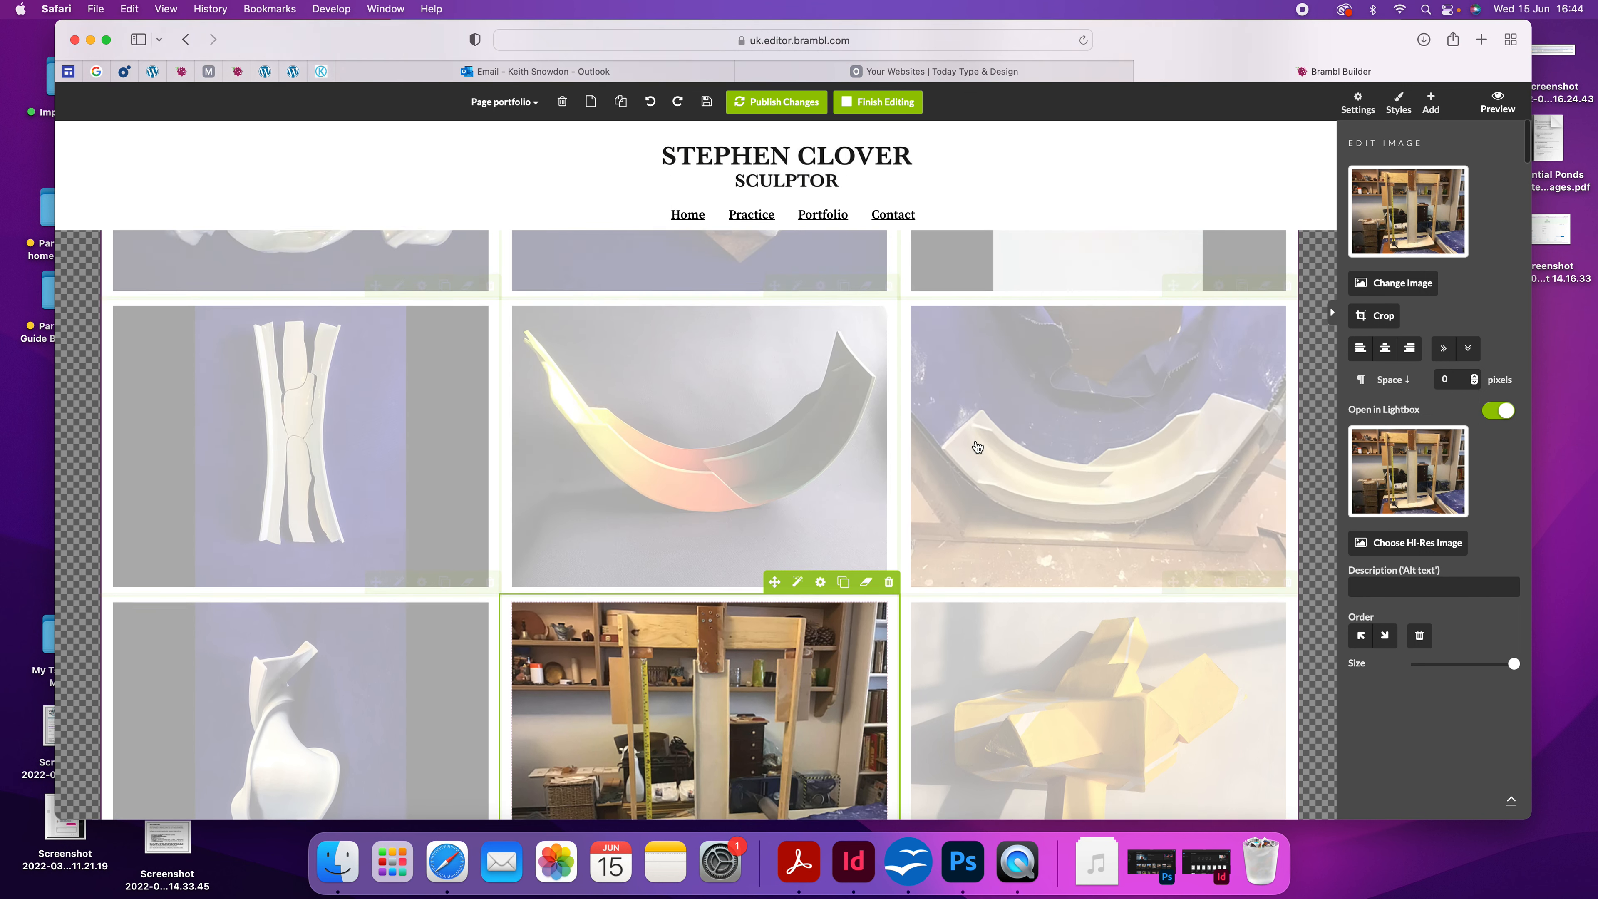
Place the red folded sculpture photo in the centre of the first row and review the remaining gallery
{"action": "scroll", "scroll_direction": "up", "scroll_amount": 3}
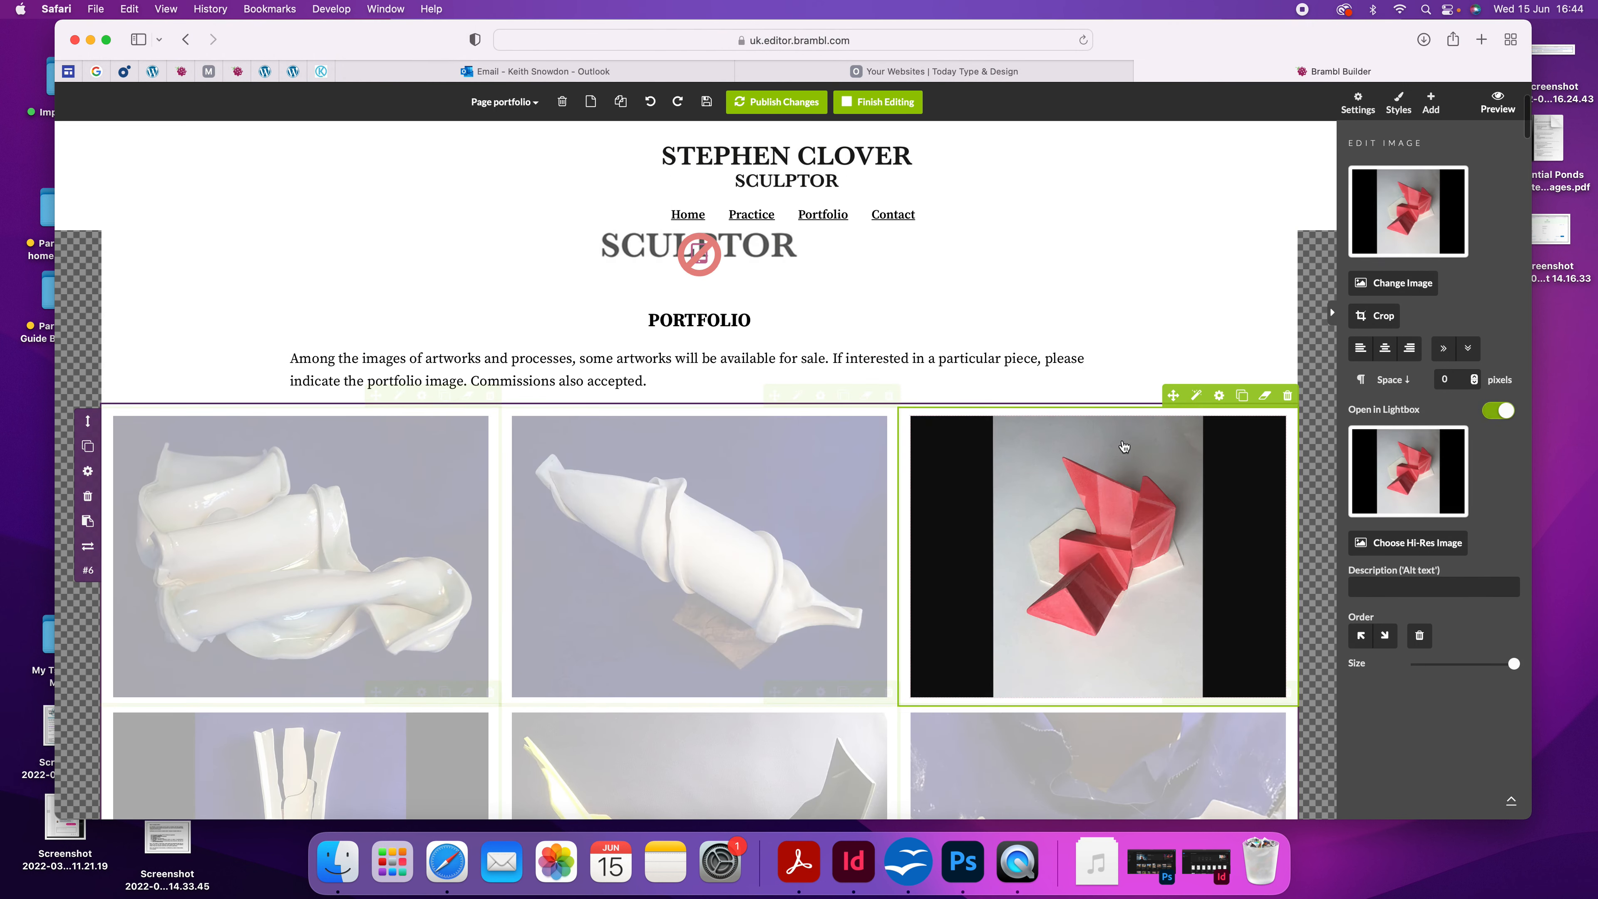
{"action": "scroll", "scroll_direction": "down", "scroll_amount": 3}
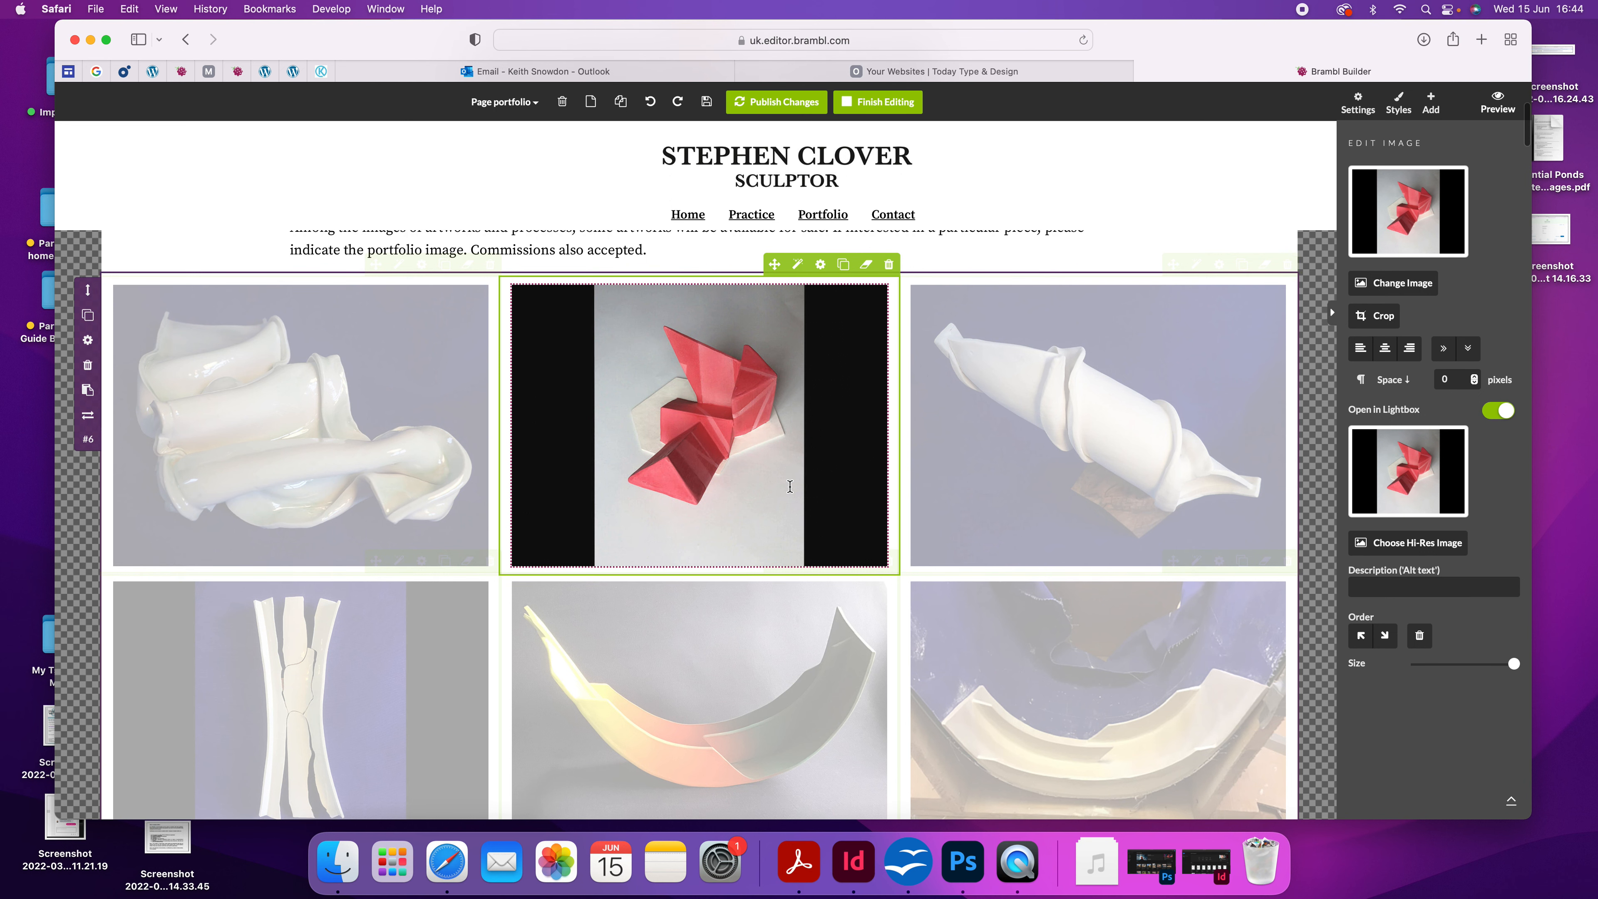
{"action": "mouse_move", "coordinate": [764, 557]}
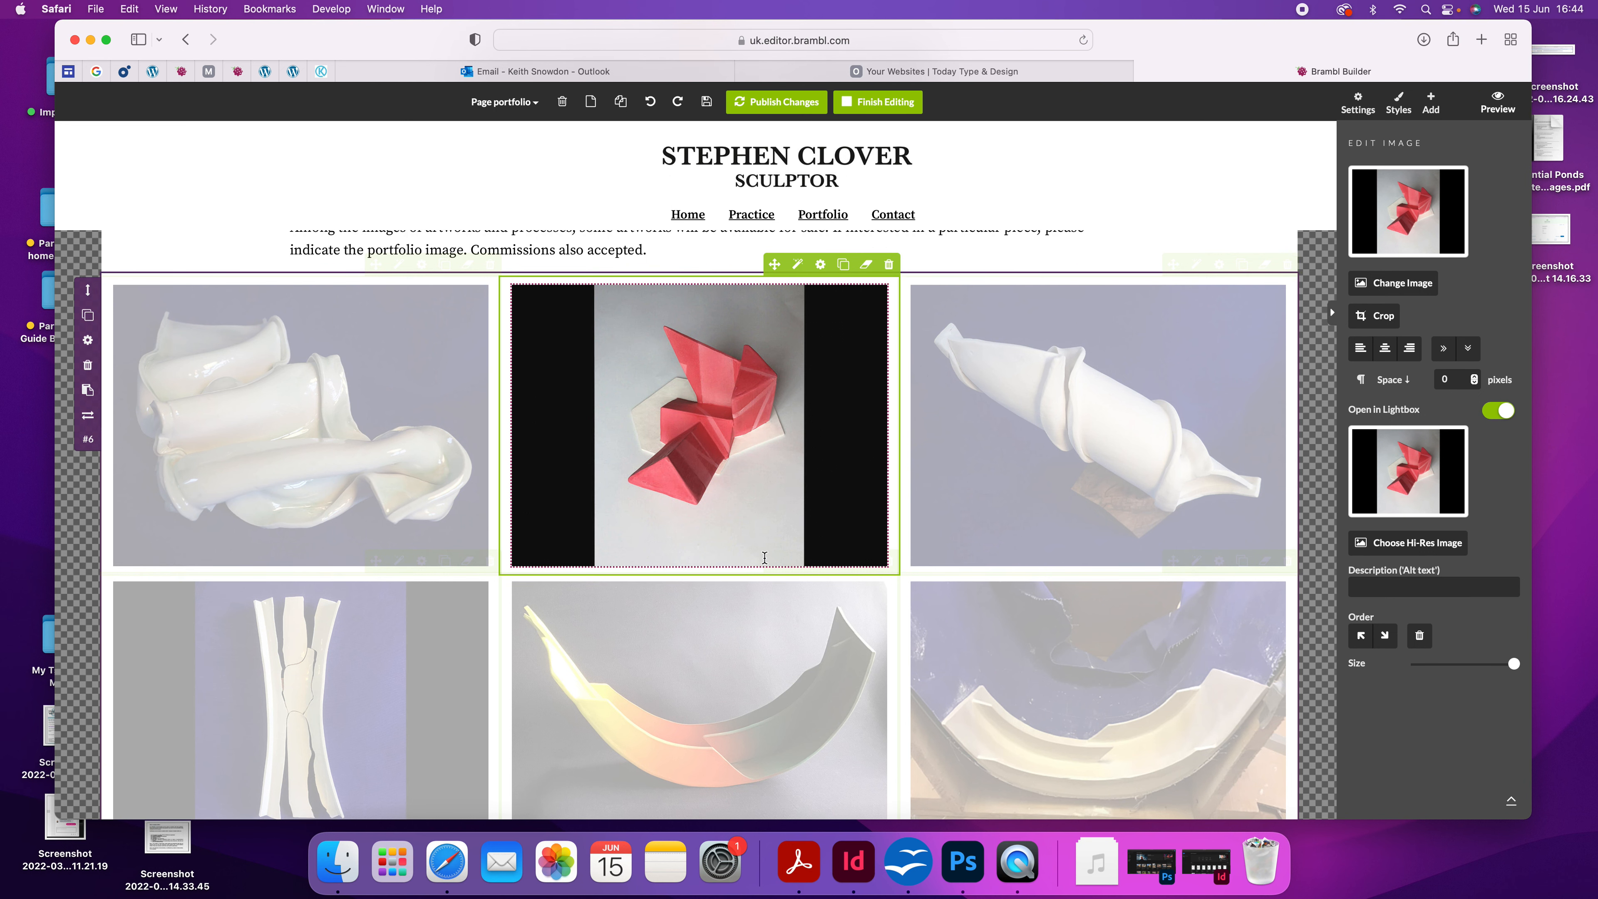
{"action": "scroll", "scroll_direction": "down", "scroll_amount": 3}
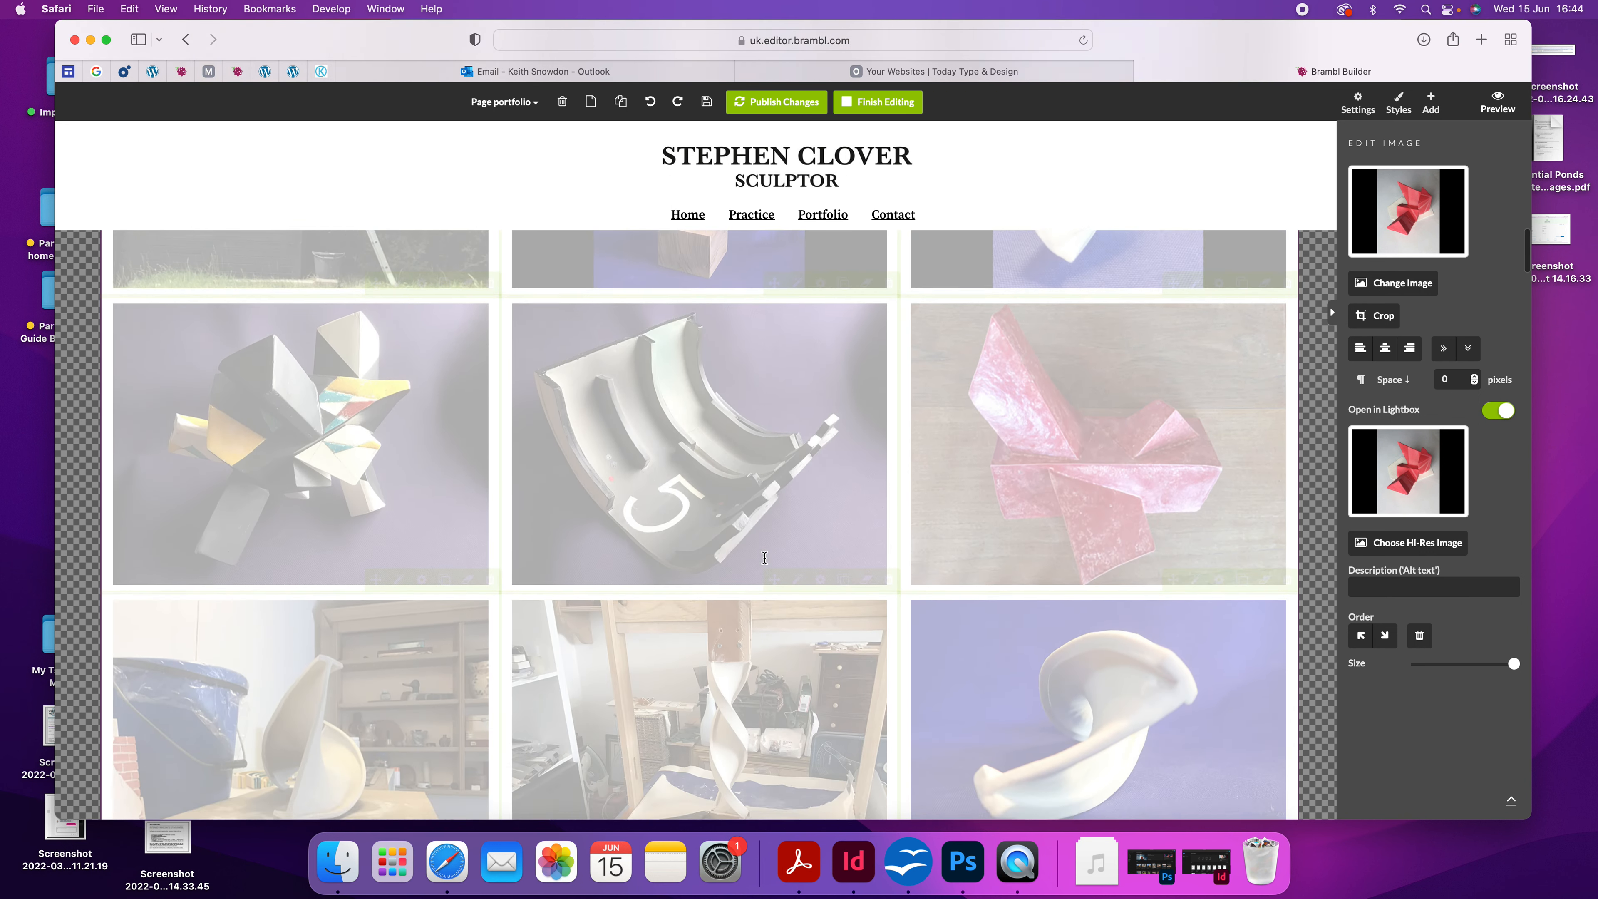
{"action": "scroll", "scroll_direction": "down", "scroll_amount": 3}
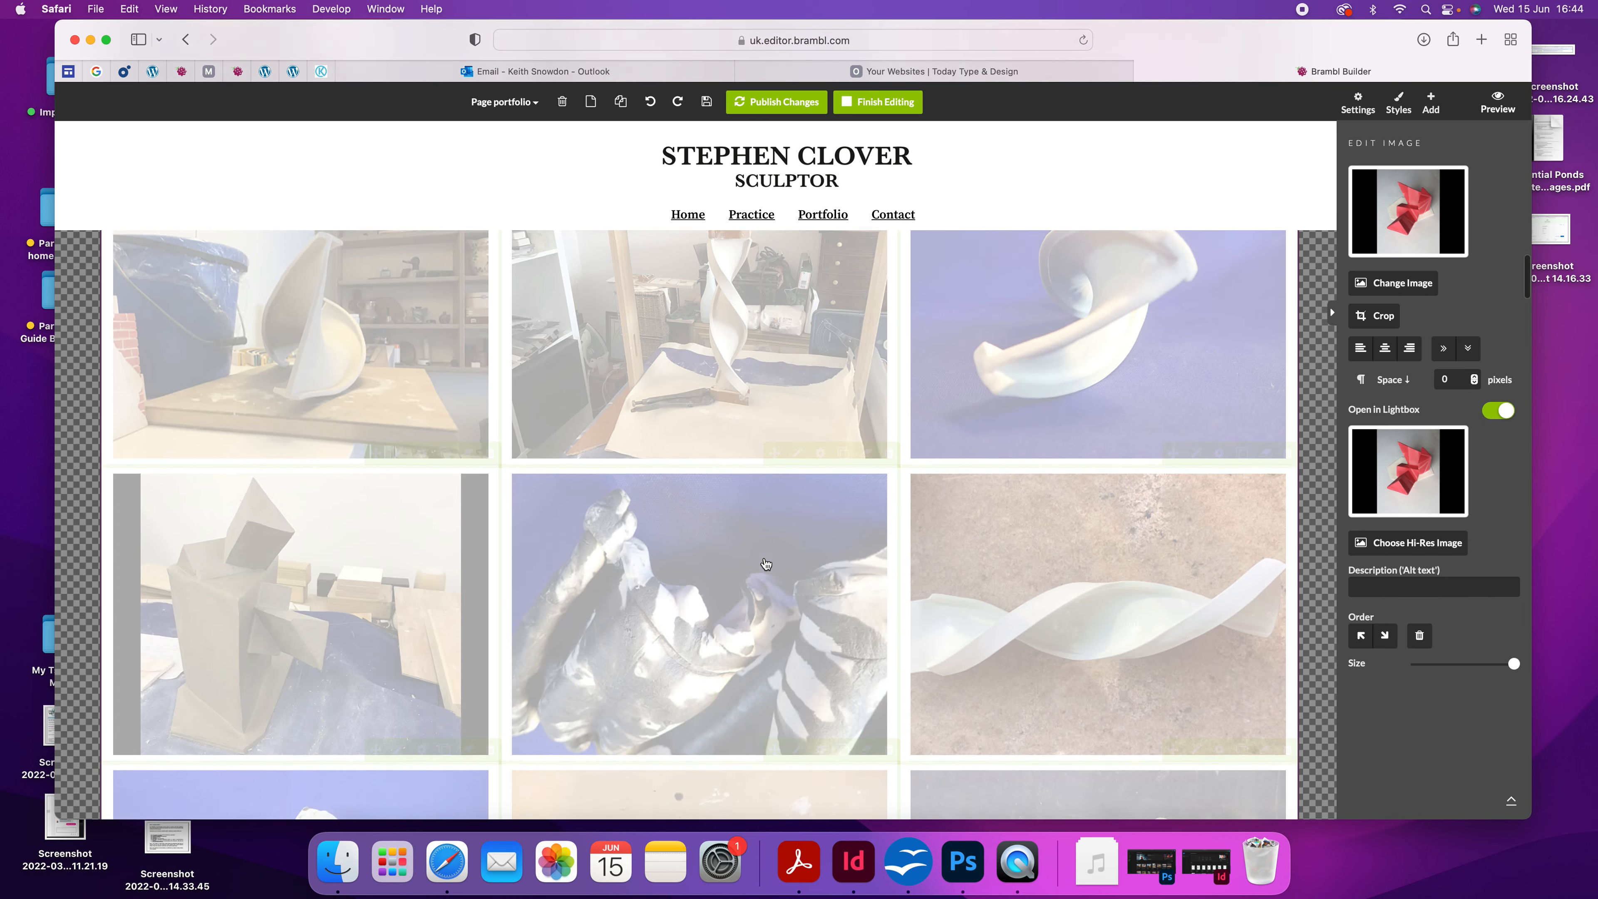
{"action": "scroll", "scroll_direction": "down", "scroll_amount": 3}
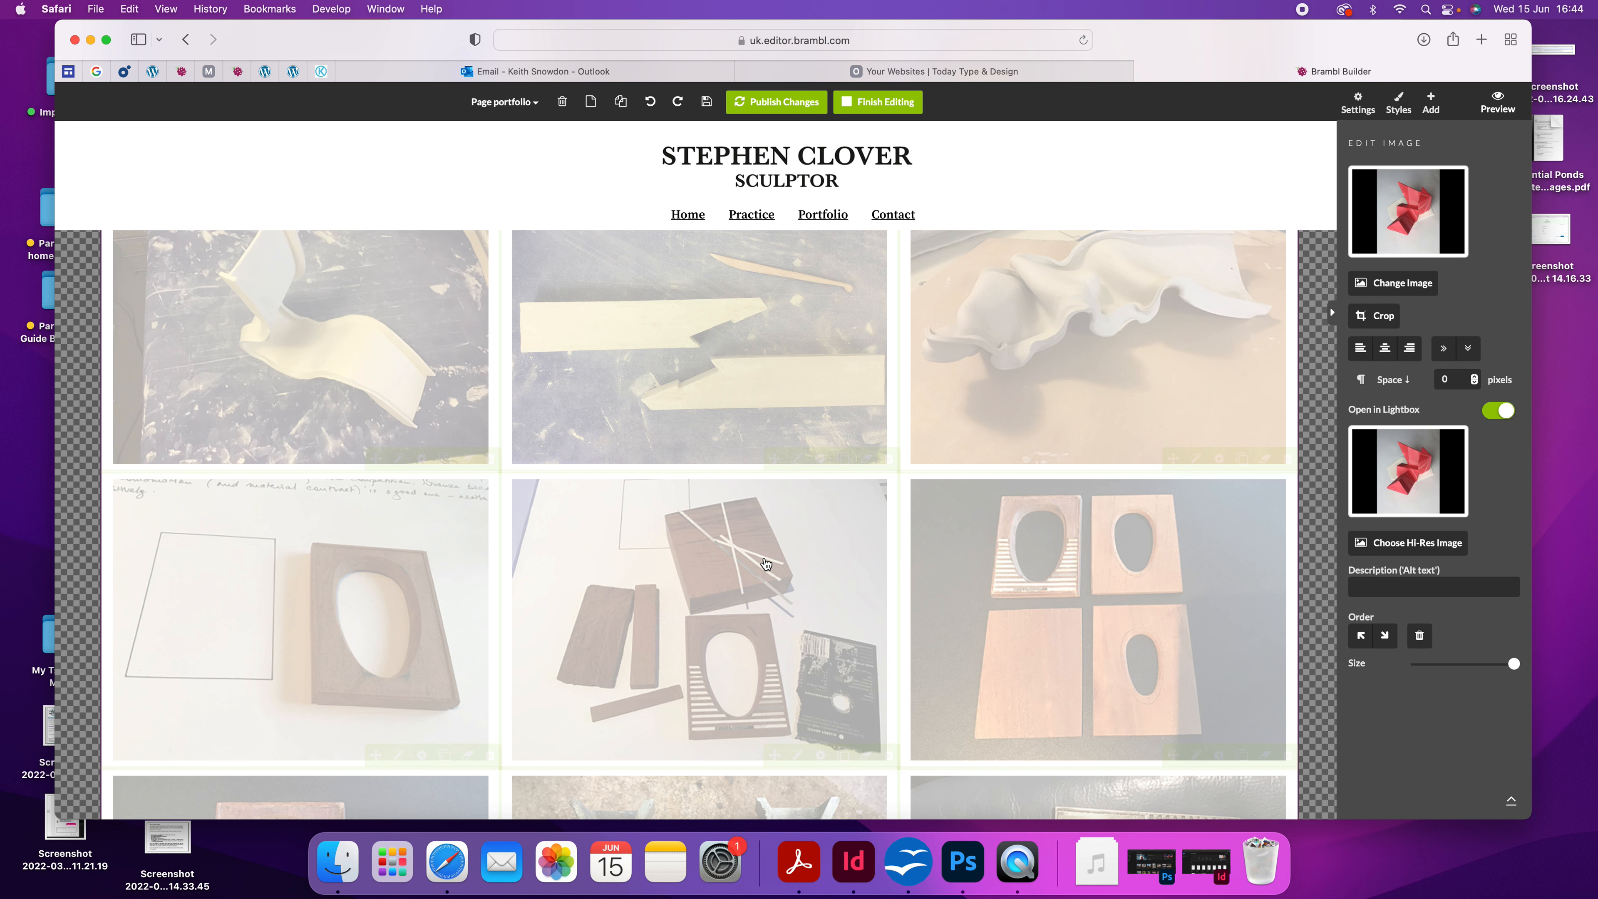
{"action": "mouse_move", "coordinate": [1075, 284]}
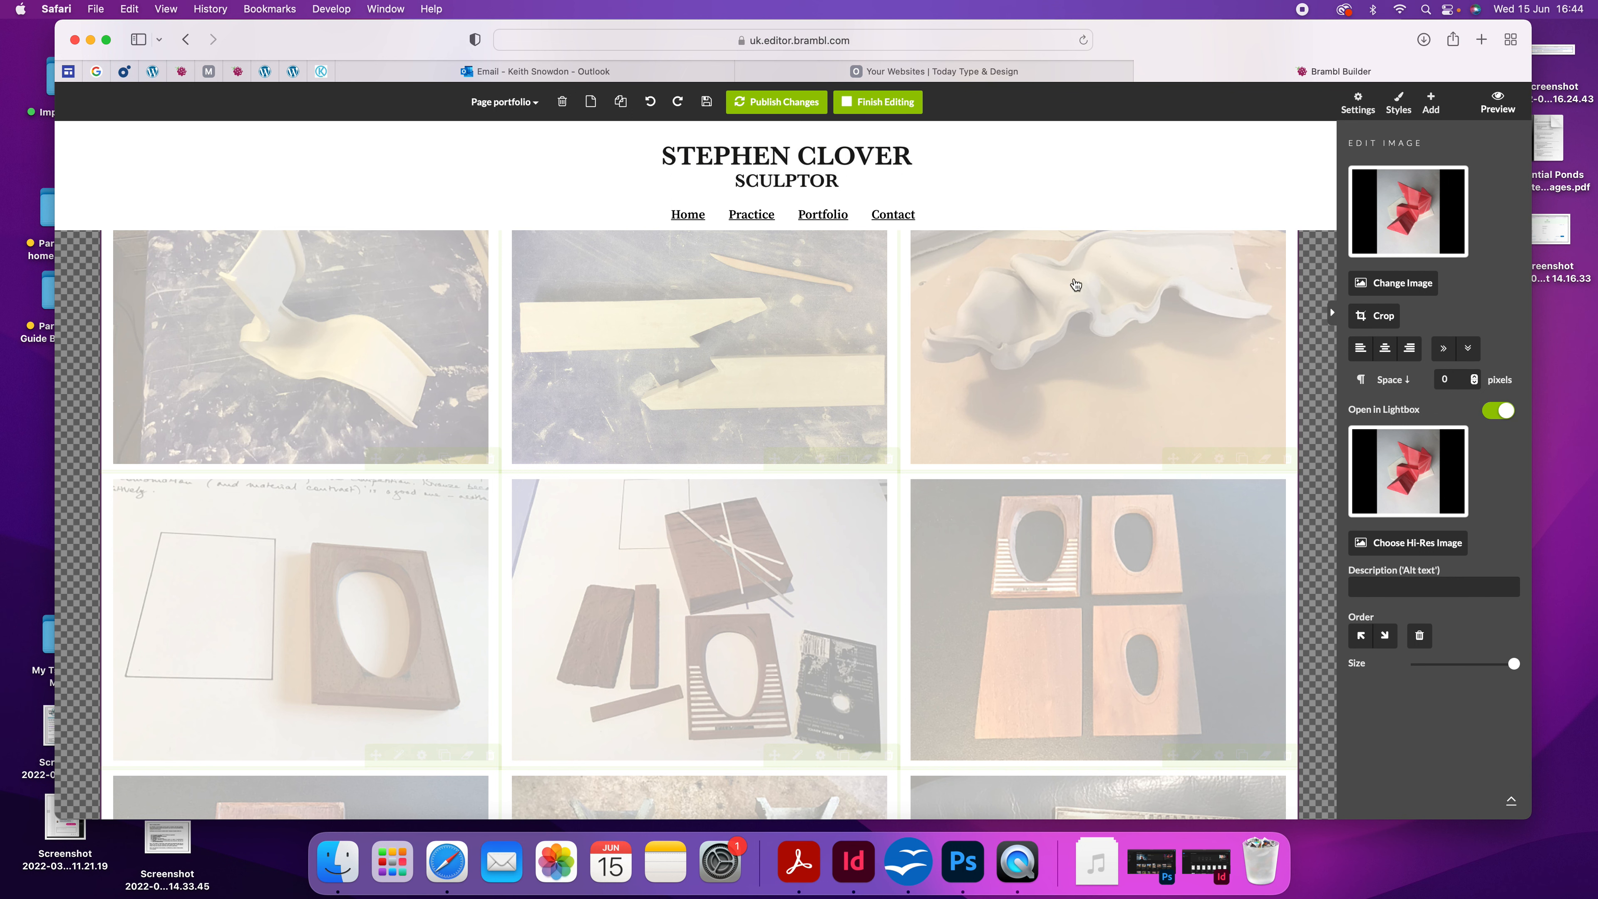